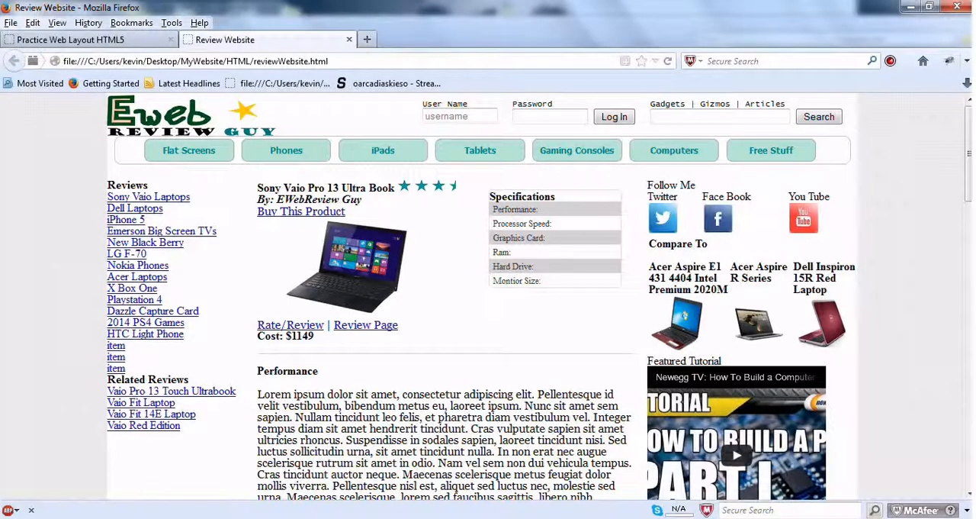
mouse_move(393, 319)
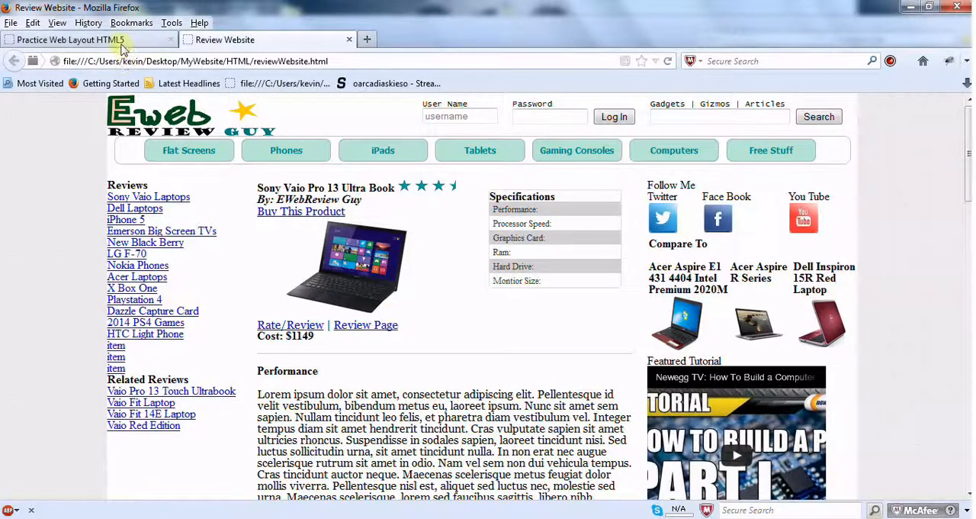
Add 'section#center aside li a { color: red; }' after the aside list item rule.
click(84, 40)
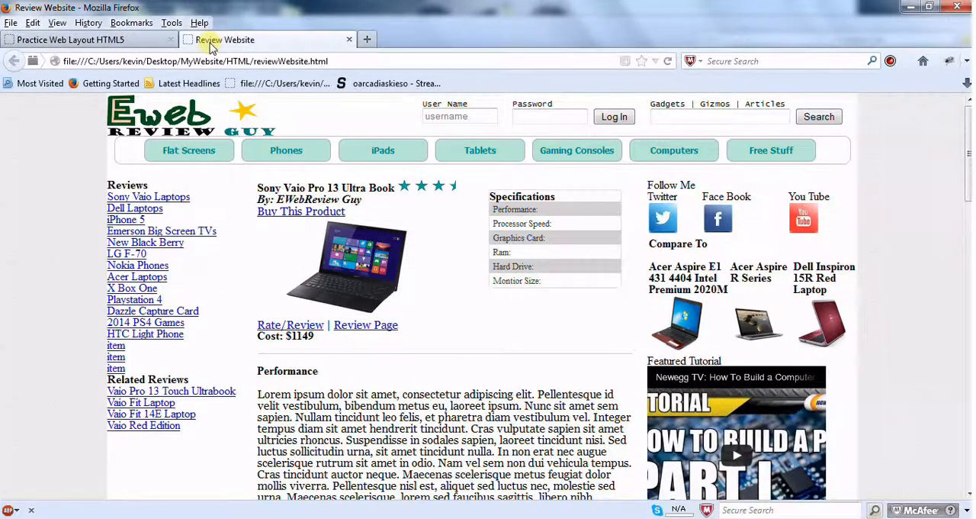
mouse_move(311, 103)
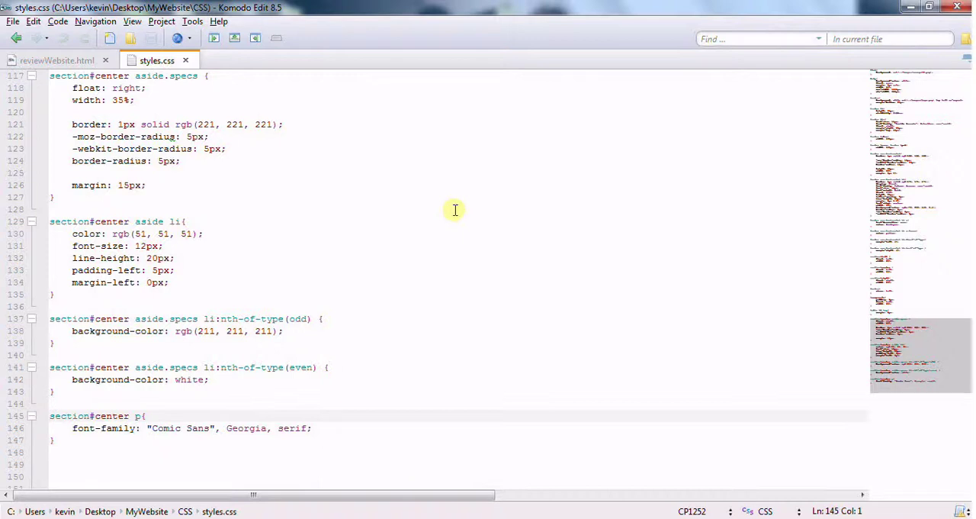
mouse_move(396, 247)
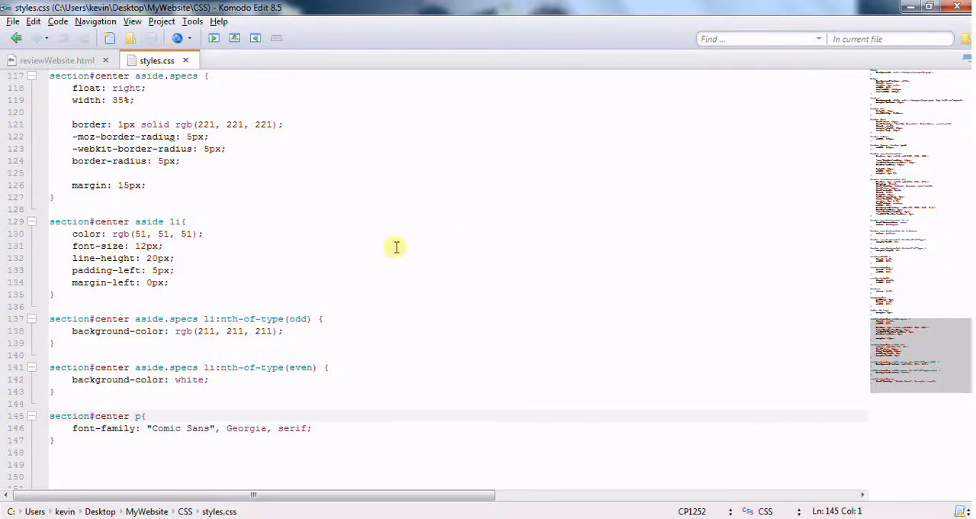
click(112, 415)
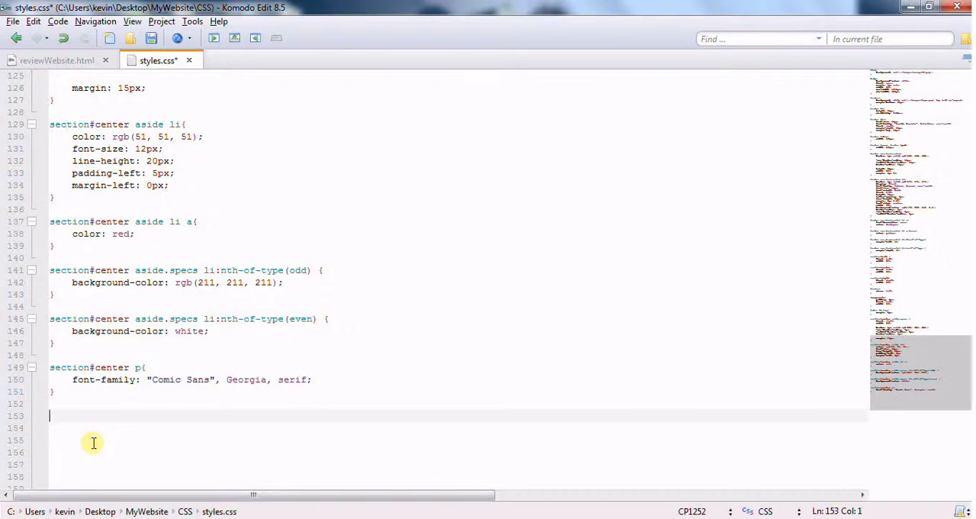
Start a new 'section#center div.buyMe' rule at the end of styles.css.
text(section)
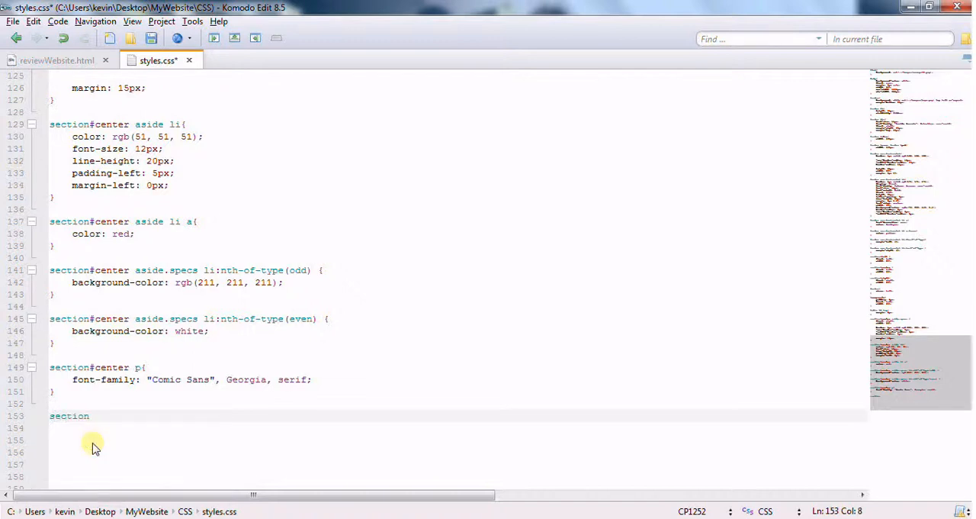
text(#center)
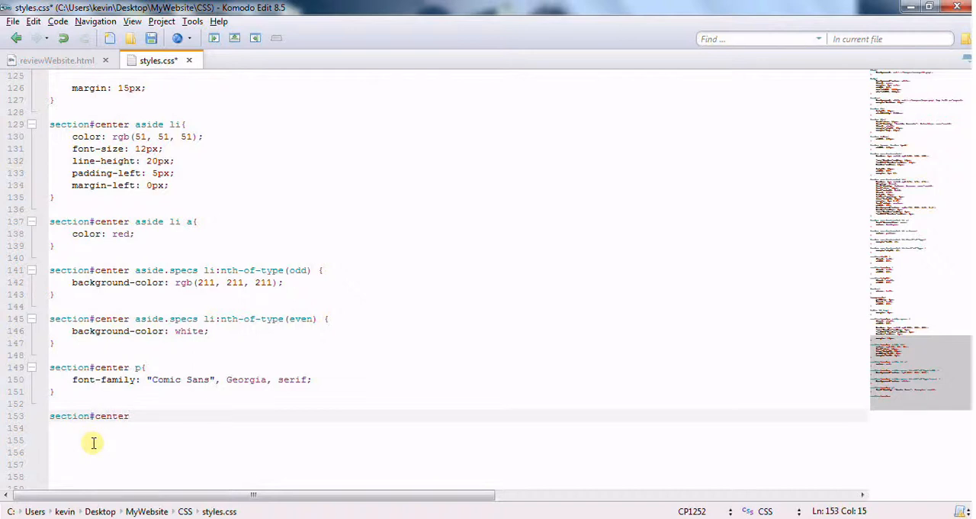
text(div.)
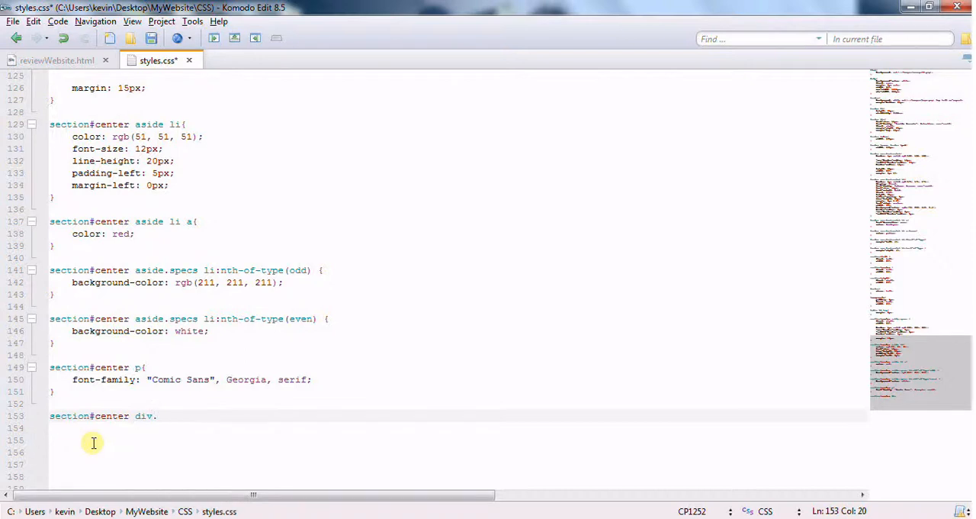
text(buy)
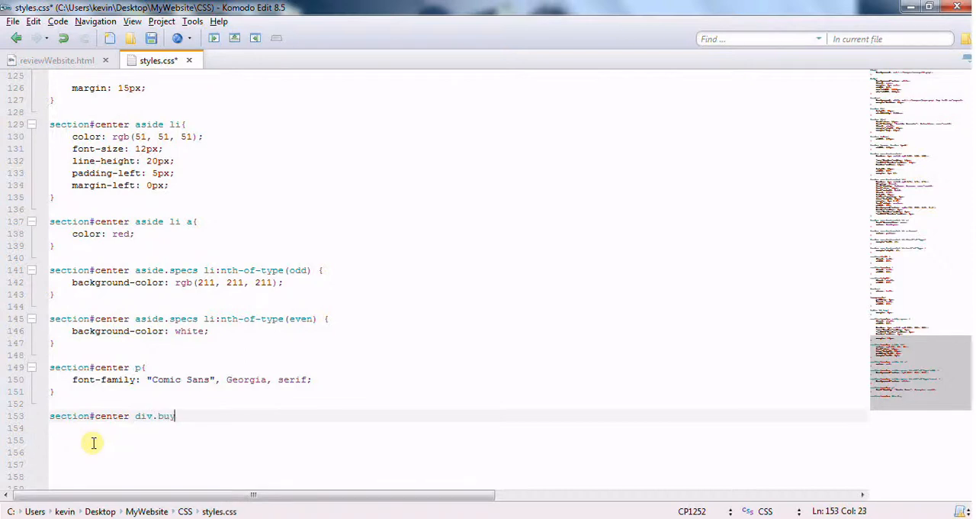
text(Me)
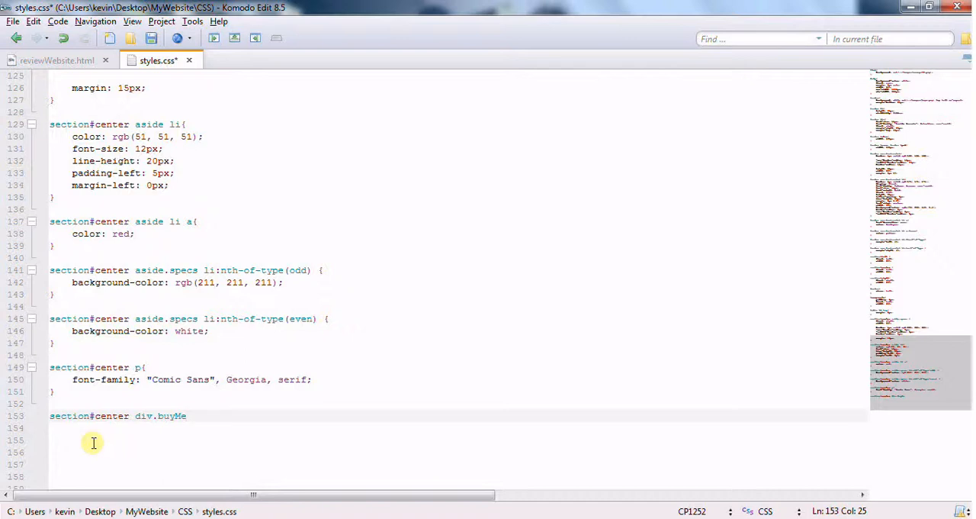
text({)
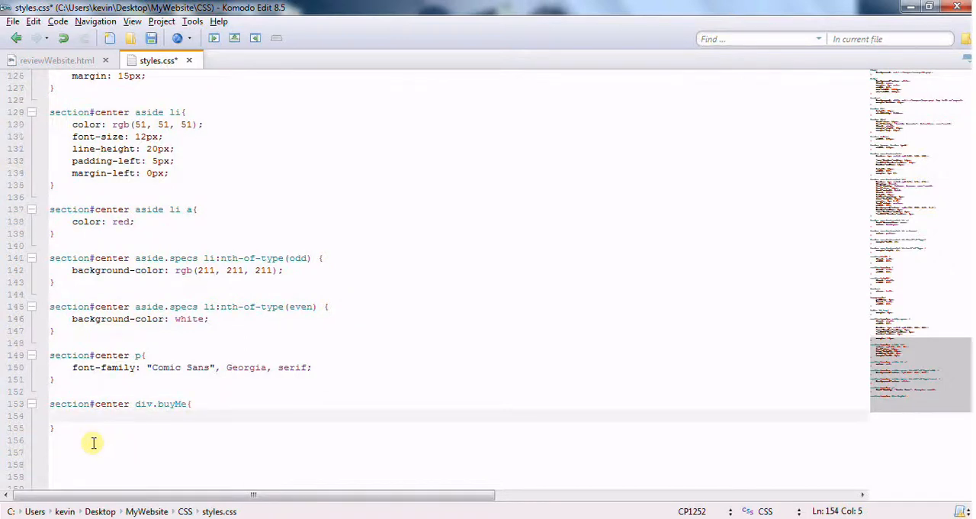
Fill div.buyMe with float right, 35% width, 45px height and 15px margin.
click(72, 415)
text(float: right;)
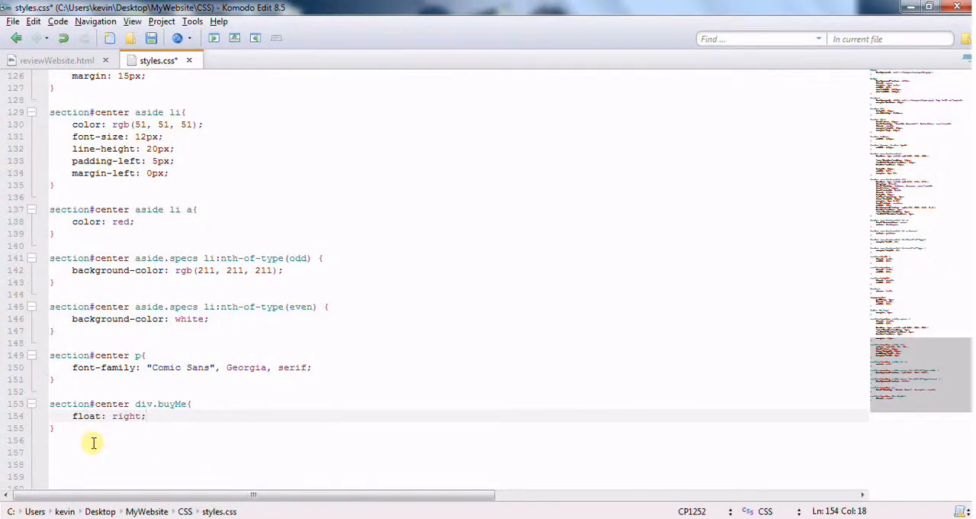
text(width: 35%;)
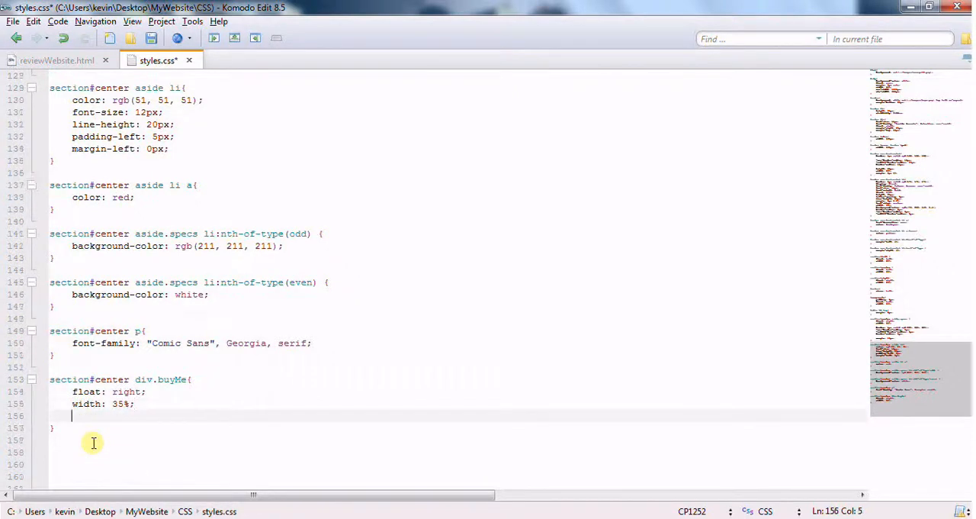
text(height: 45px;)
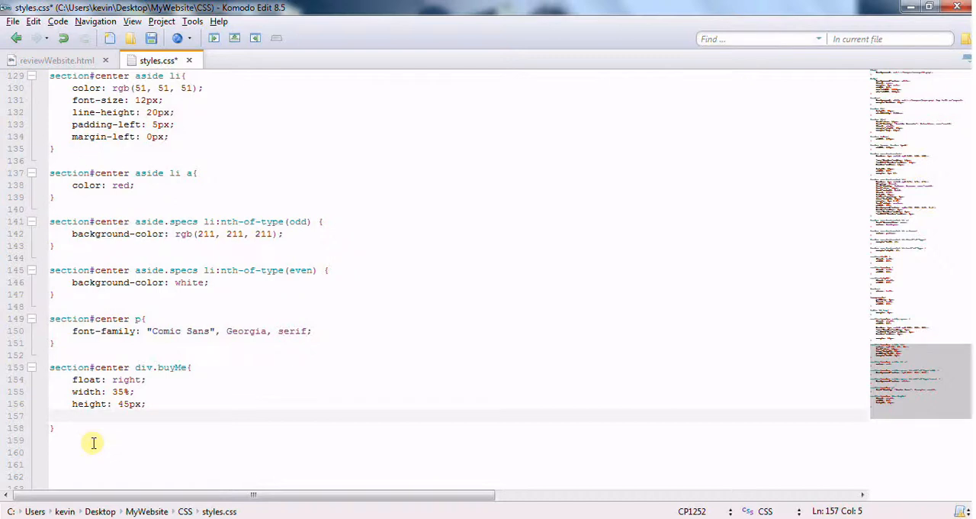
text(margin: 15px;)
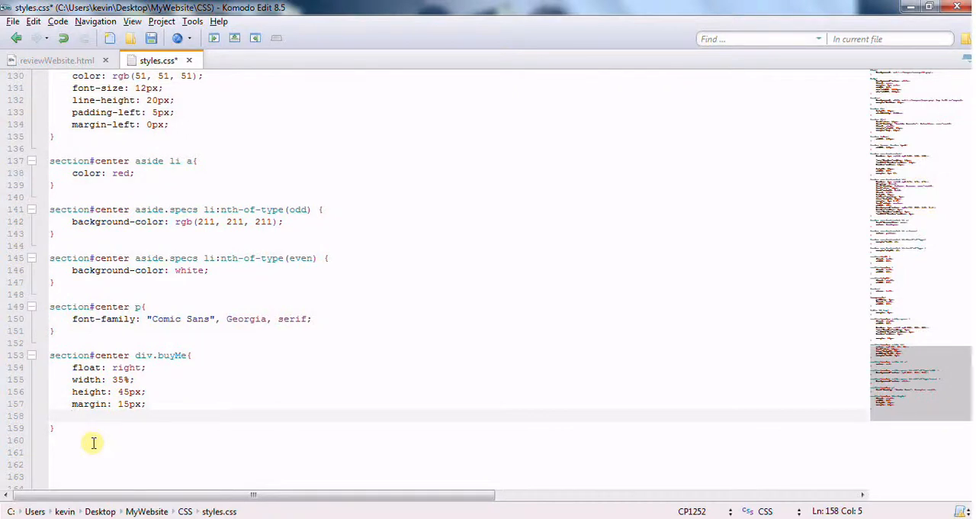
text(clear:)
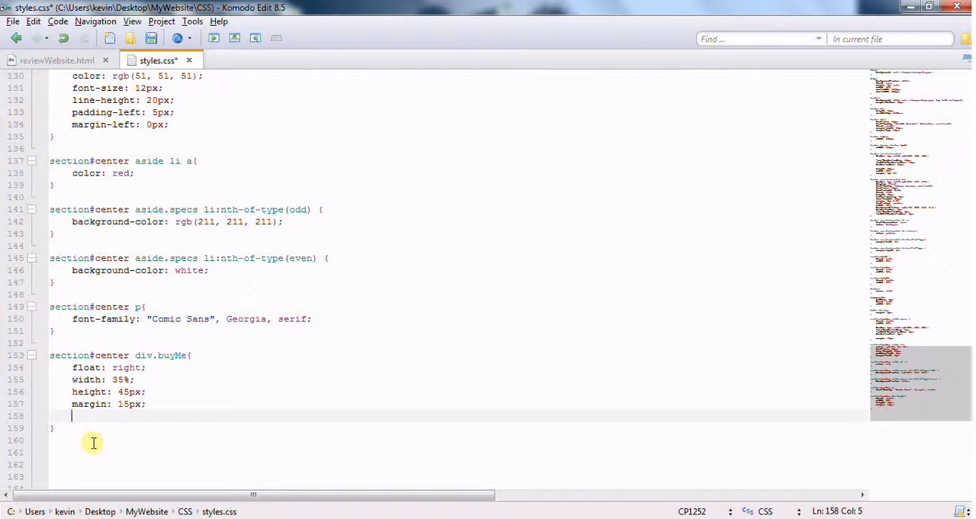
Add font-family: Arial and font-size: 18px declarations to the div.buyMe rule.
text(font-family:)
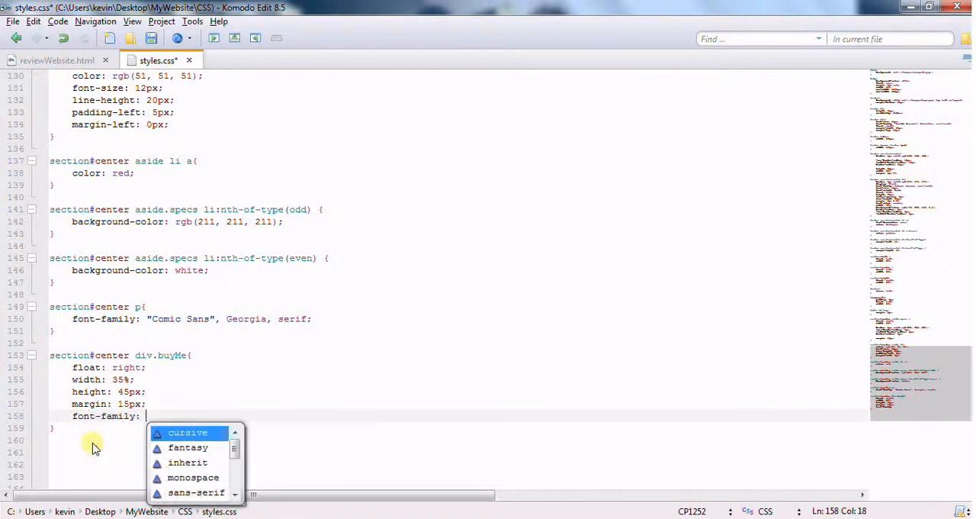
key(Escape)
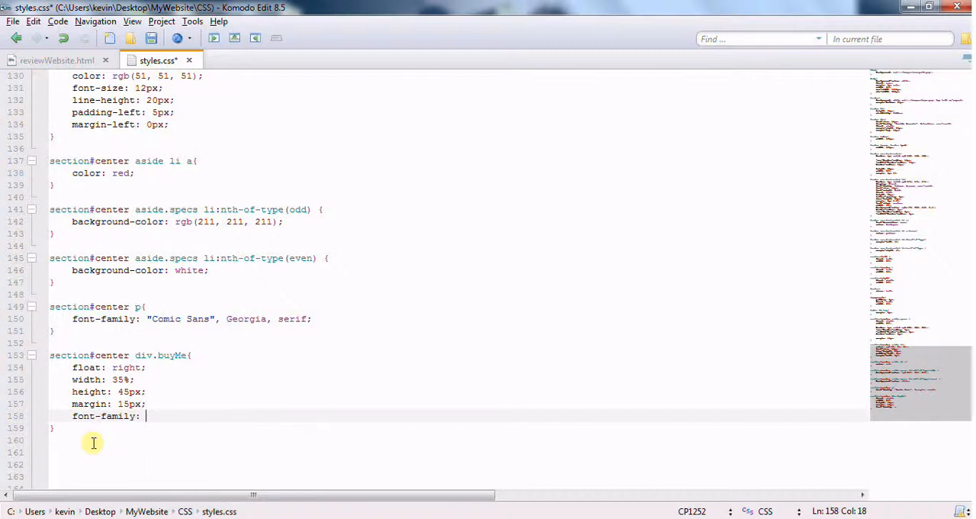
text(Arial;)
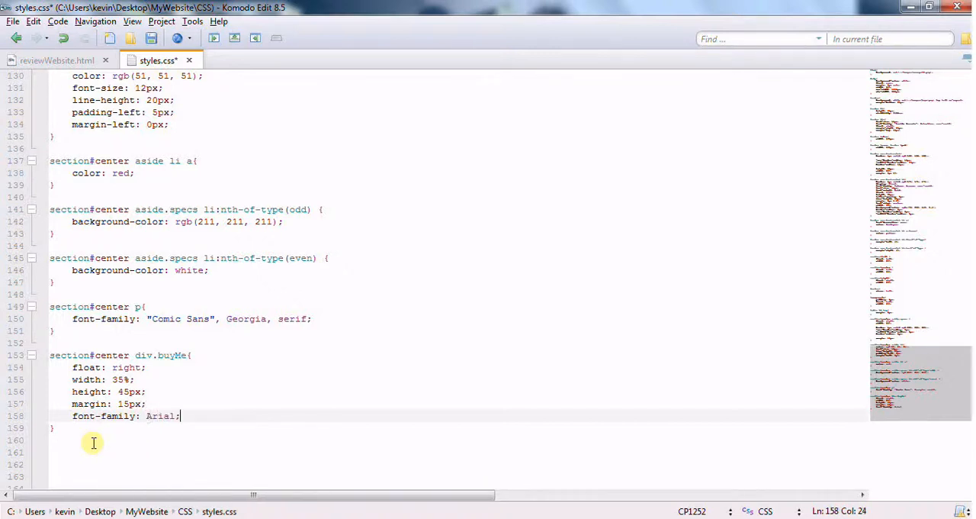
key(Return)
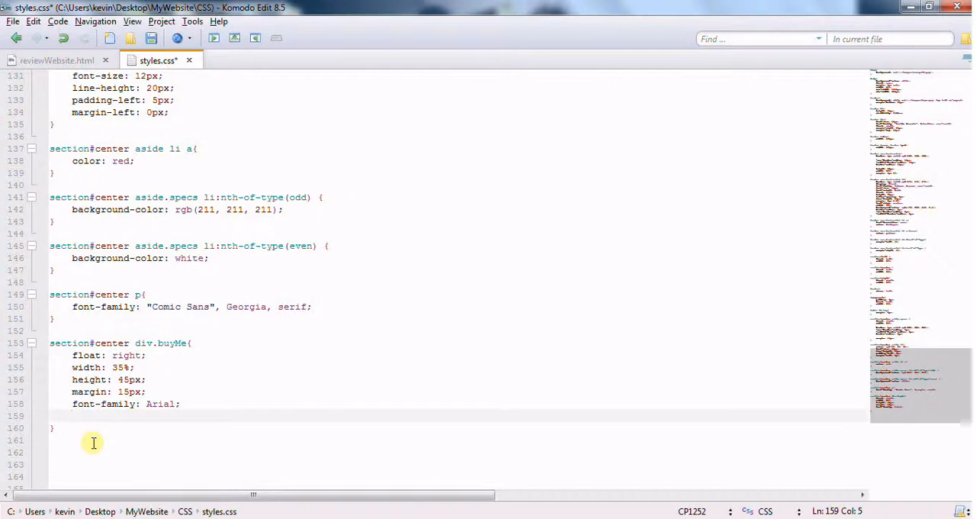
text(font-size:)
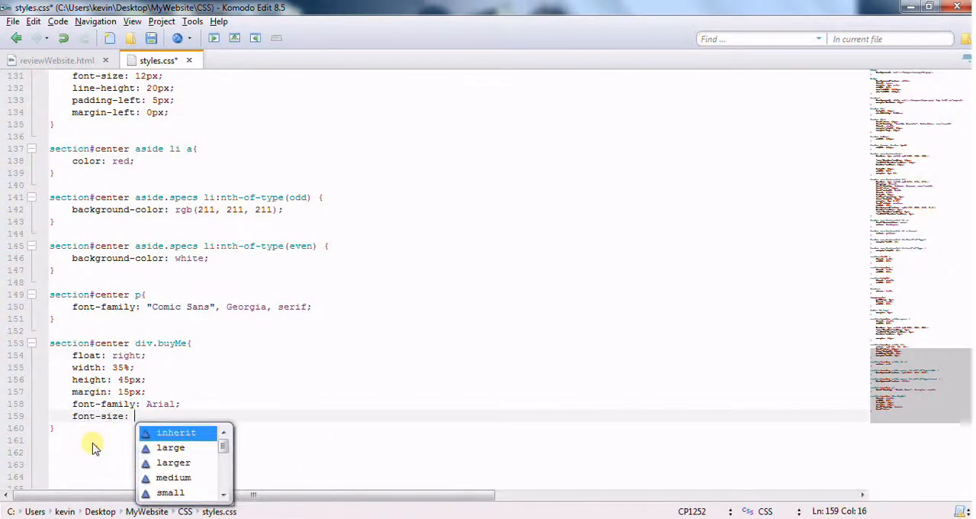
text(18px;)
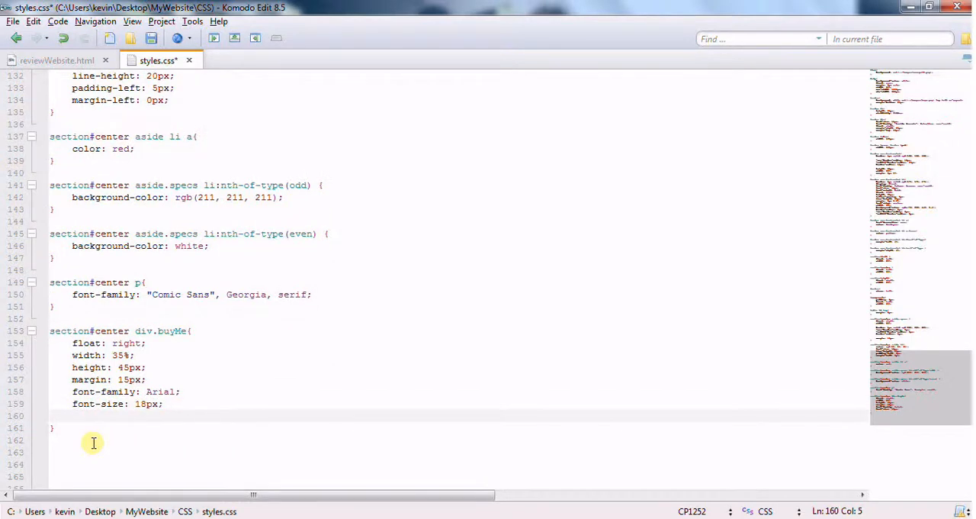
Type a border rgb(221, 221, 221) declaration into div.buyMe, then select the mistyped line.
text(border:)
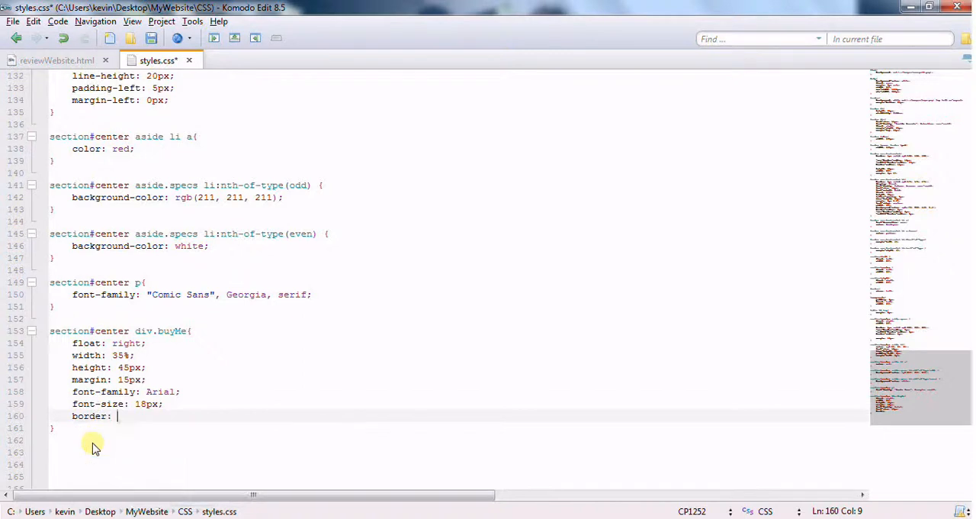
text(rgb();)
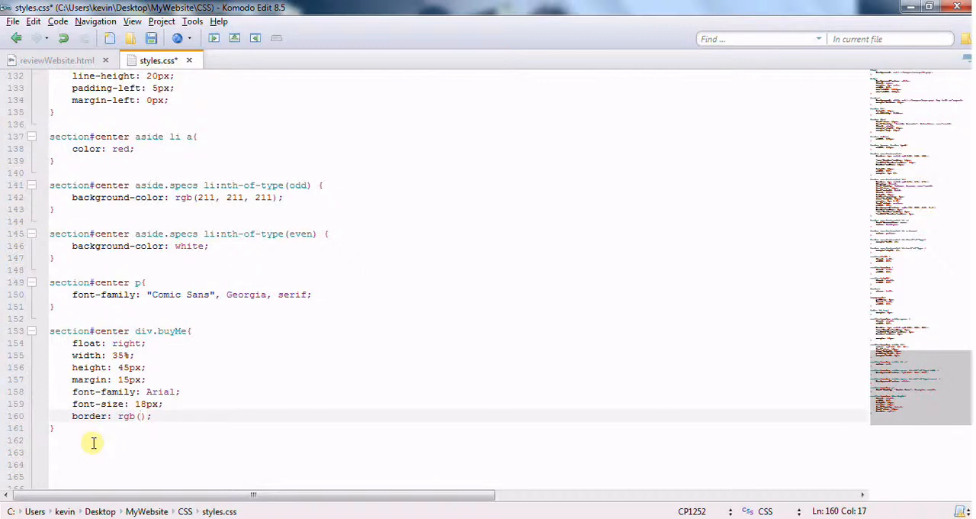
key(Left)
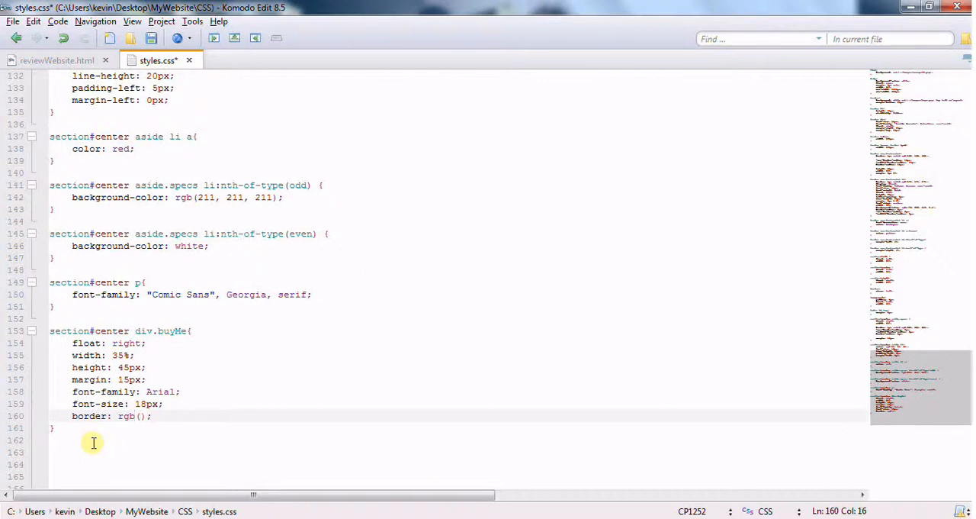
text(1 px solid)
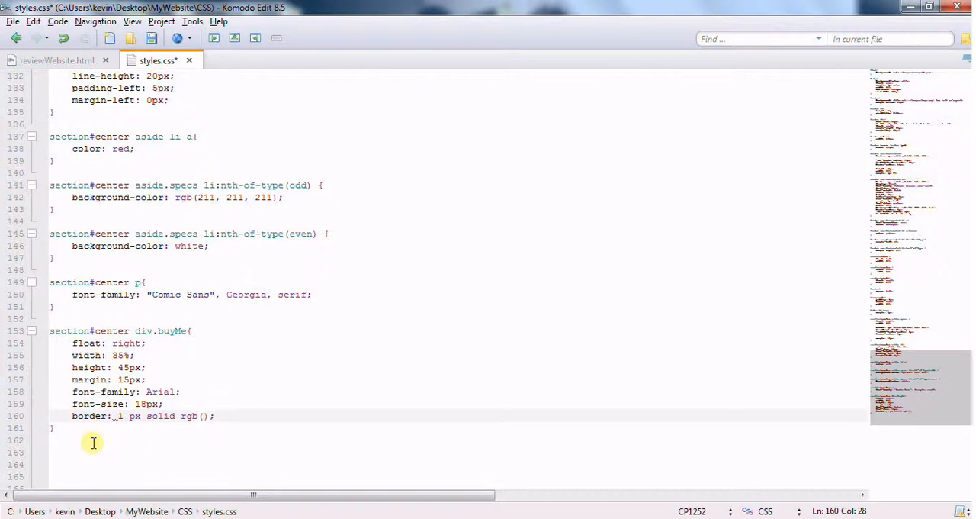
text(221,)
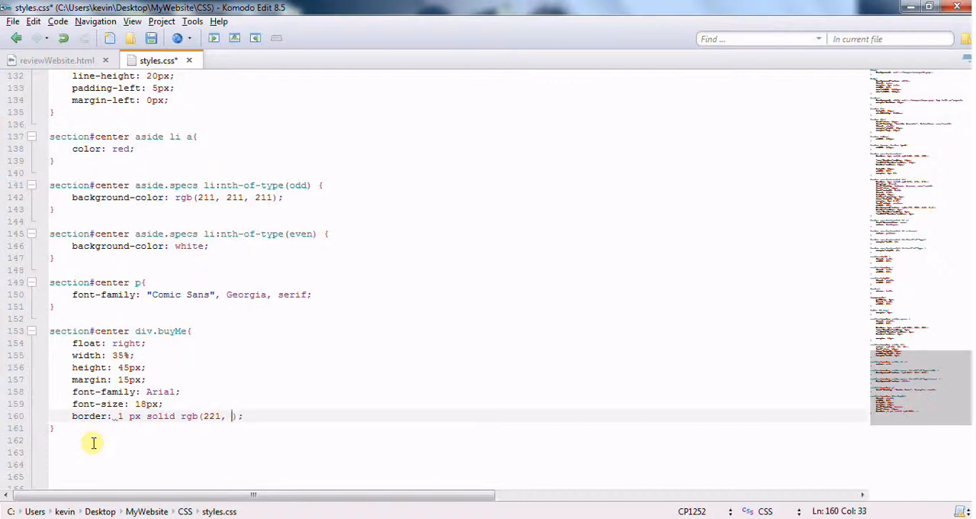
text(221,)
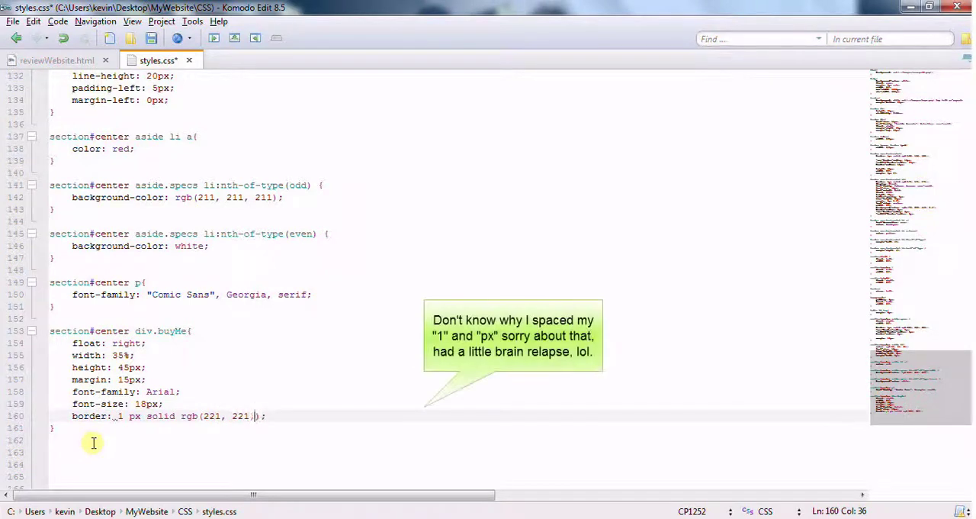
text(221)
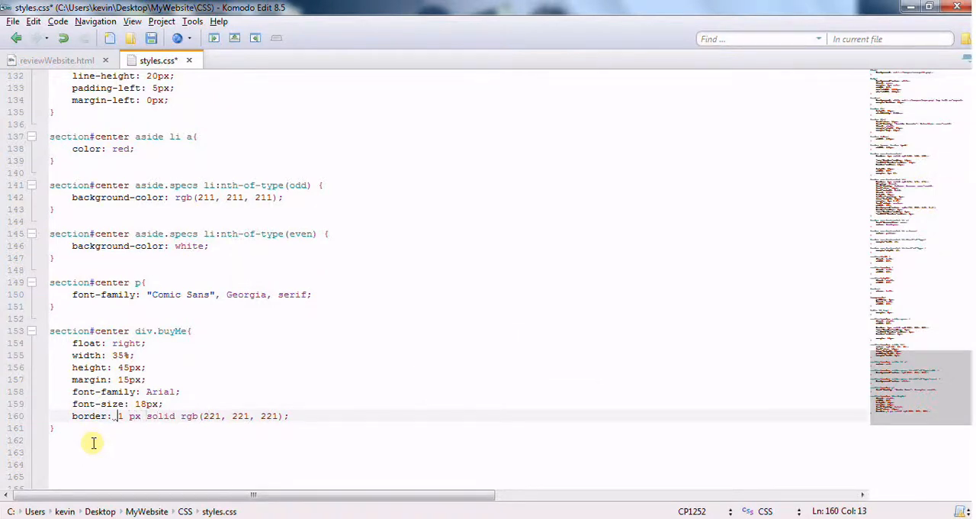
key(Backspace)
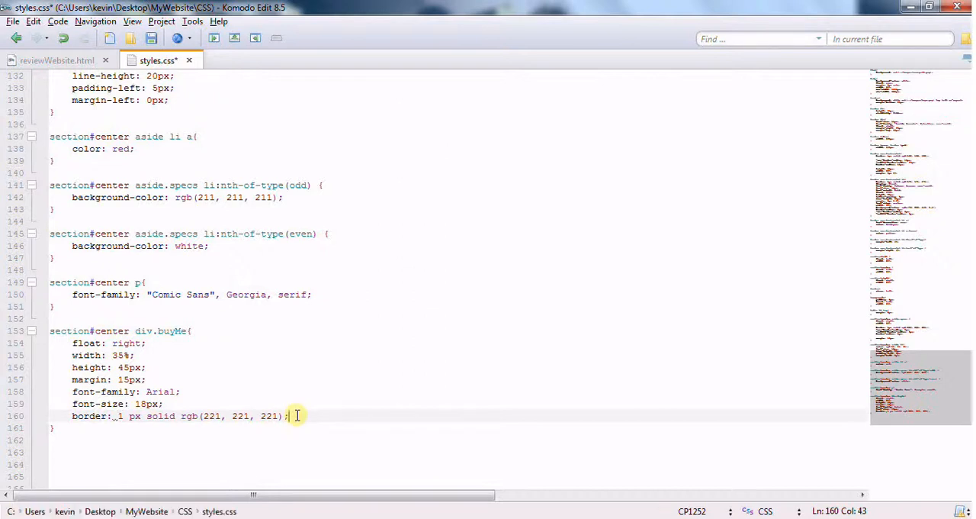
drag(297, 415, 150, 416)
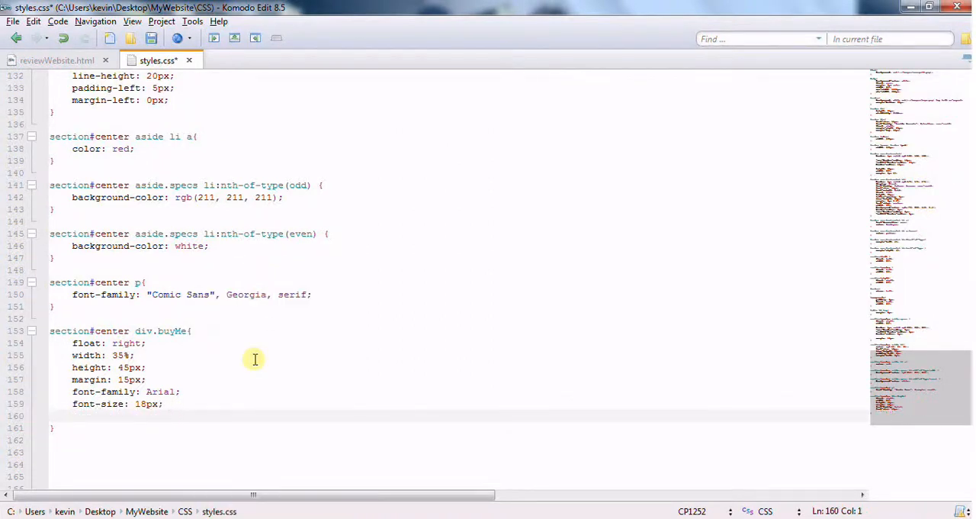
Retype the div.buyMe border as 1px solid rgb(221, 221, 221).
text(box)
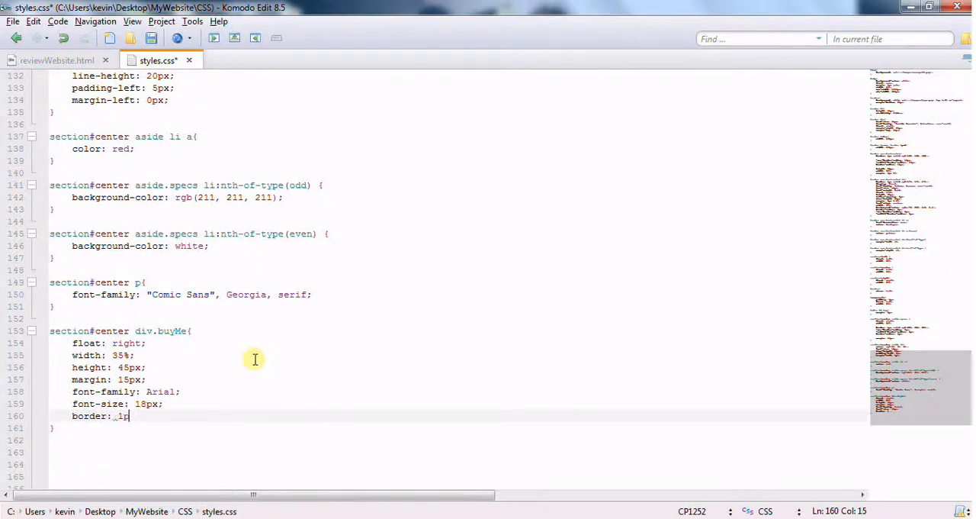
text(x solid)
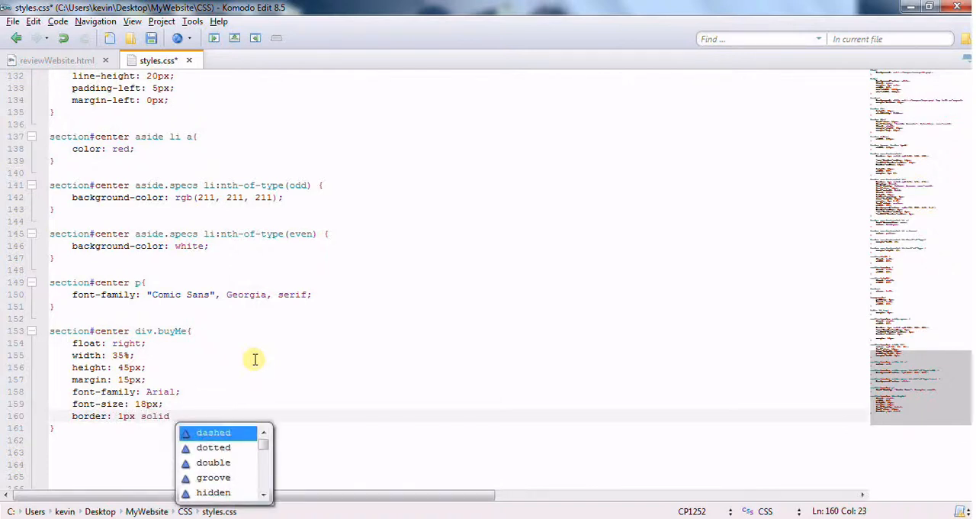
text(rgb(221, 221, 221);)
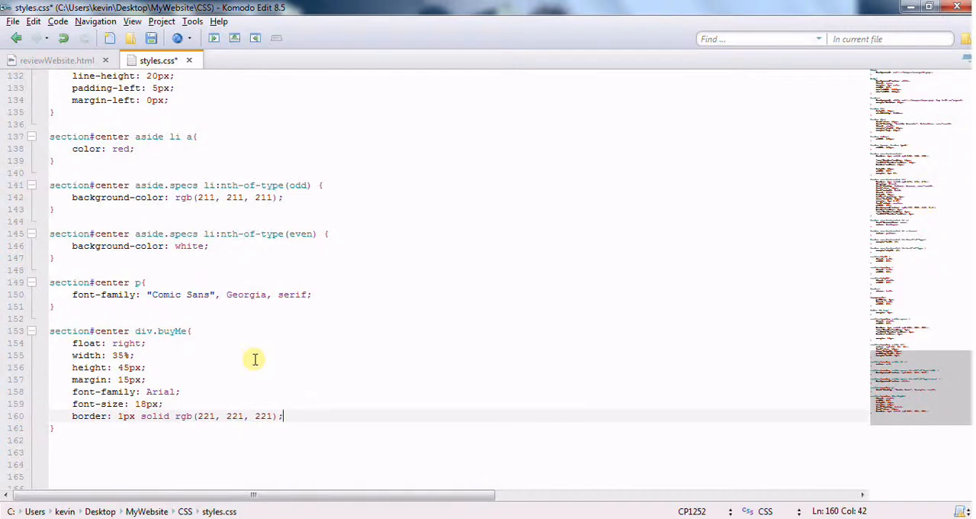
mouse_move(340, 420)
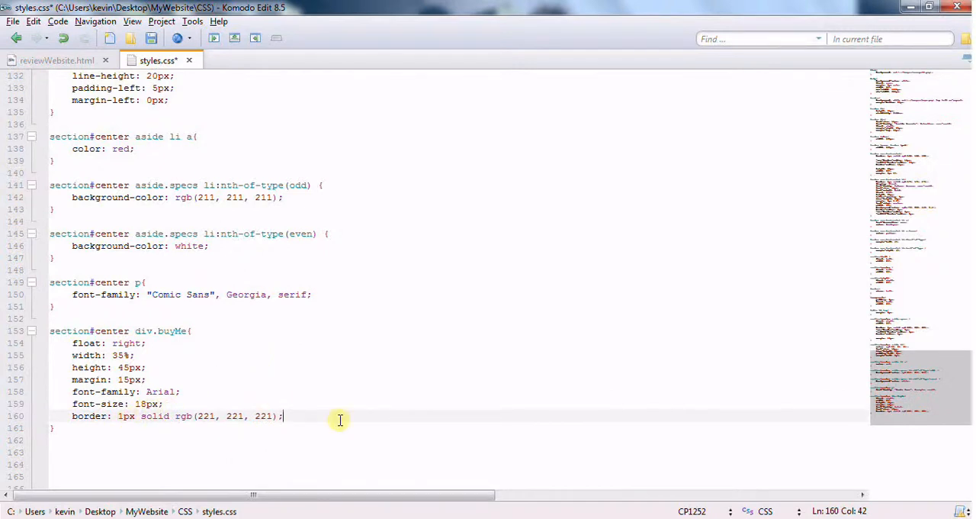
key(Return)
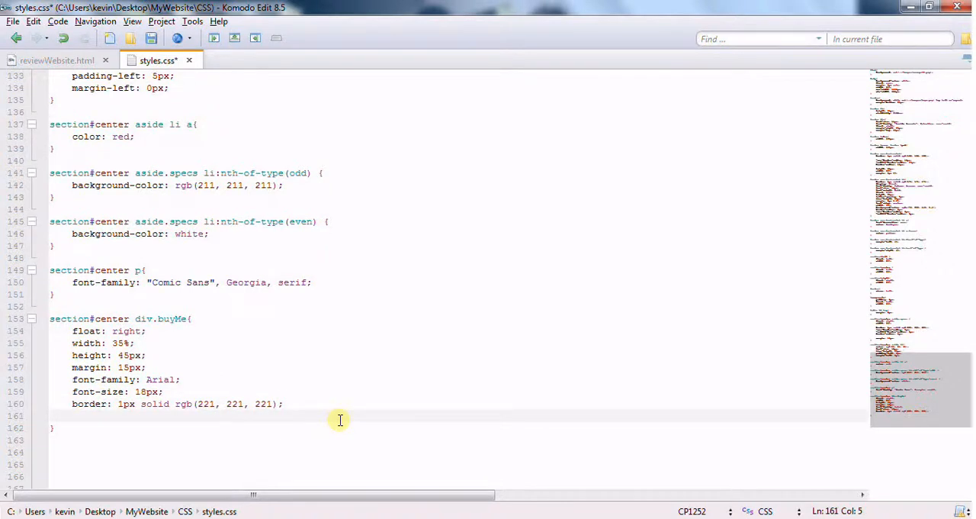
Add background-color: yellow to div.buyMe and save styles.css.
text(background-color:)
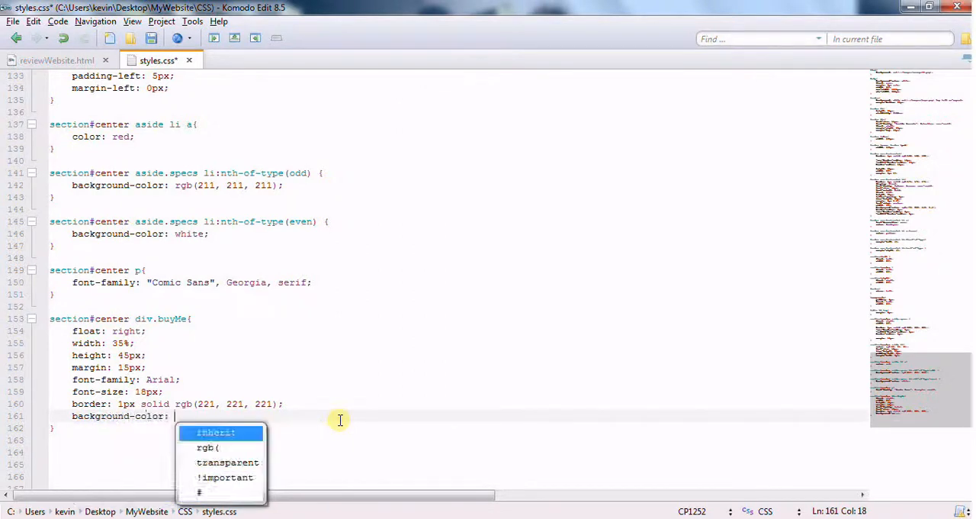
text(yellow;)
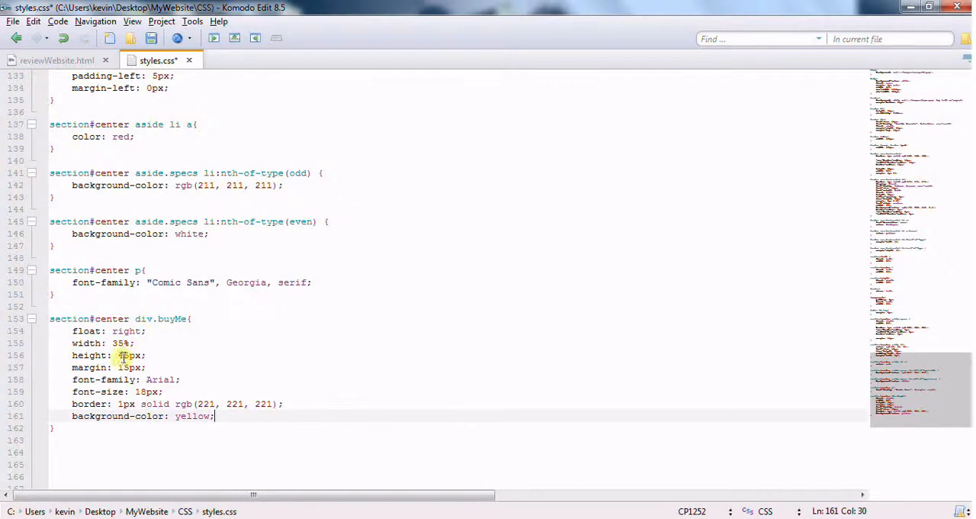
click(151, 39)
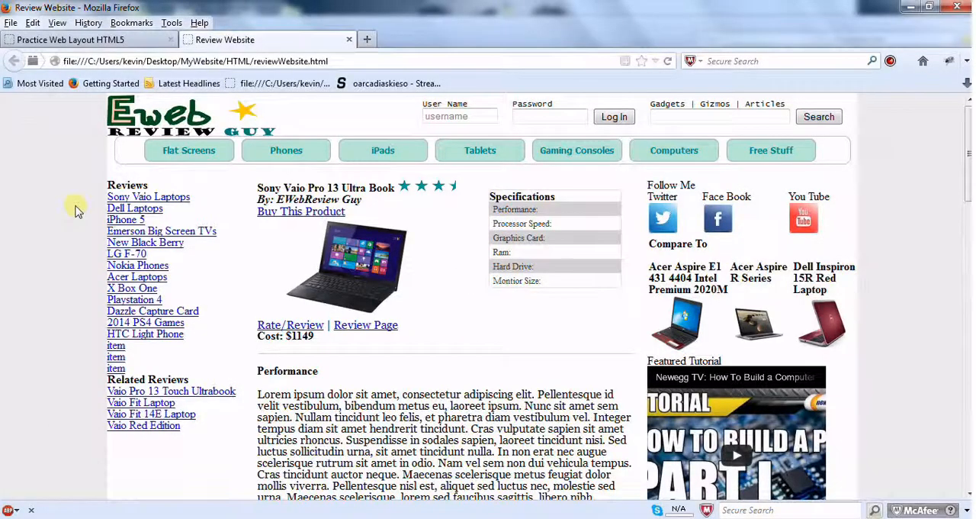
Reload the review page in Firefox to show the yellow Buy This Product box.
scroll(down, 3)
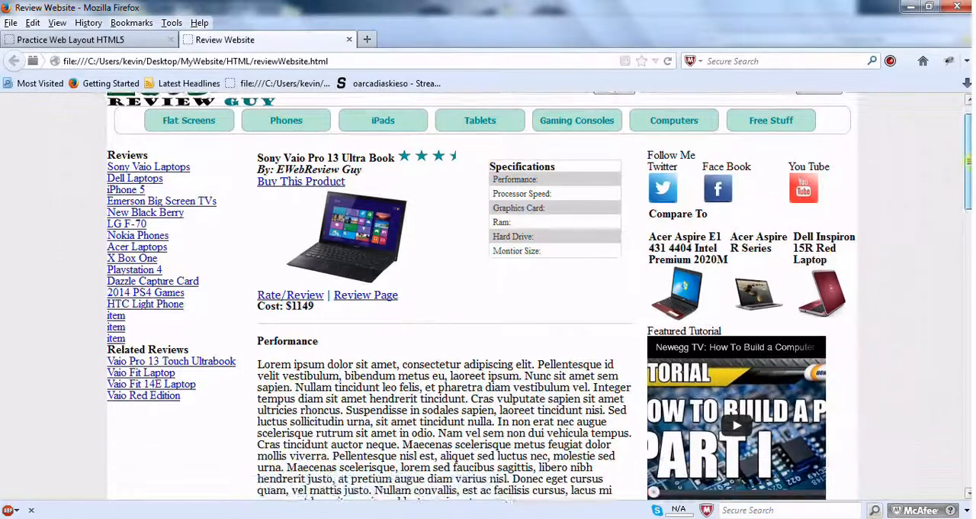
scroll(down, 3)
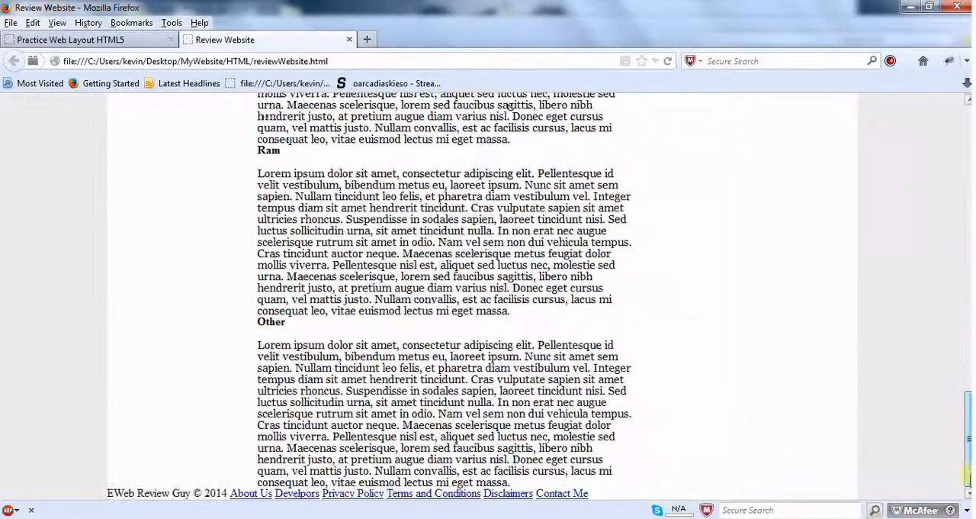
scroll(up, 3)
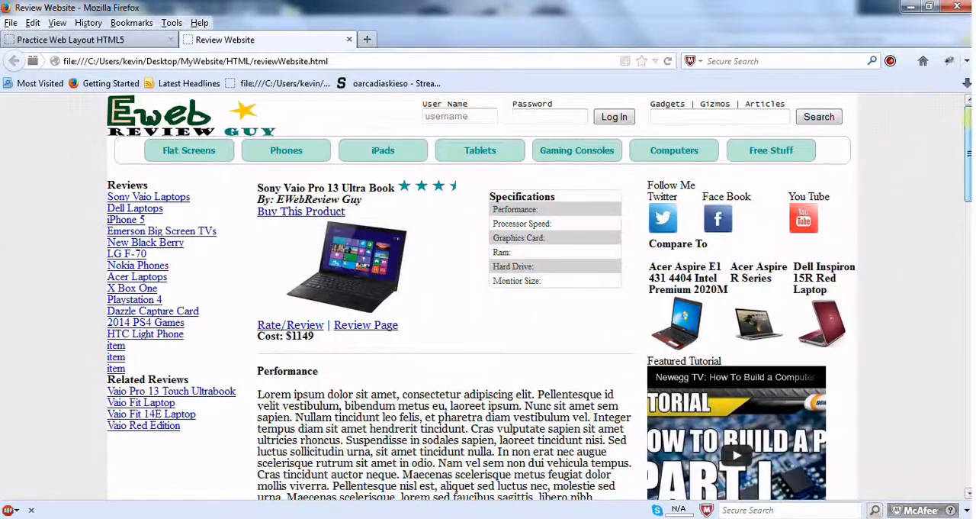
mouse_move(509, 371)
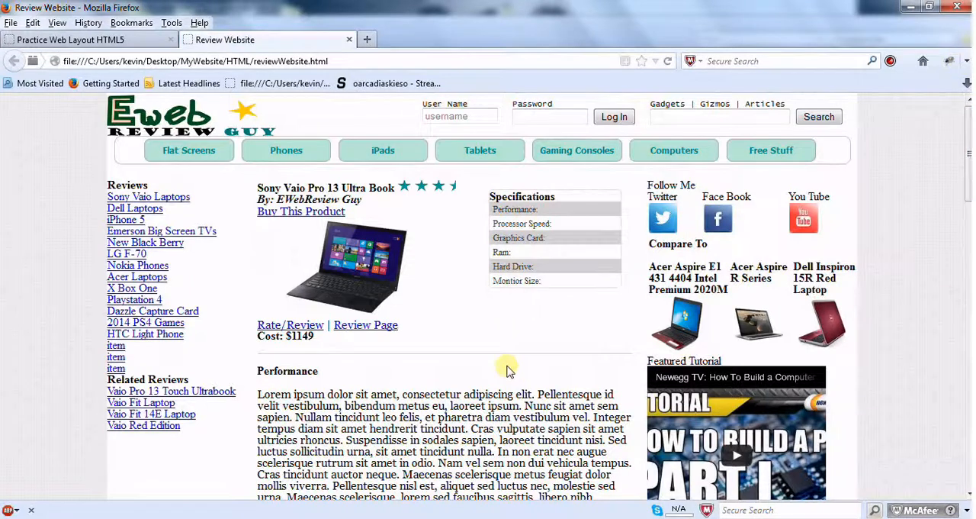
mouse_move(25, 286)
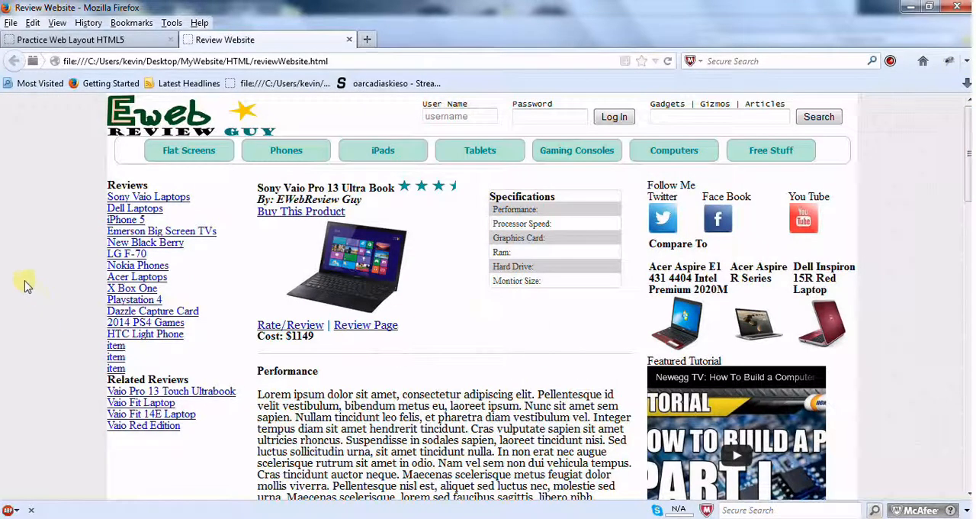
right_click(26, 286)
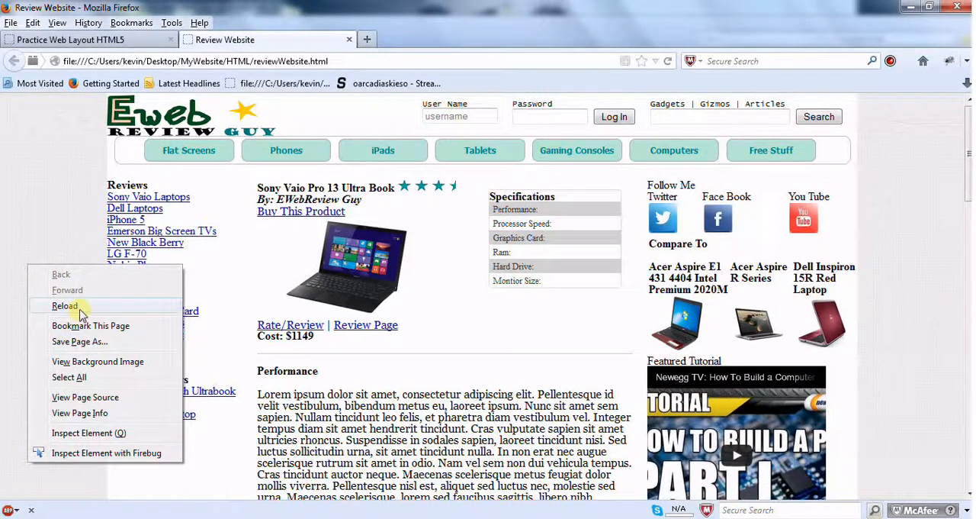
click(64, 306)
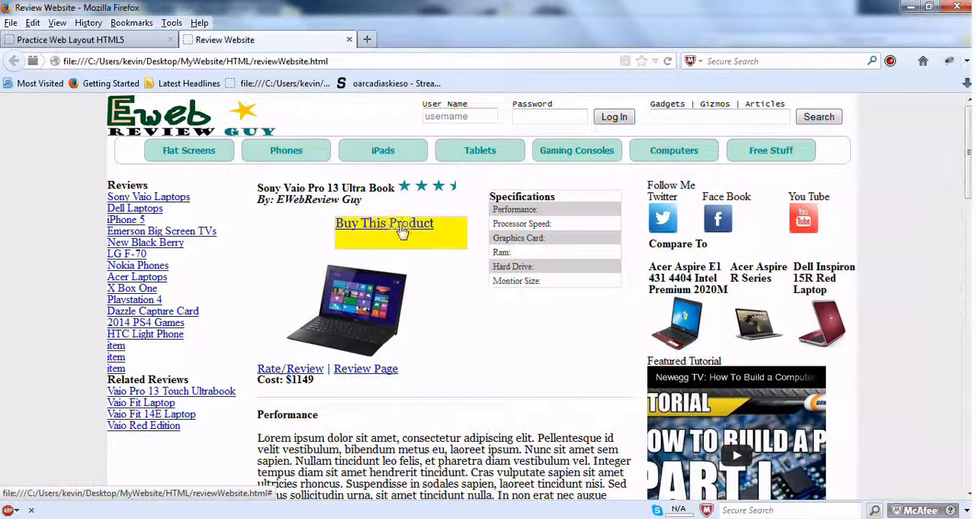
mouse_move(363, 256)
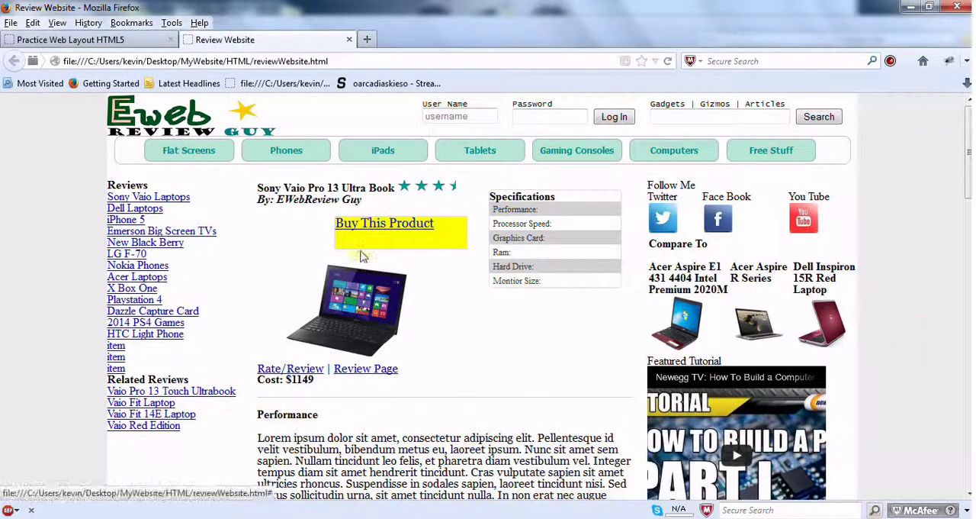
mouse_move(405, 264)
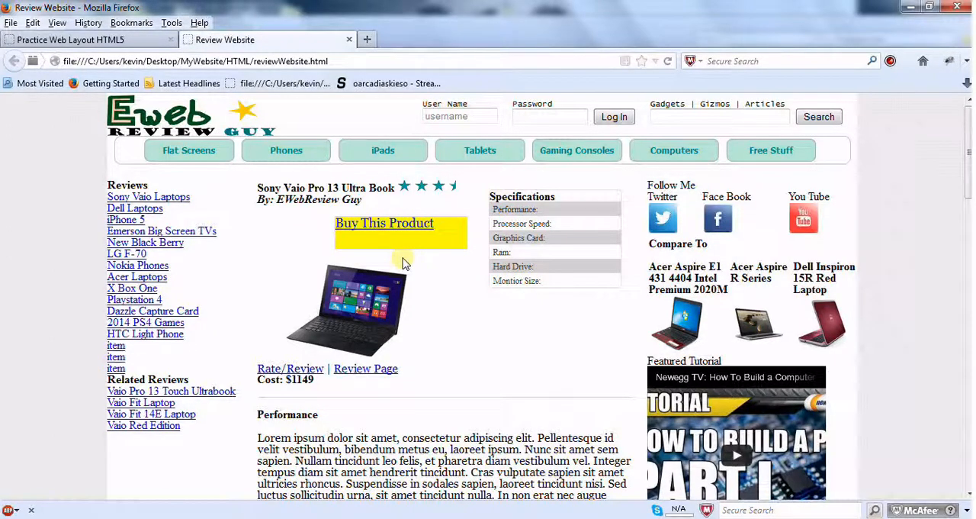
mouse_move(416, 236)
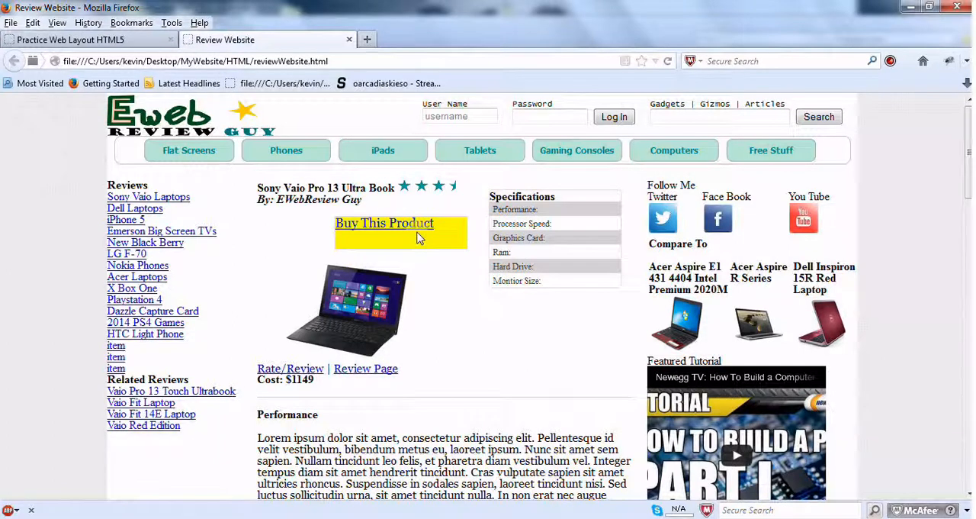
mouse_move(386, 250)
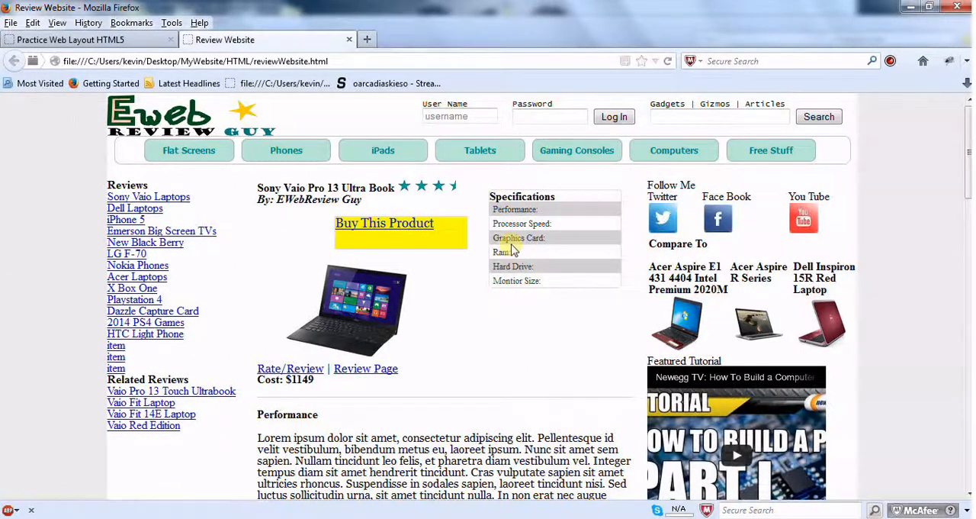
mouse_move(486, 275)
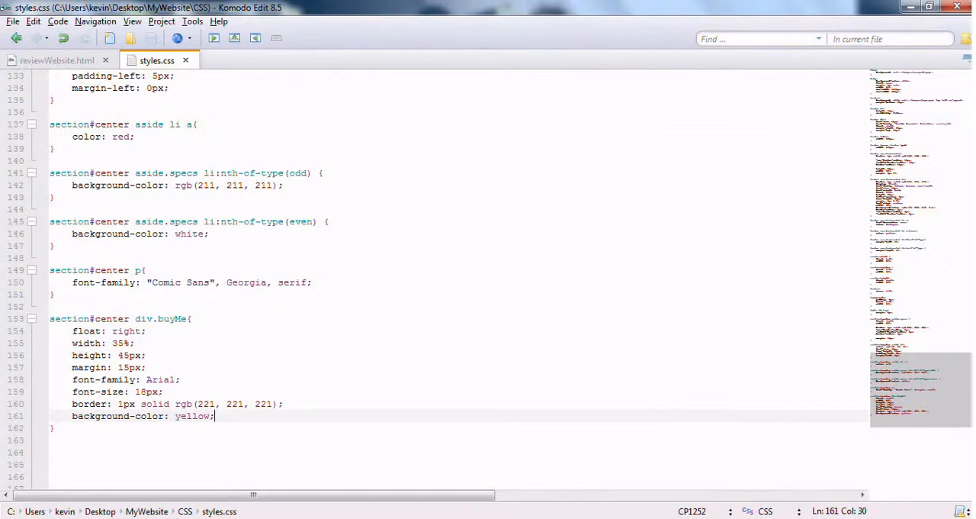
Add clear: both to the div.buyMe rule.
text(clear: b)
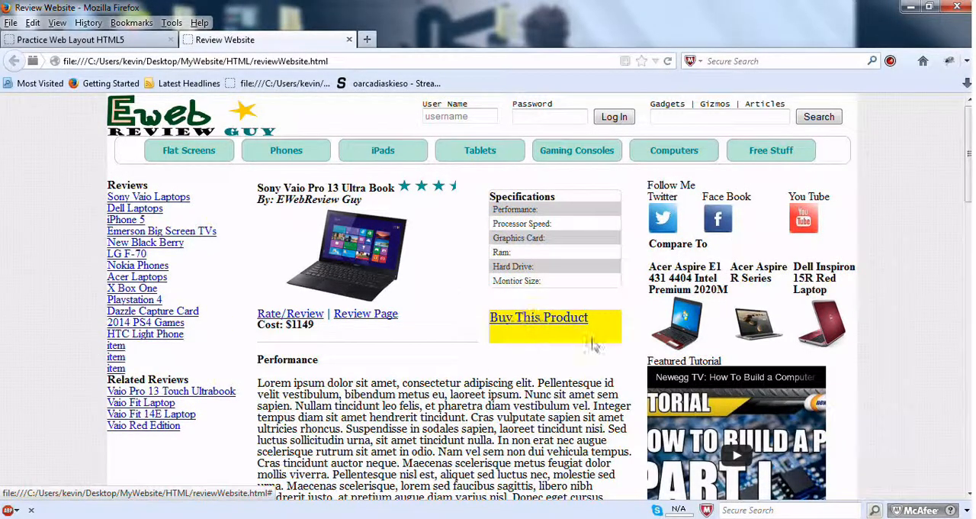
Switch to the Practice Web Layout HTML5 tab to compare the finished page.
click(84, 40)
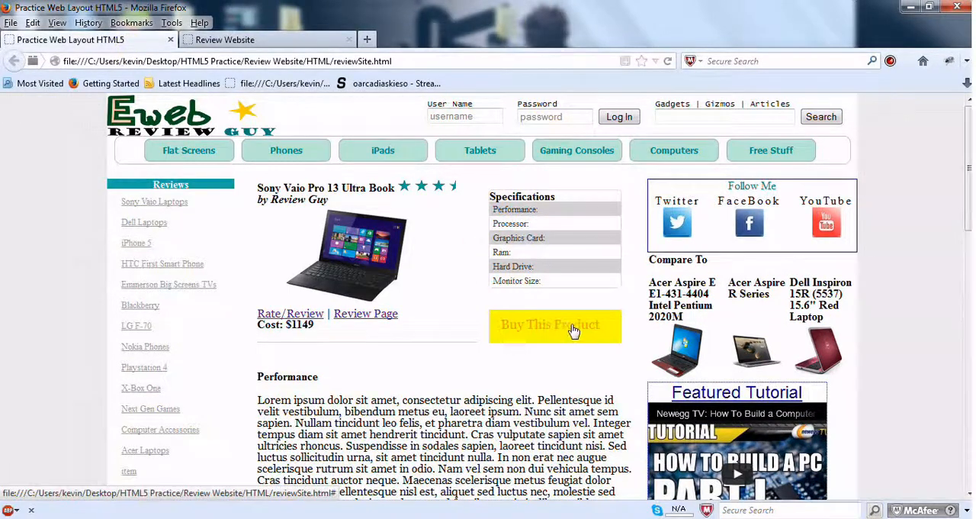
mouse_move(517, 352)
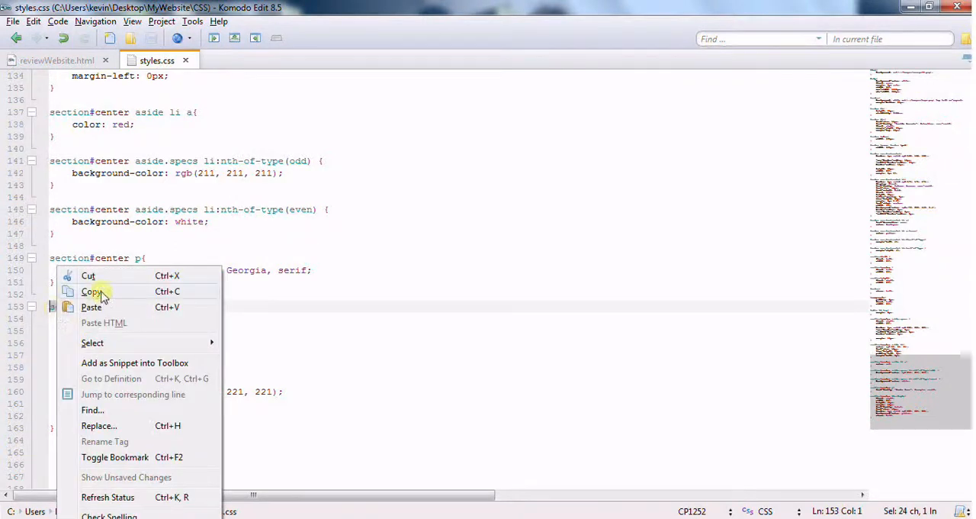
Create a 'section#center div.buyMe p' rule with a 16px left margin.
click(91, 307)
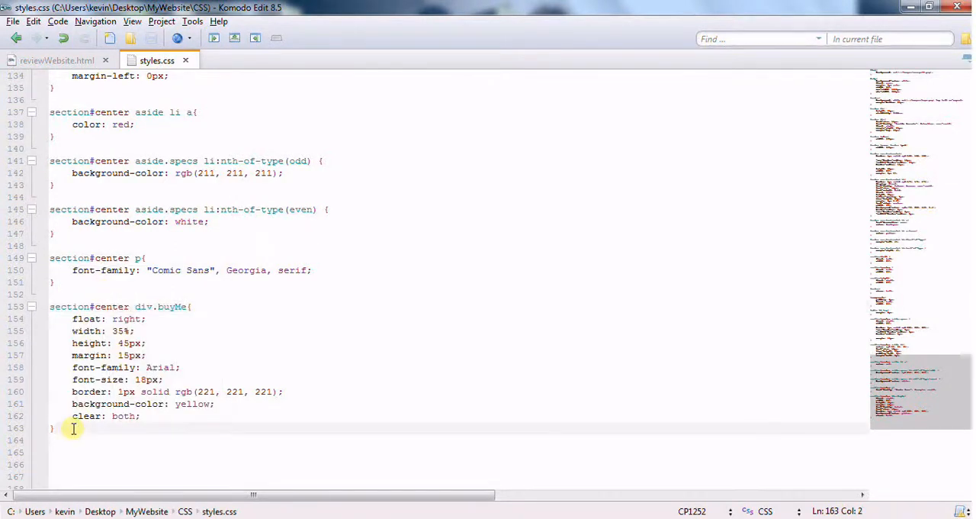
text(section#center div.buyMe)
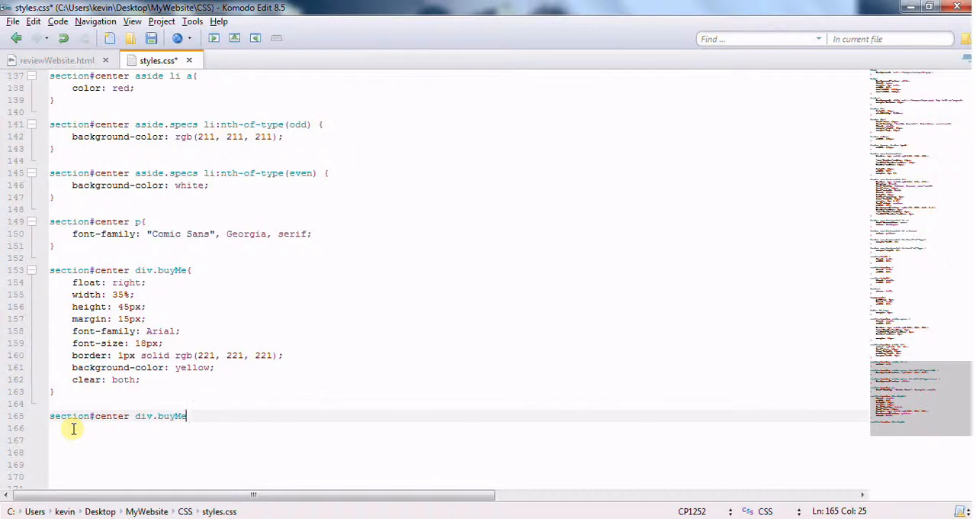
text(p{)
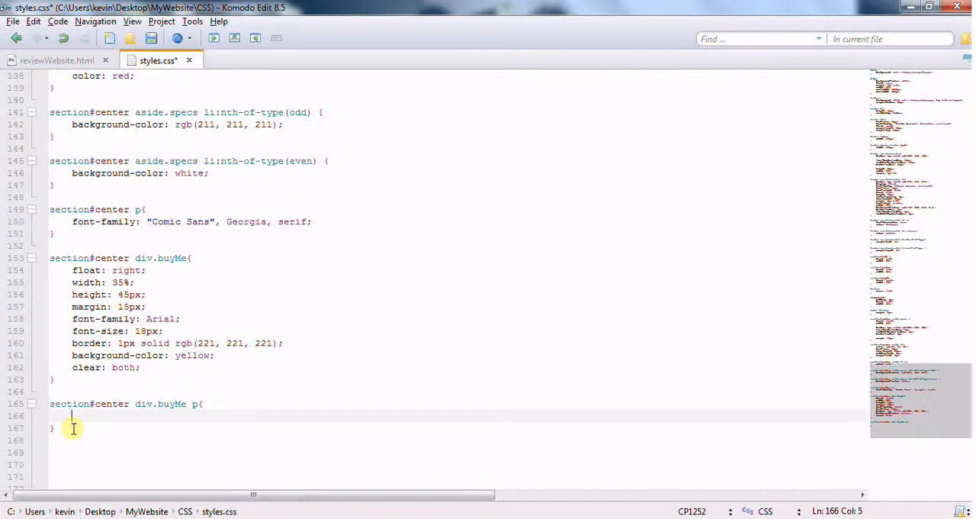
text(margin-left: 1)
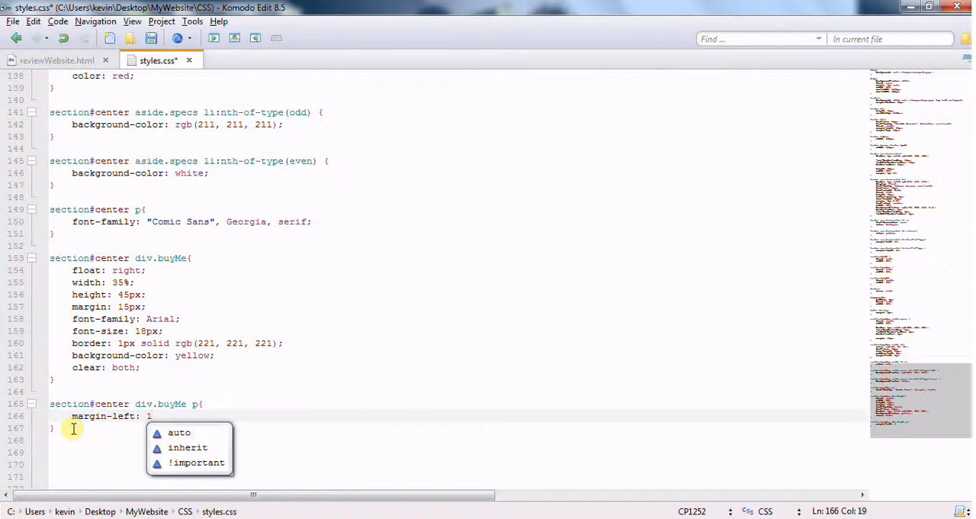
text(6px;)
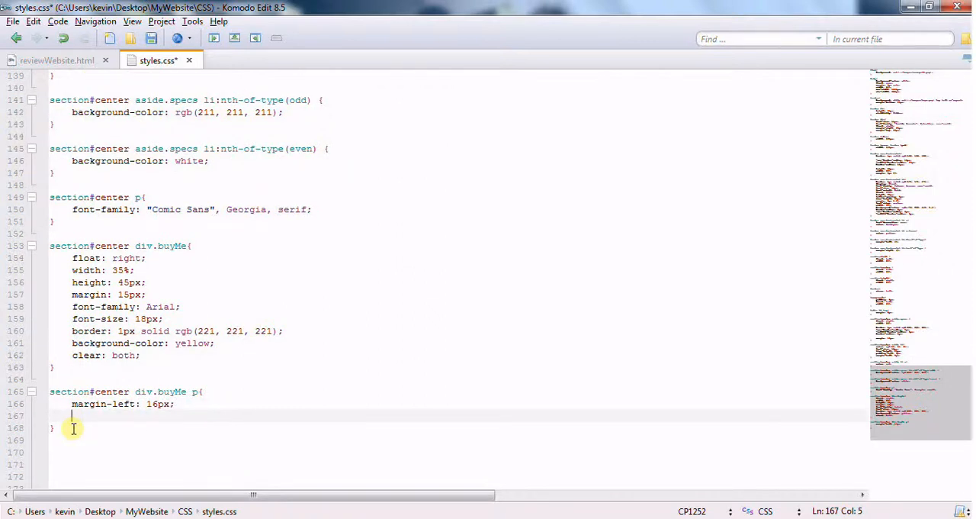
Add an auto right margin, 10px top and bottom margins, and red text color.
text(m)
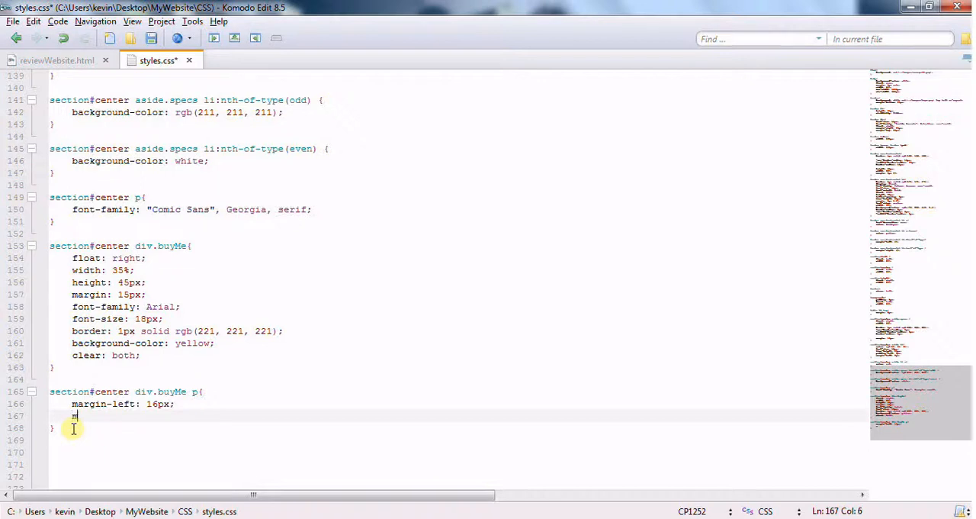
text(argin-right: auto;)
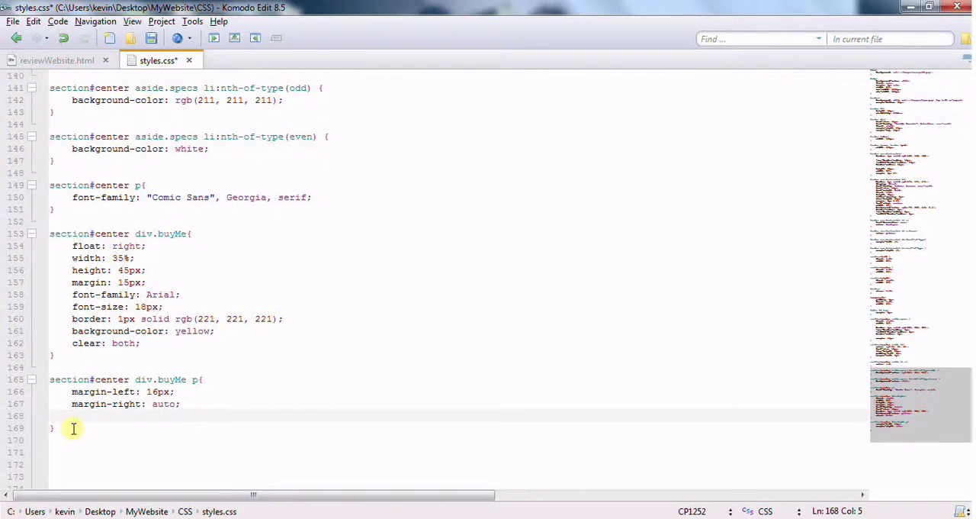
text(margin-top:)
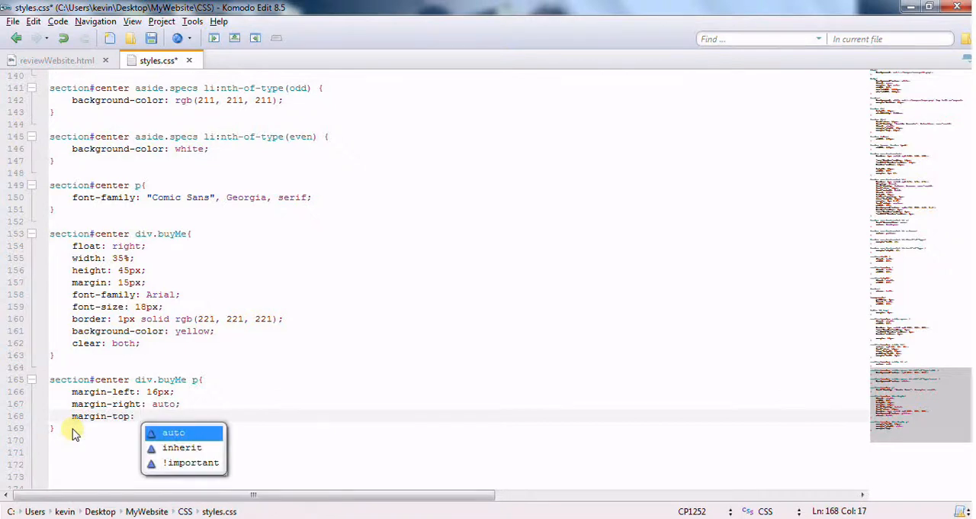
text(10px;)
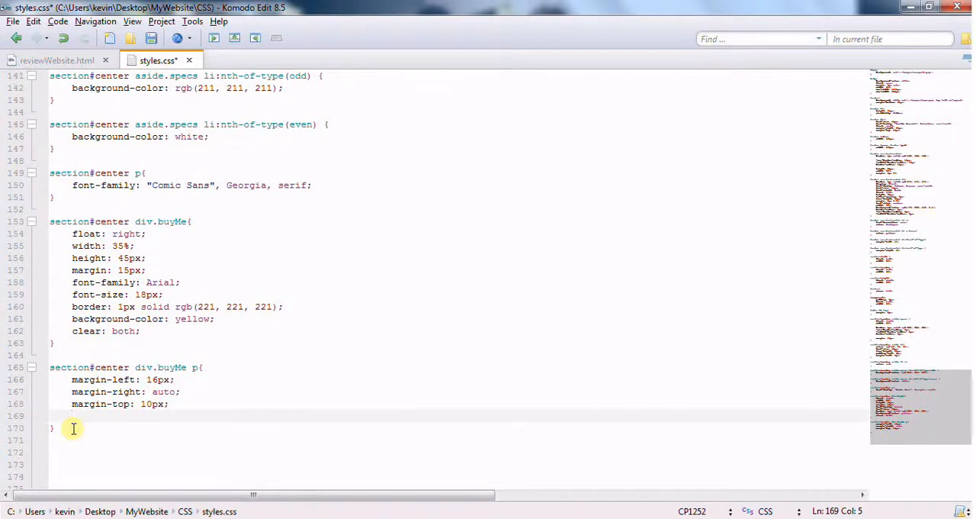
text(margin-bottom:)
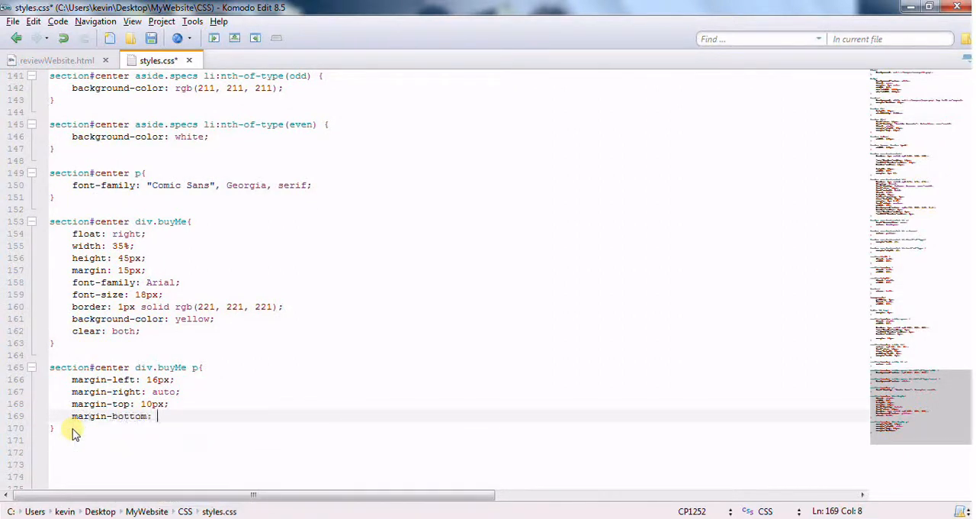
text(10px;)
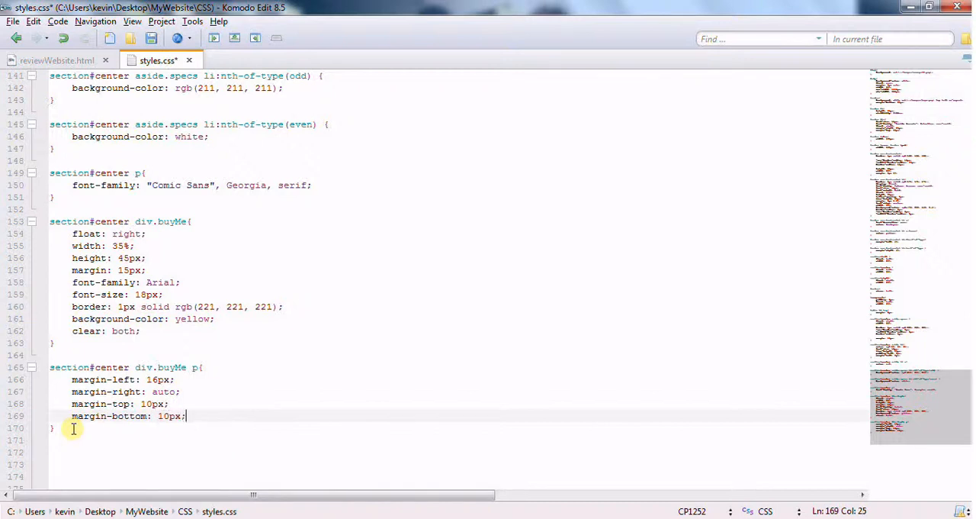
text(c)
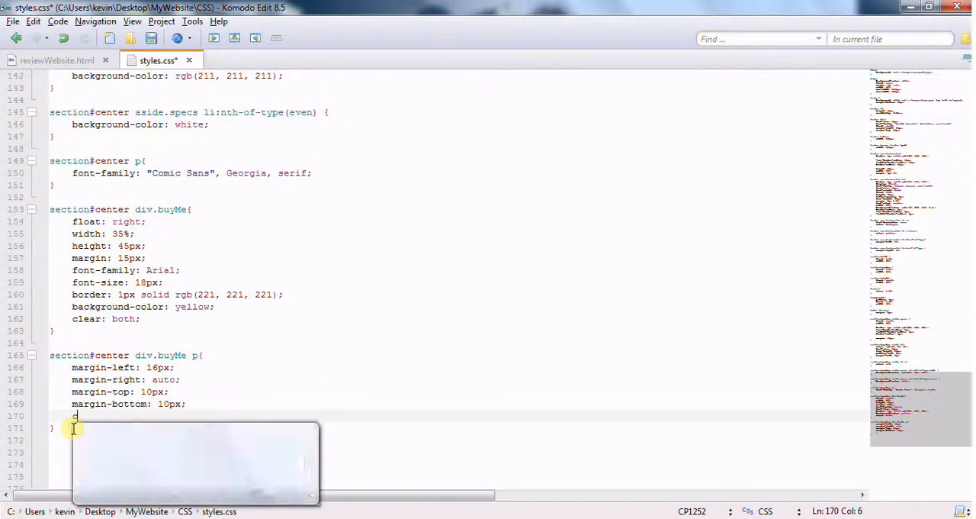
text(olor: red;)
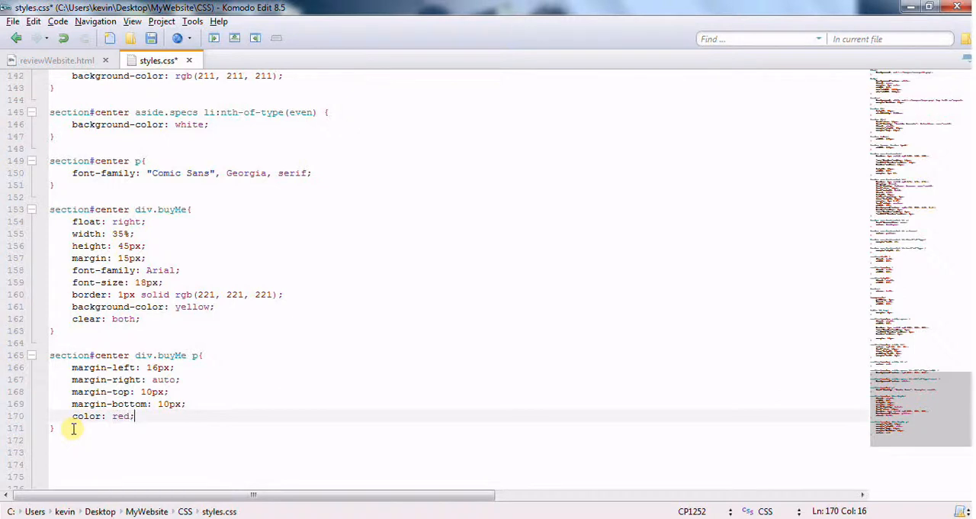
mouse_move(213, 385)
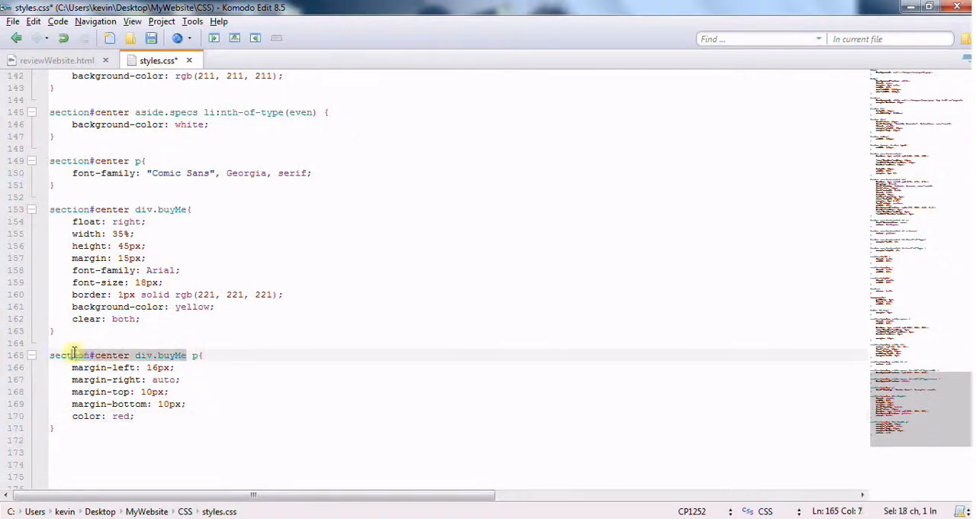
Copy the buyMe selector and add a link rule with red color and no underline.
right_click(75, 355)
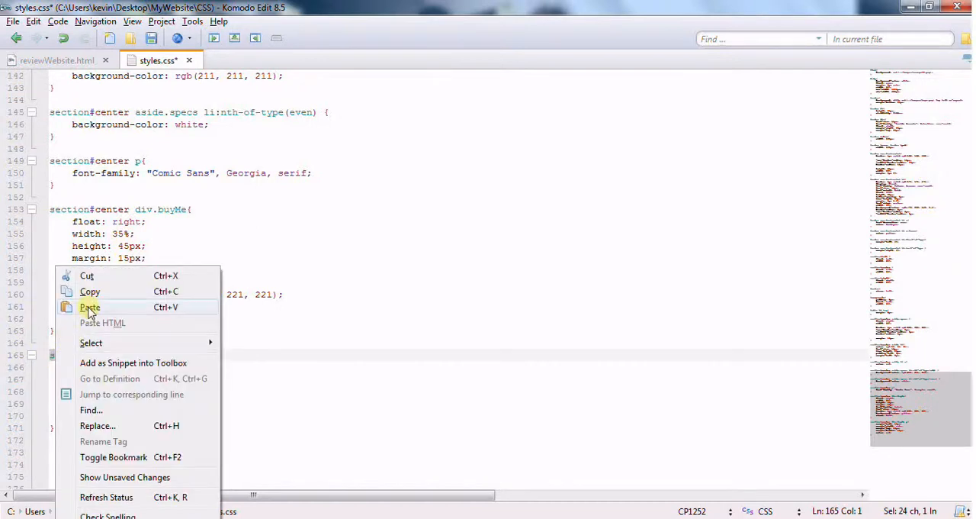
click(89, 306)
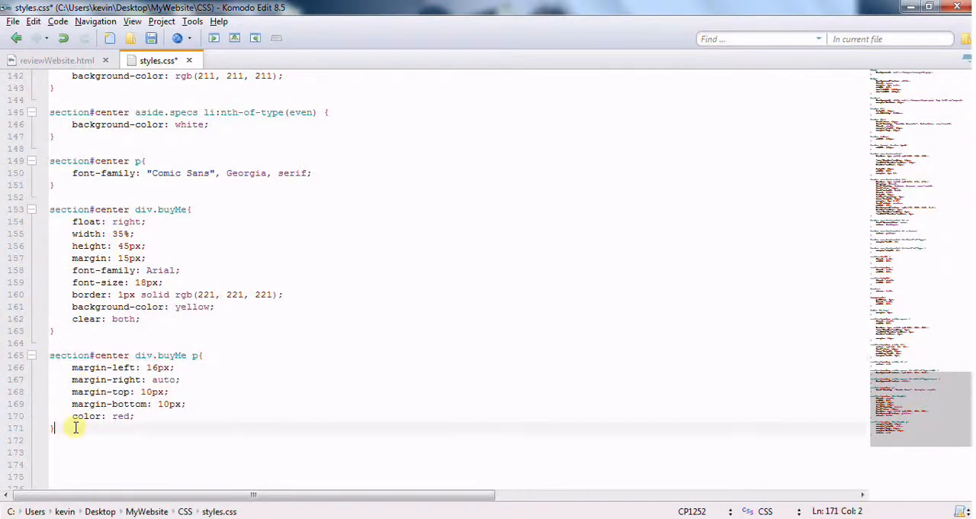
text(section#center div.buyMe)
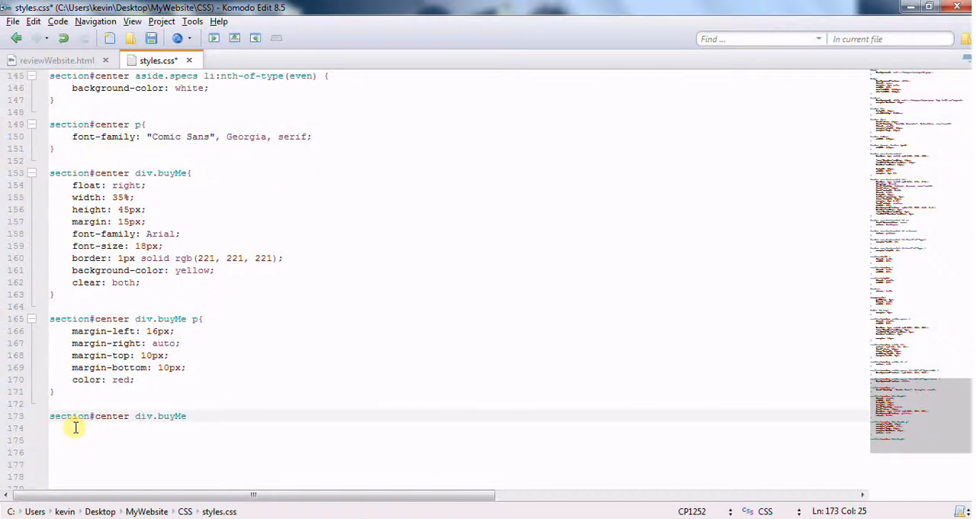
text(a{)
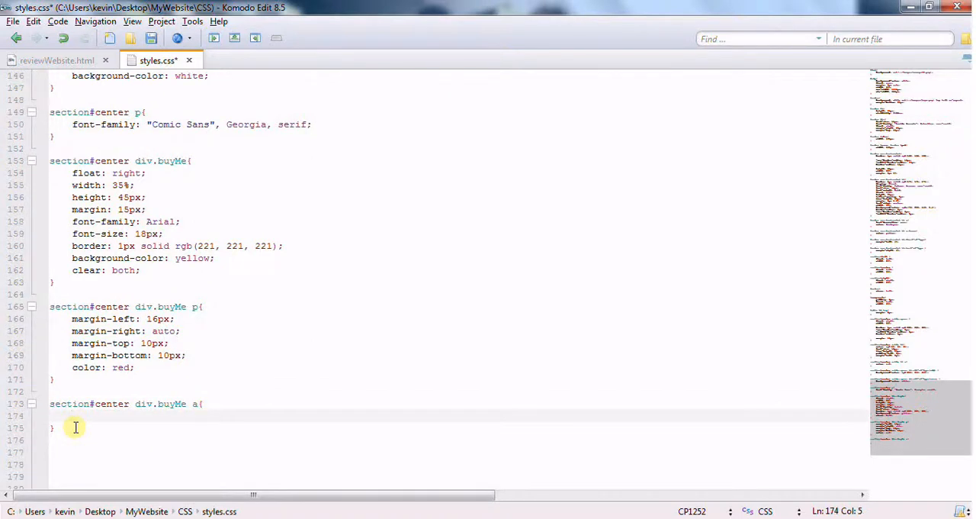
text(colo)
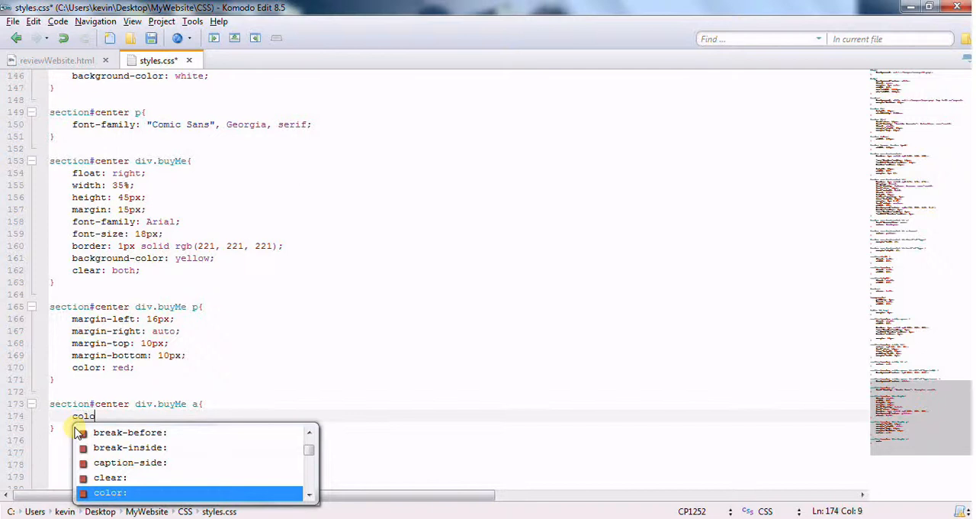
text(r: red;)
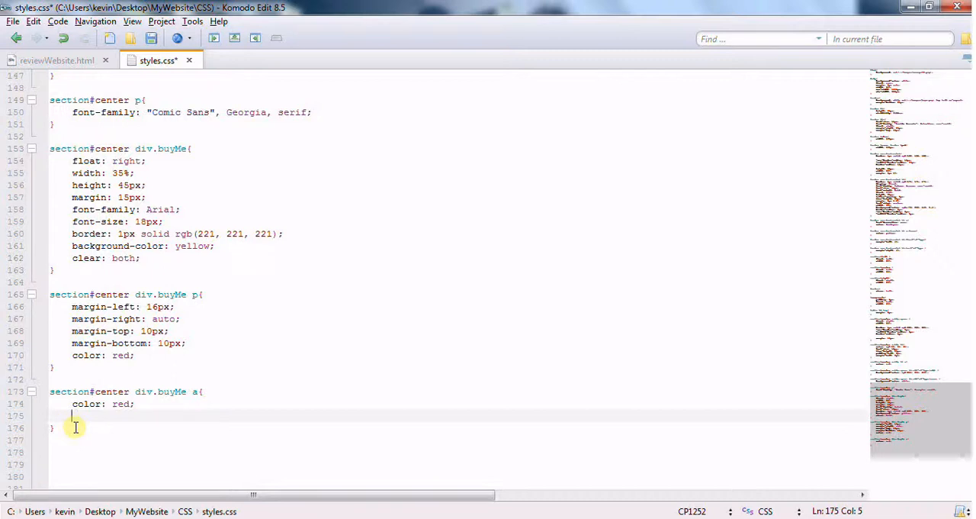
text(text-decoration:)
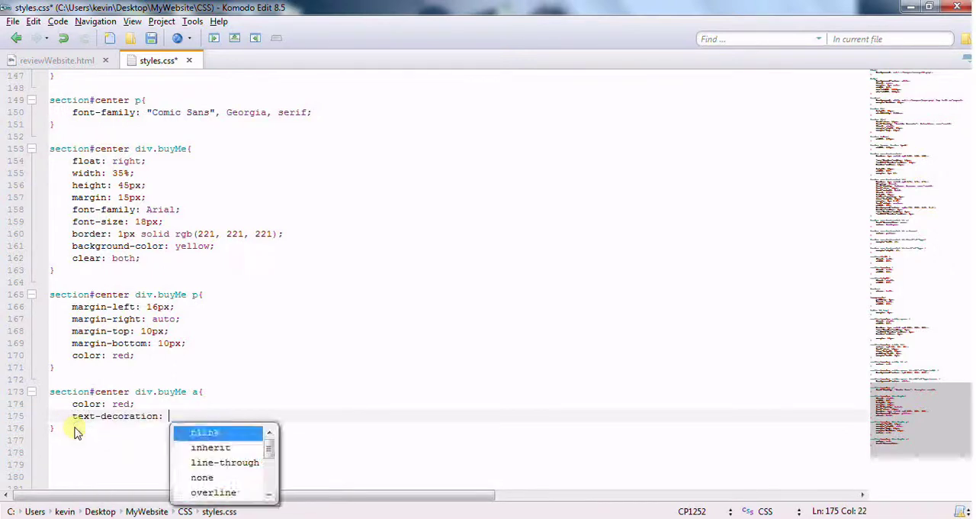
click(202, 477)
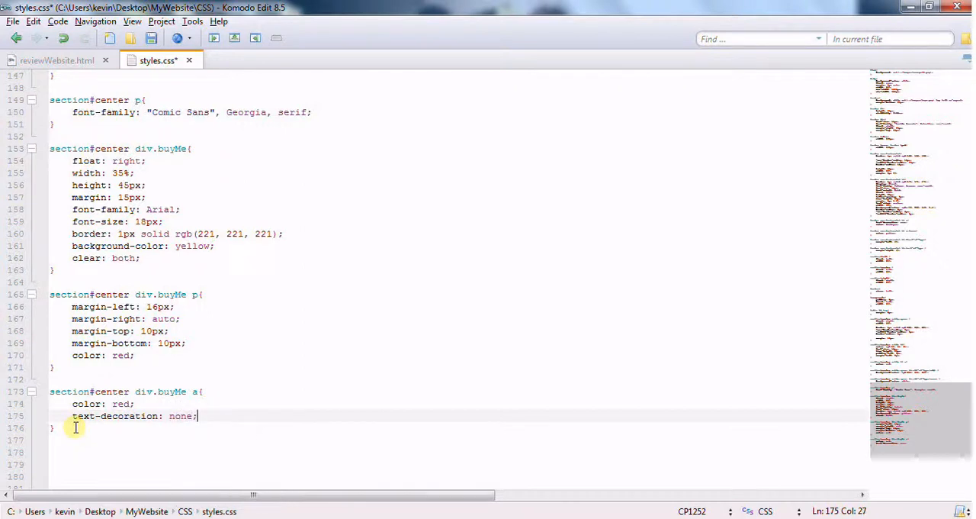
key(Return)
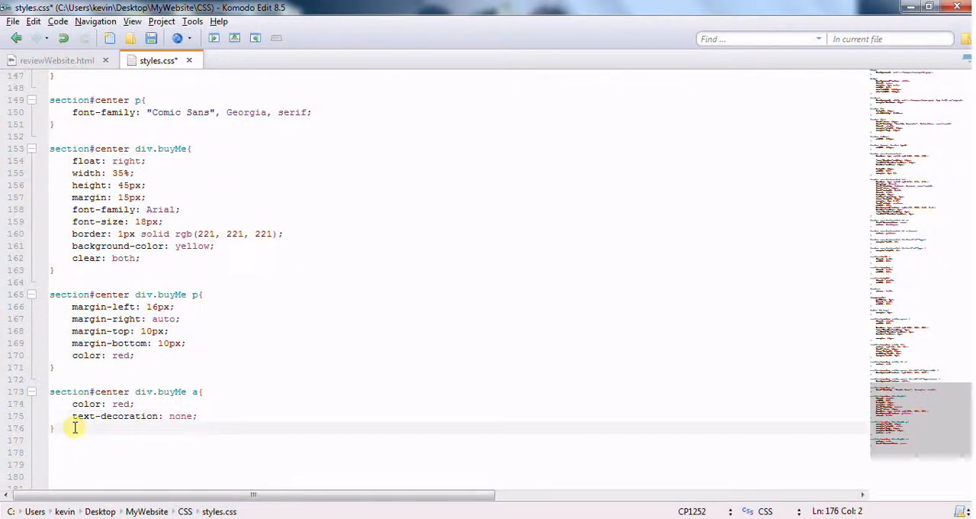
Add a section#center div.buyMe a:hover rule setting color to teal.
scroll(down, 3)
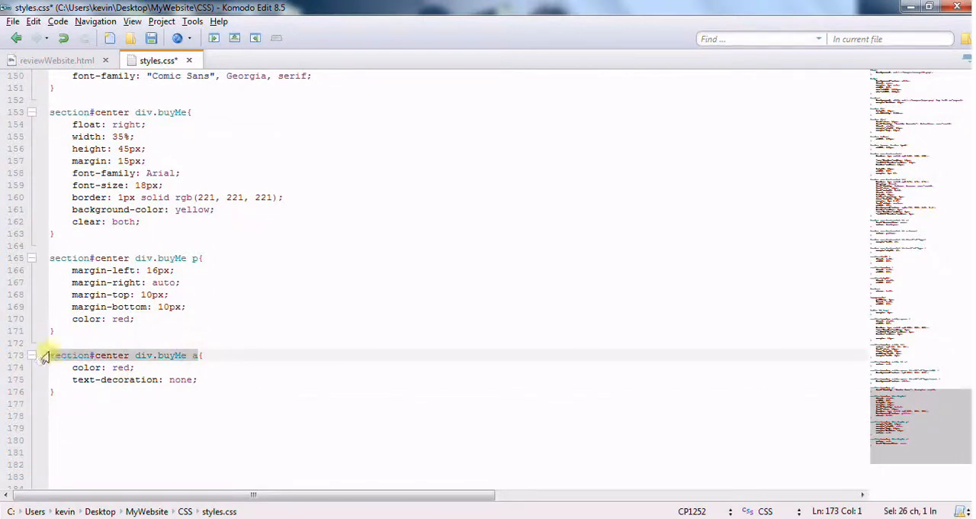
mouse_move(79, 402)
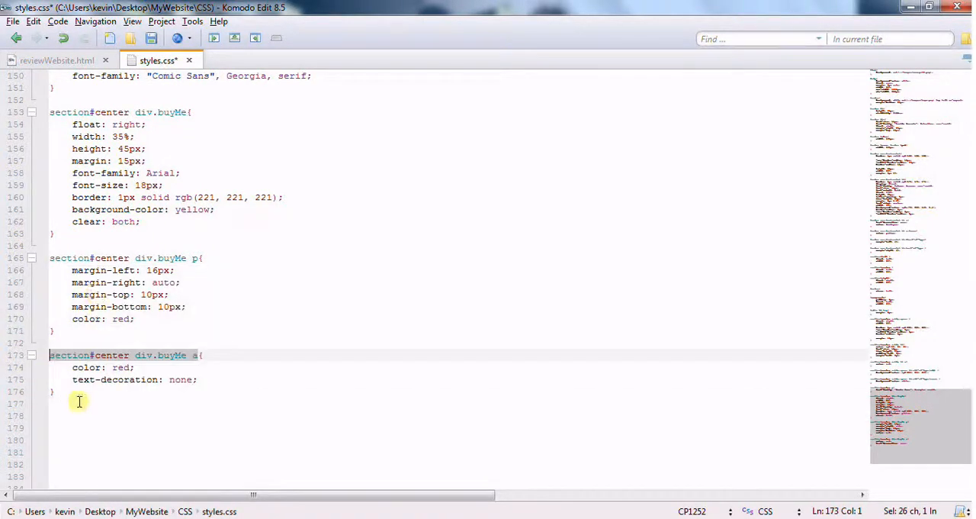
text(section#center div.buyMe a)
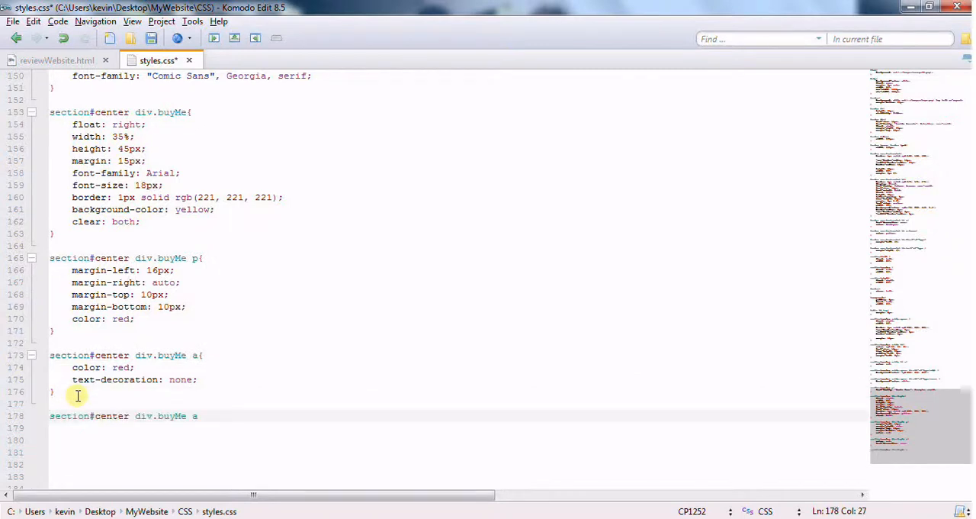
text(:hover{)
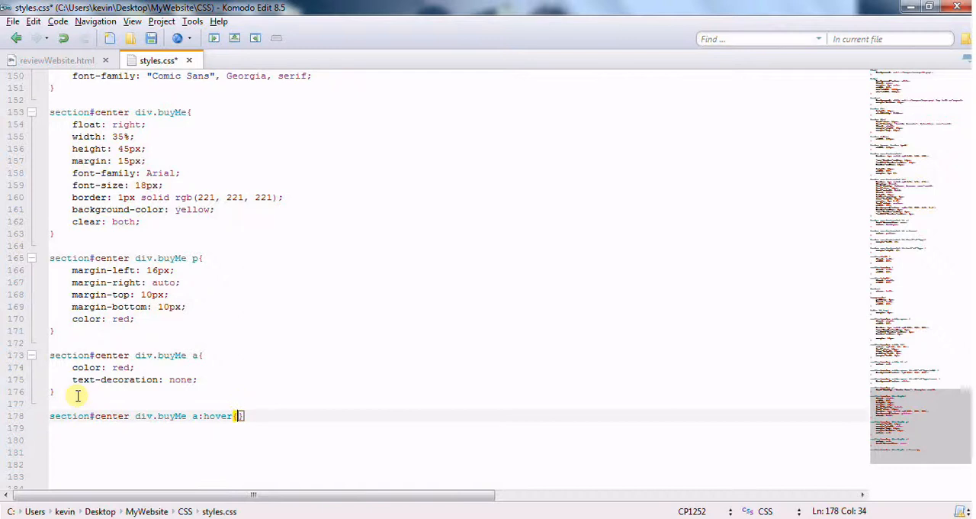
text(color:)
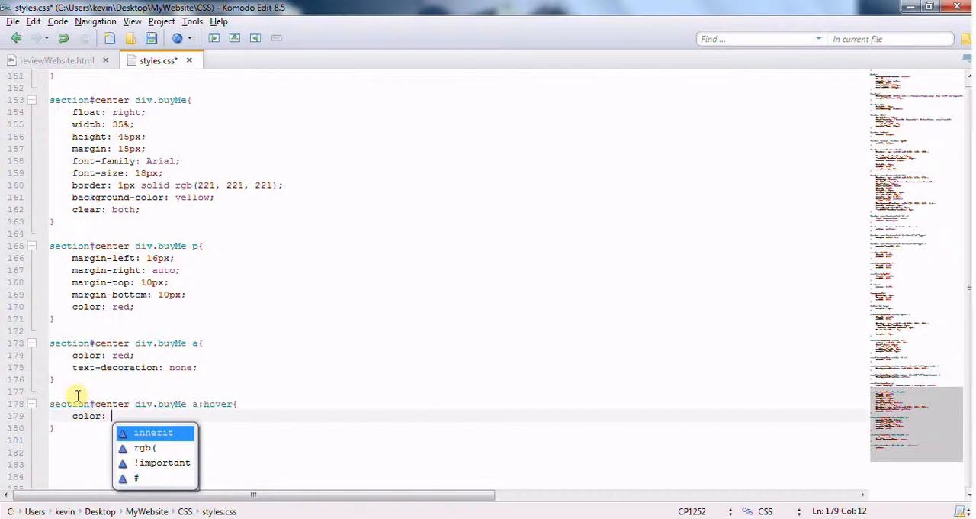
text(teal;)
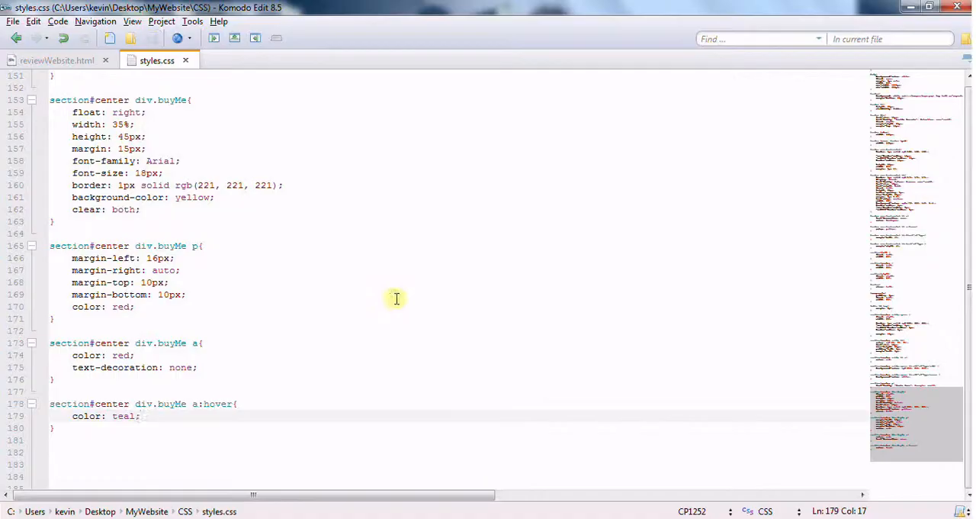
right_click(57, 243)
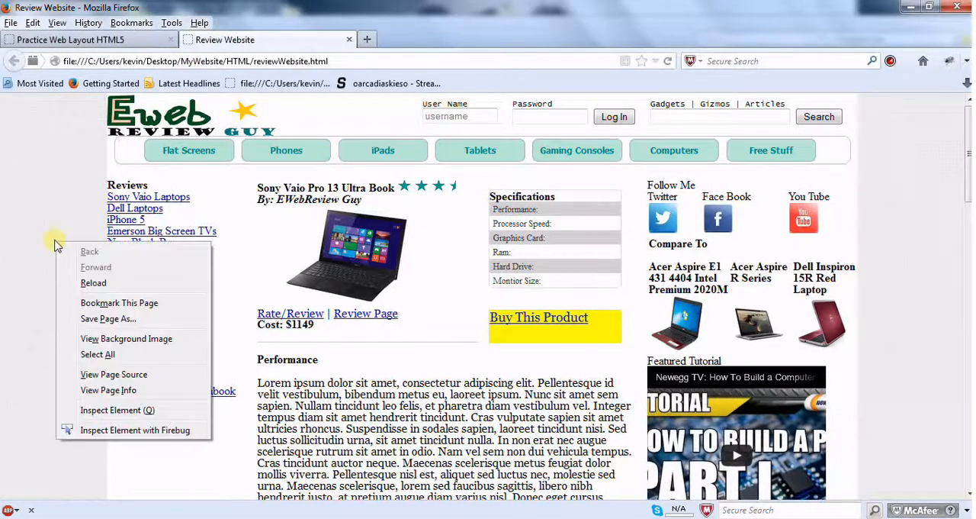
Reload the review page to see the red buyMe link, then view the Practice Web Layout tab.
click(93, 282)
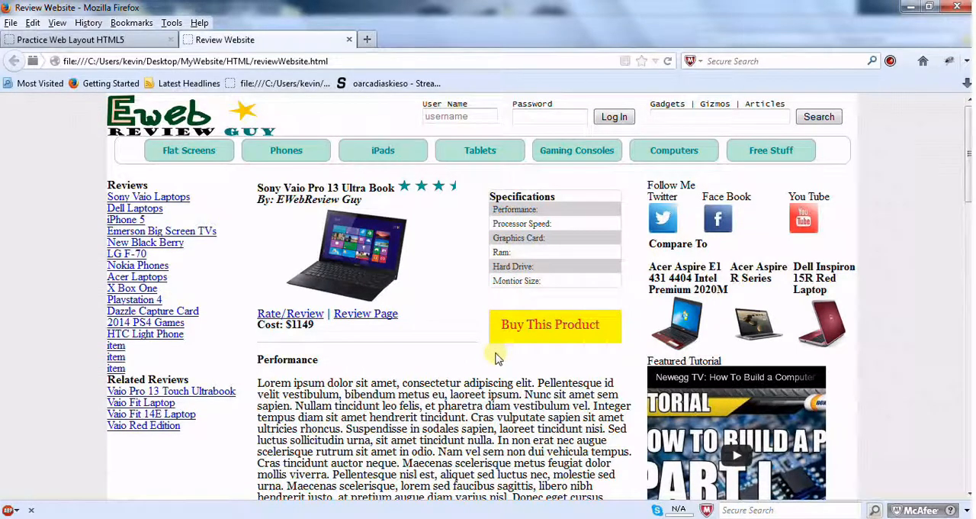
mouse_move(457, 313)
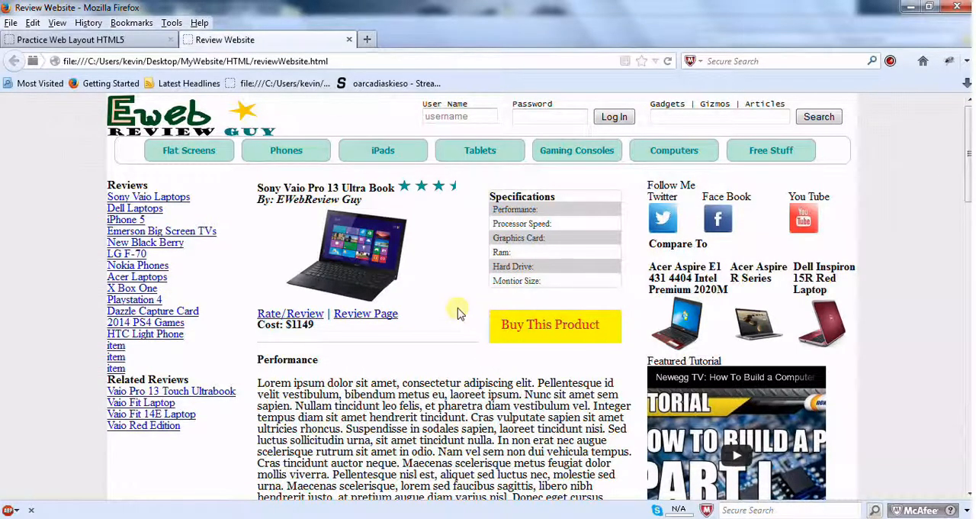
mouse_move(551, 324)
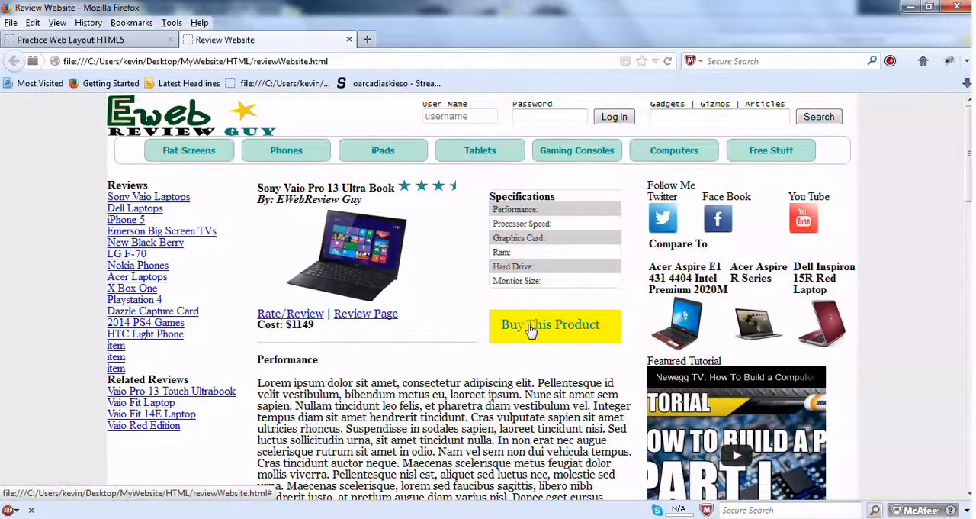
mouse_move(510, 379)
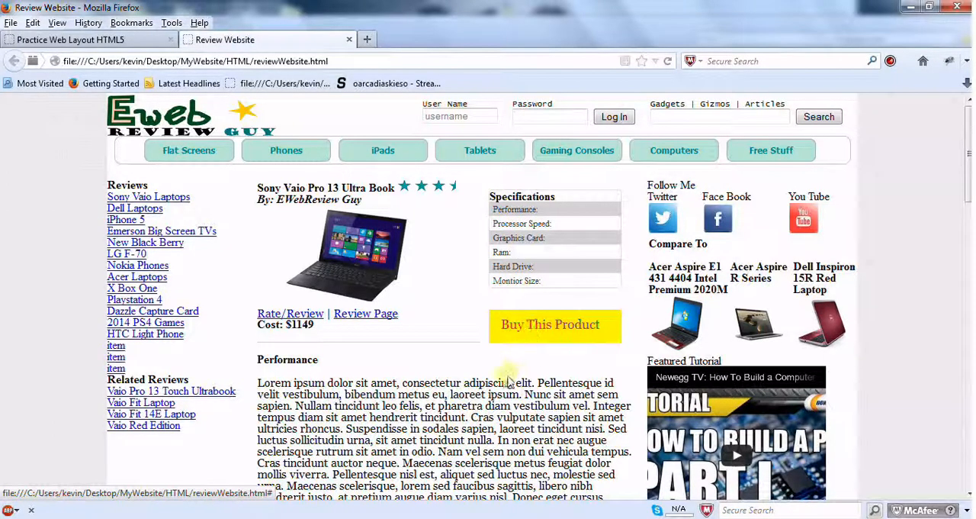
mouse_move(550, 324)
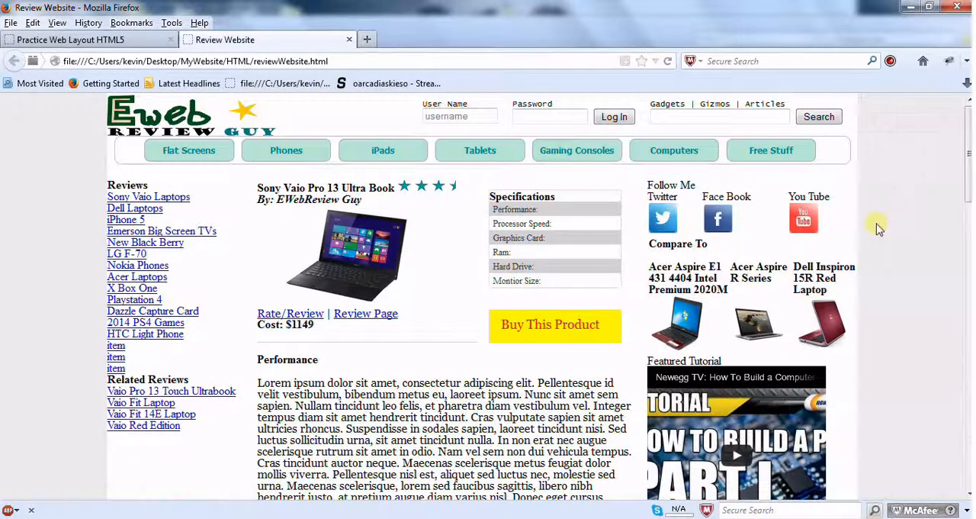
mouse_move(769, 181)
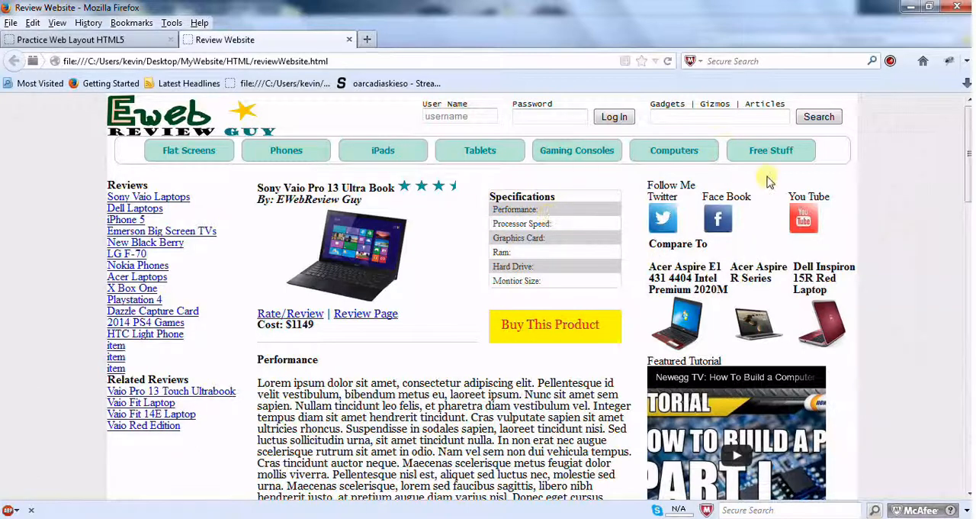
mouse_move(647, 248)
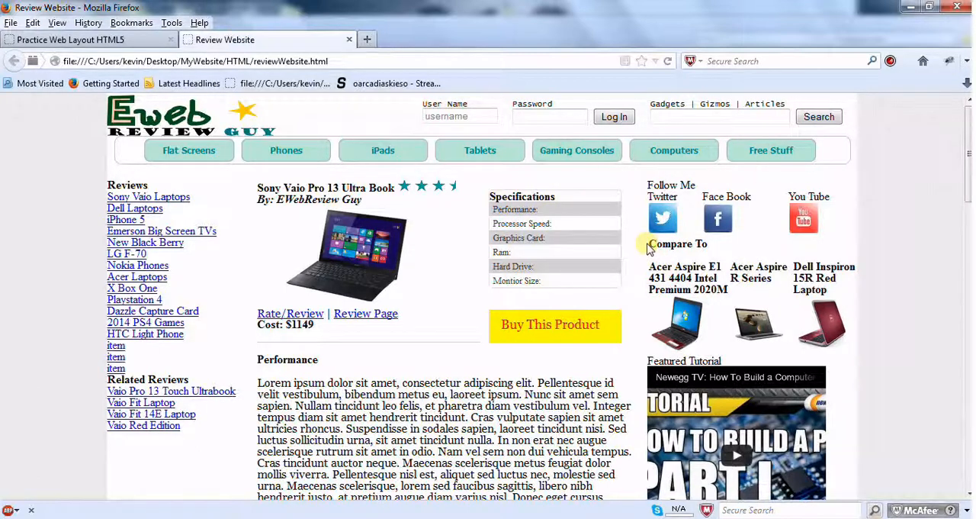
mouse_move(513, 315)
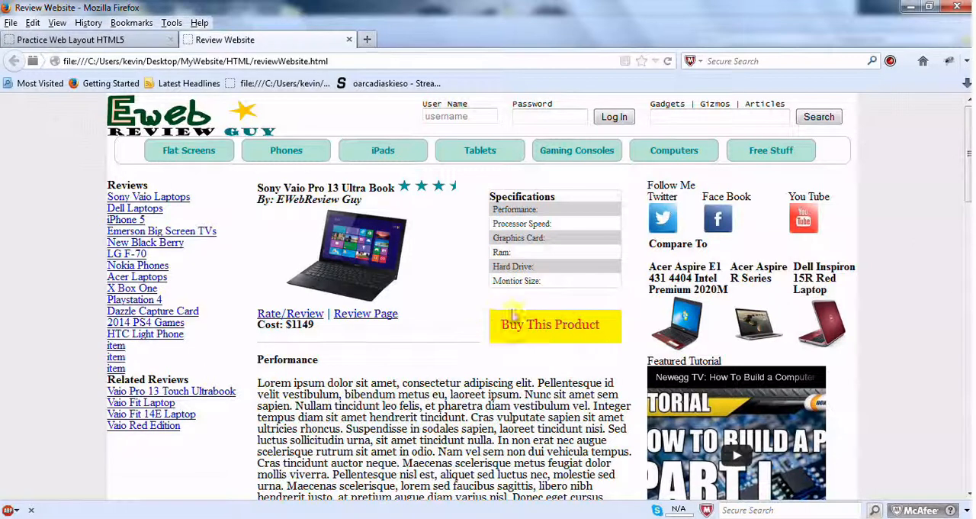
mouse_move(473, 323)
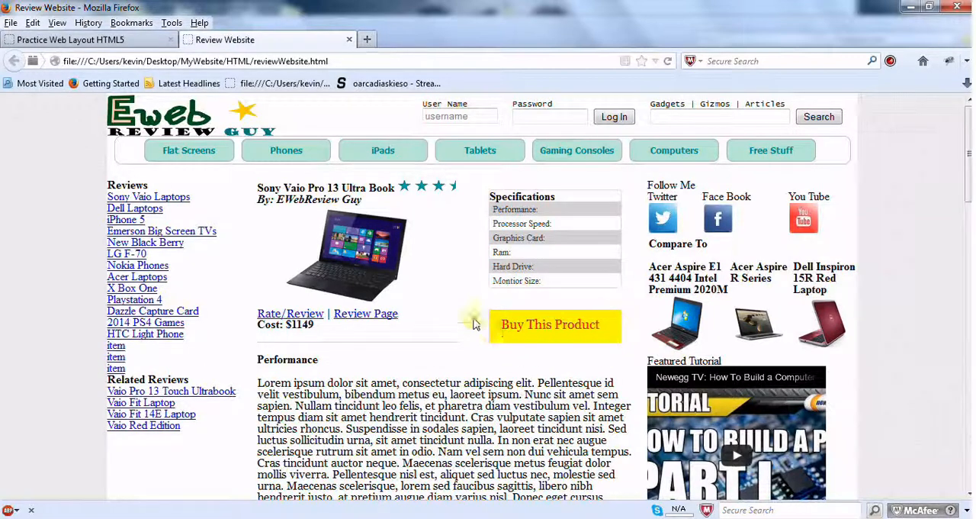
mouse_move(502, 305)
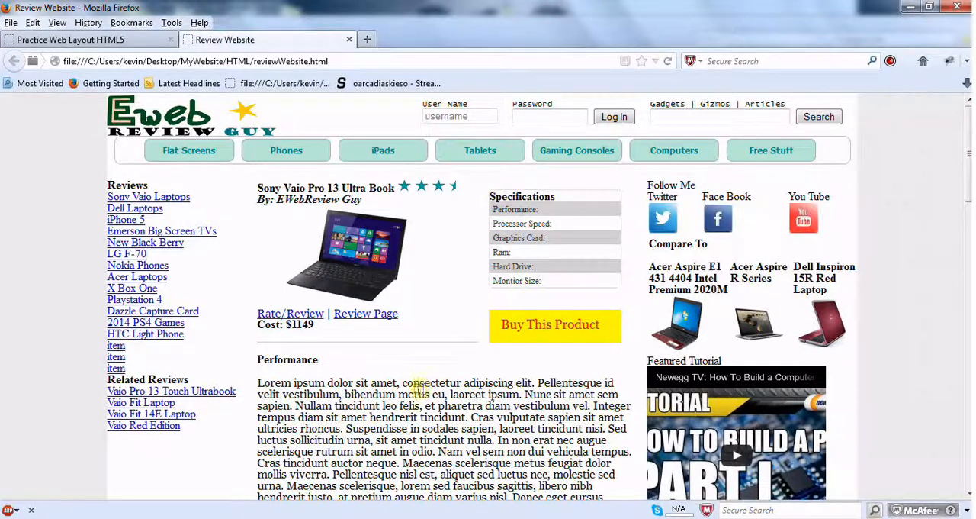
mouse_move(516, 352)
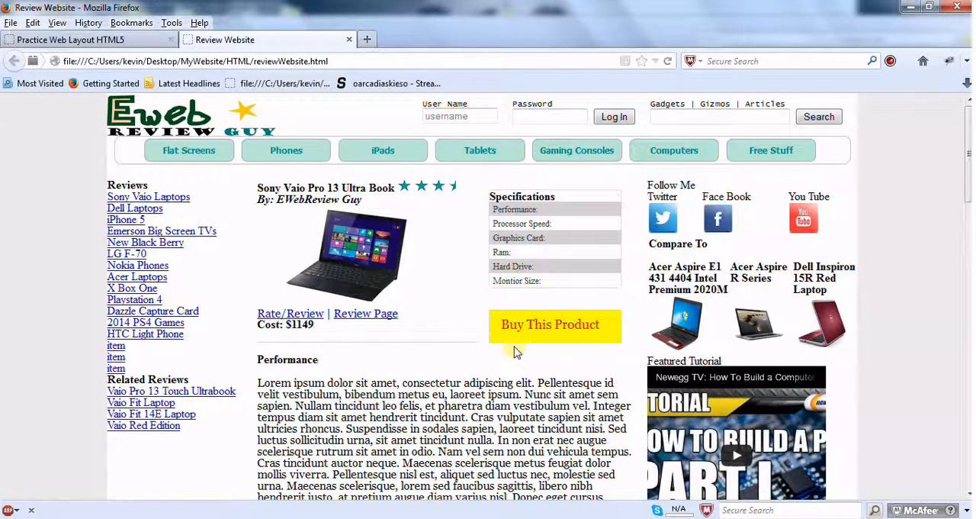
mouse_move(463, 312)
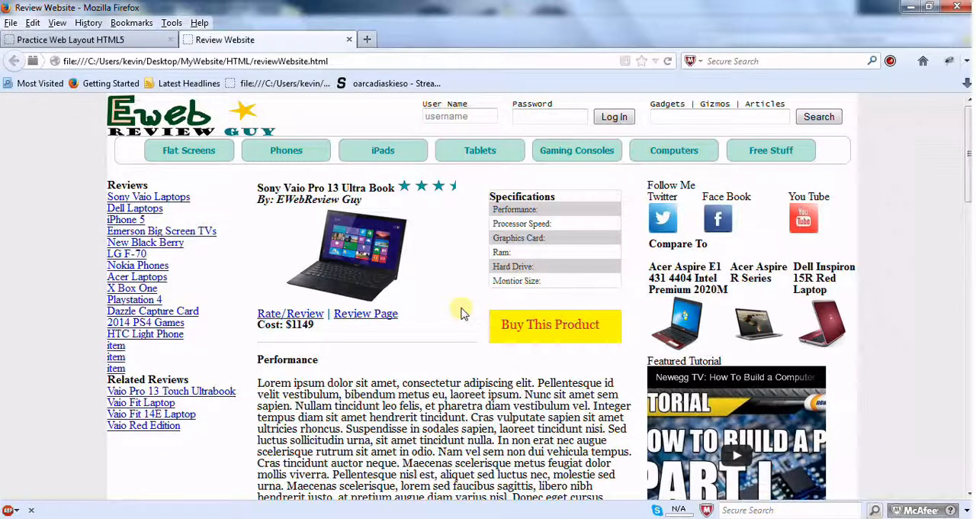
mouse_move(591, 314)
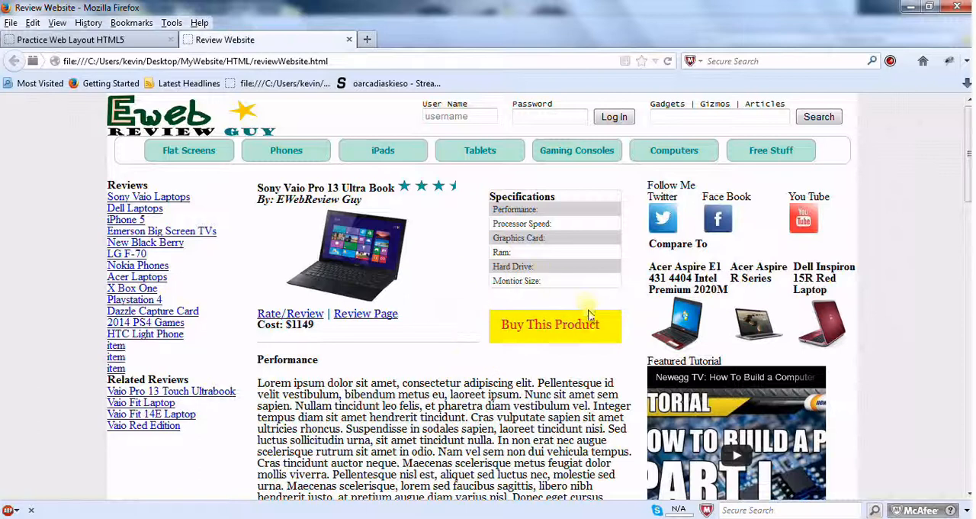
mouse_move(579, 303)
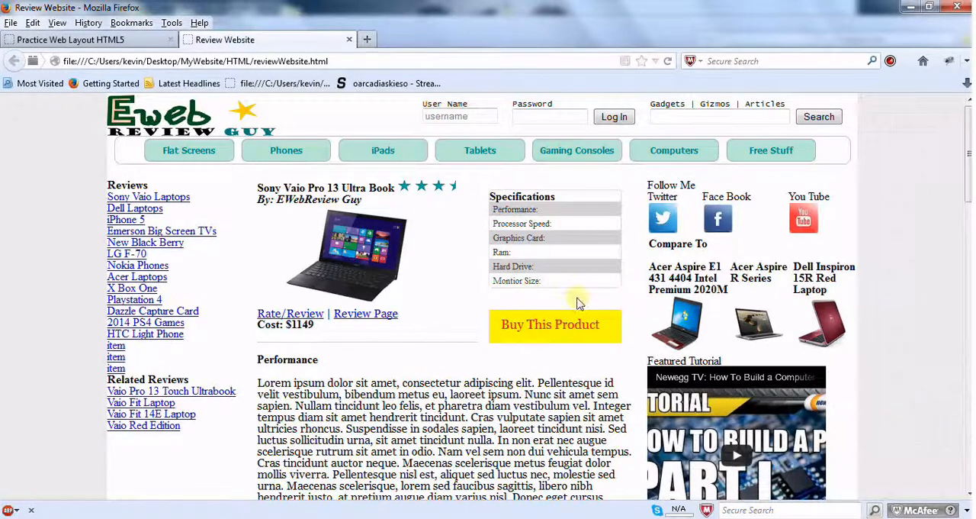
mouse_move(639, 91)
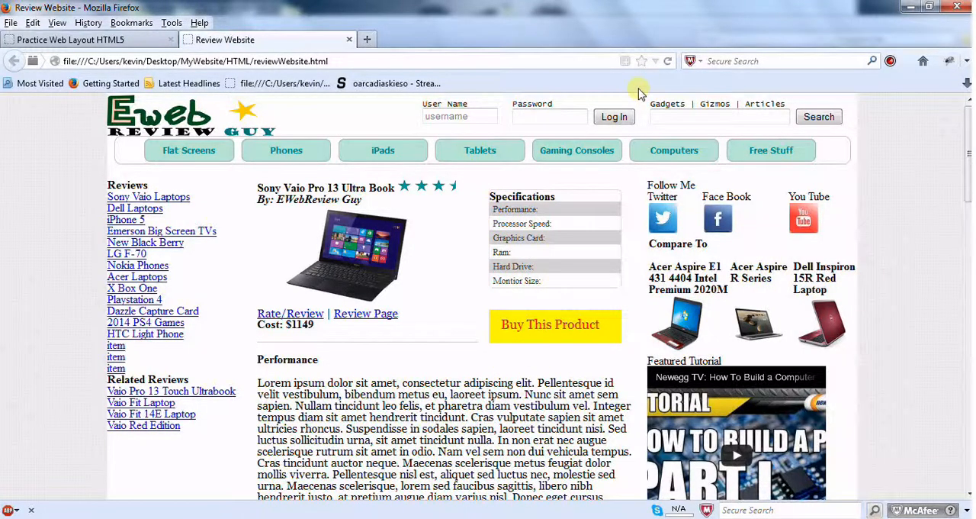
click(68, 39)
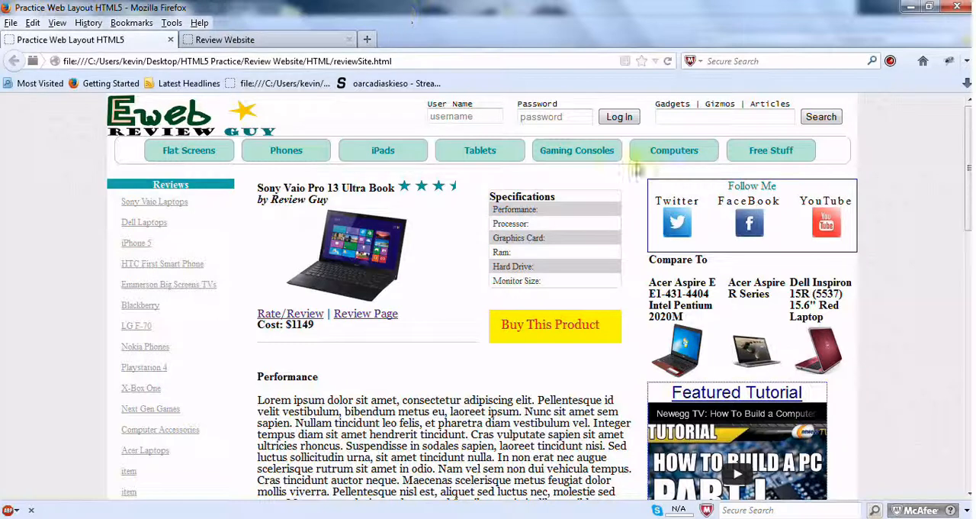
mouse_move(547, 191)
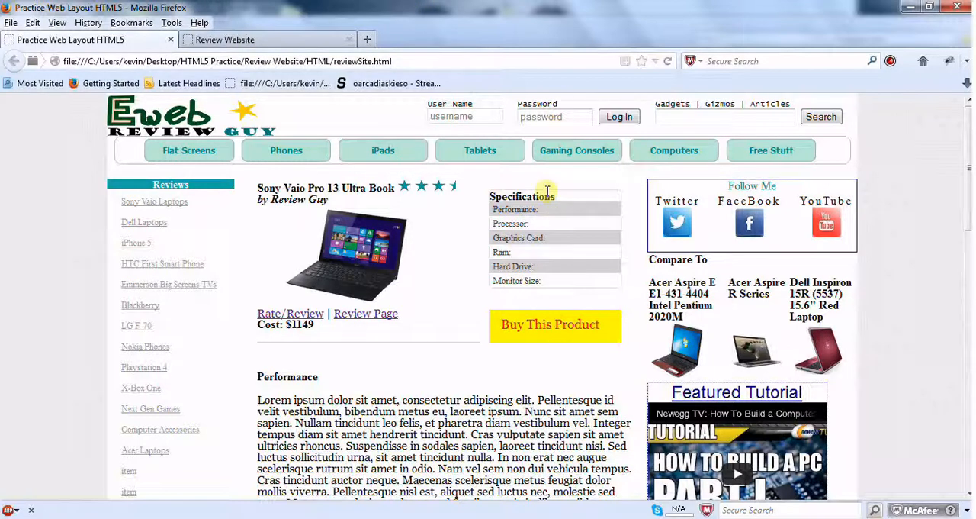
mouse_move(251, 39)
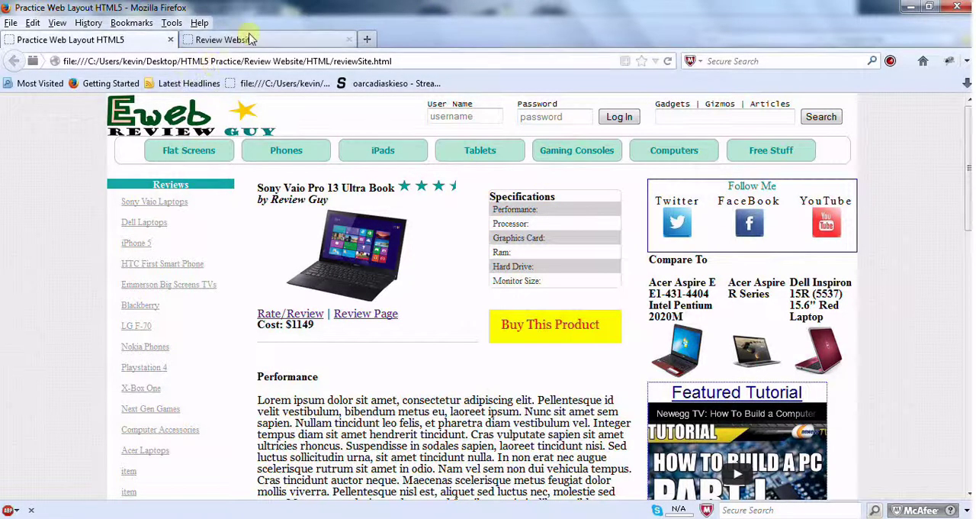
Return to the Review Website page after viewing the practice page's teal Reviews heading.
click(267, 39)
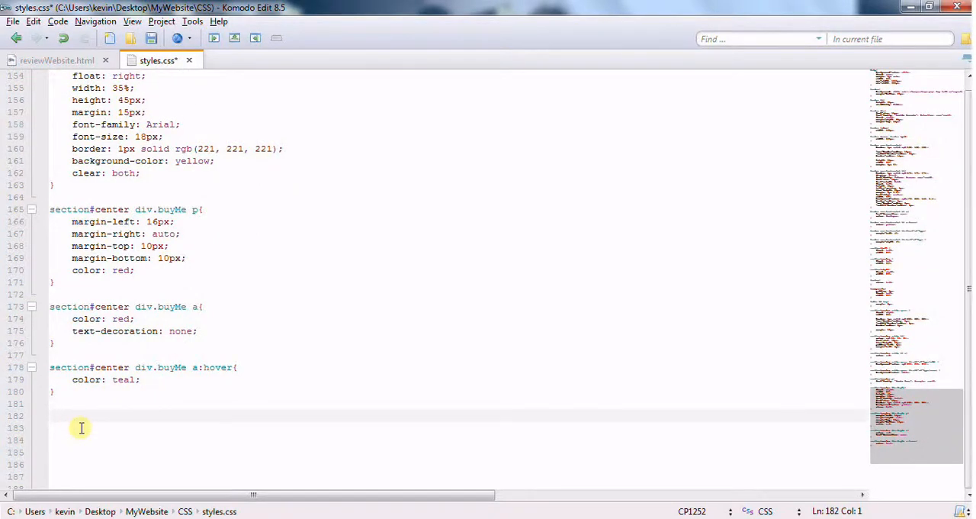
Type an empty section#center h2#perfHead rule and begin a margin property inside it.
text(sec)
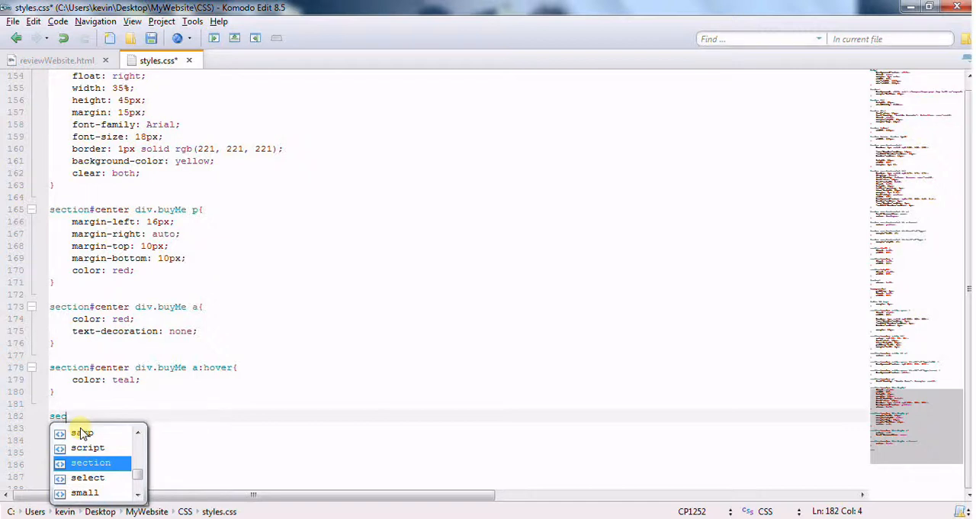
key(BackSpace)
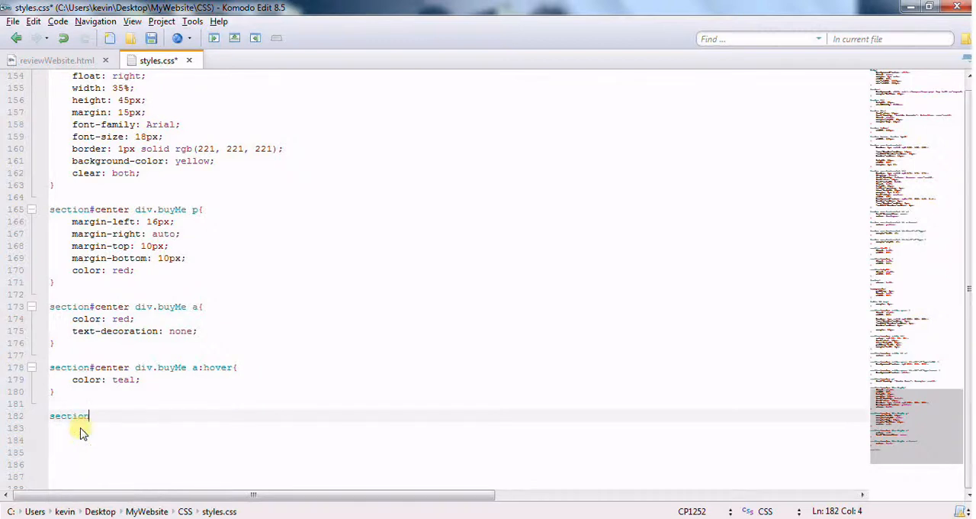
text(#ce)
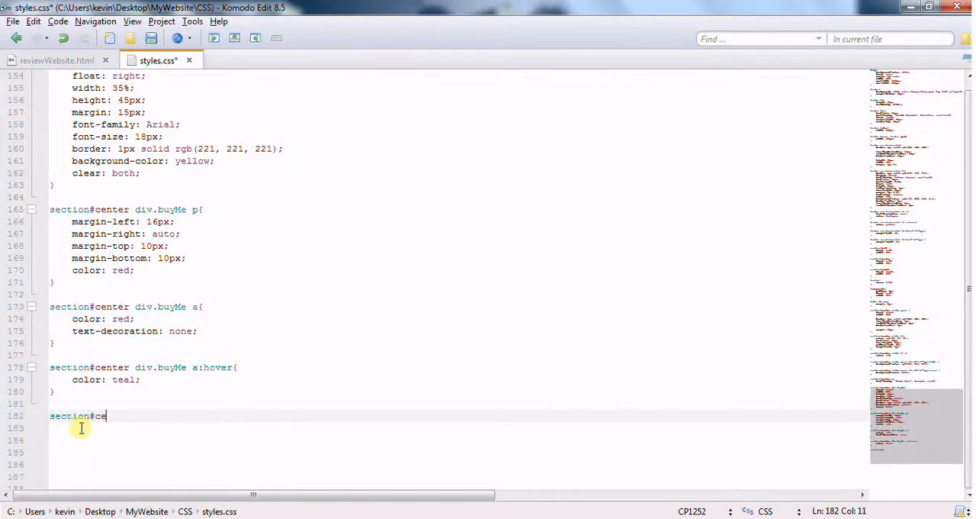
text(nter)
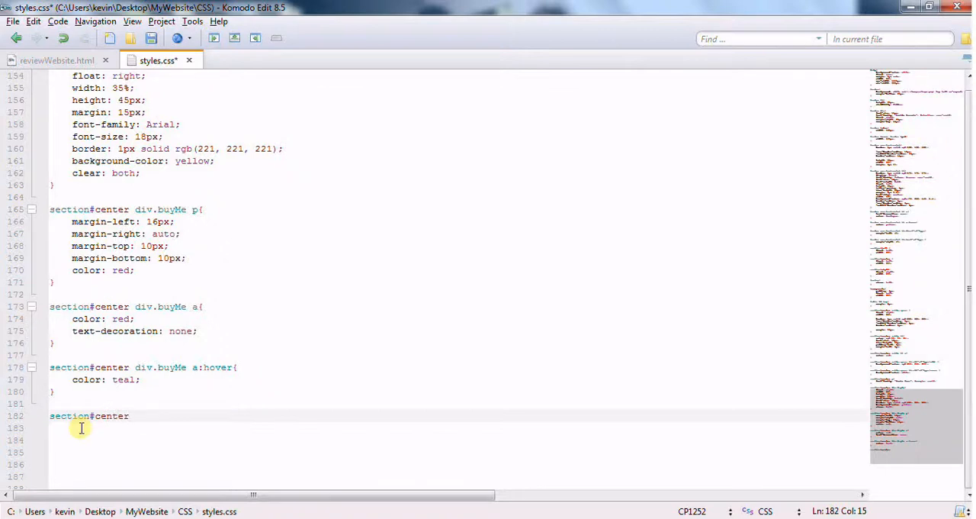
text(h2)
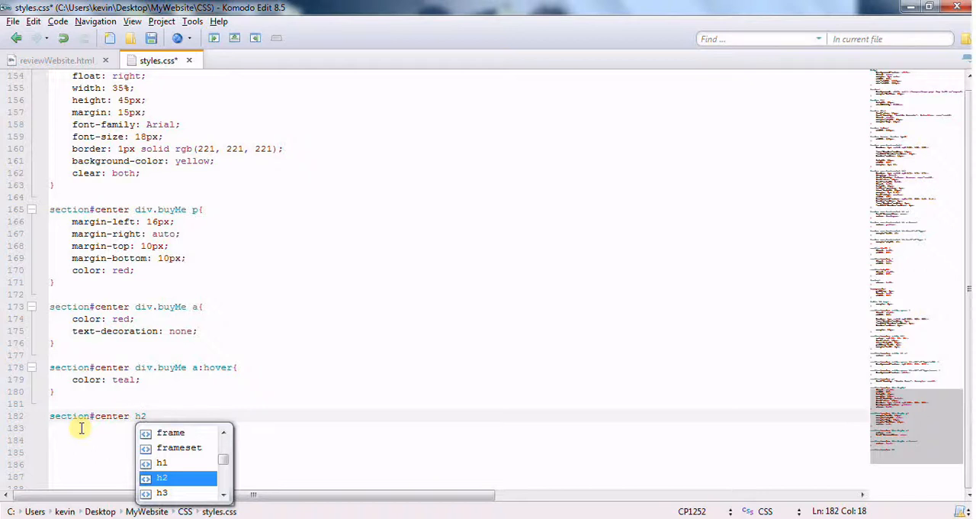
text(#perf)
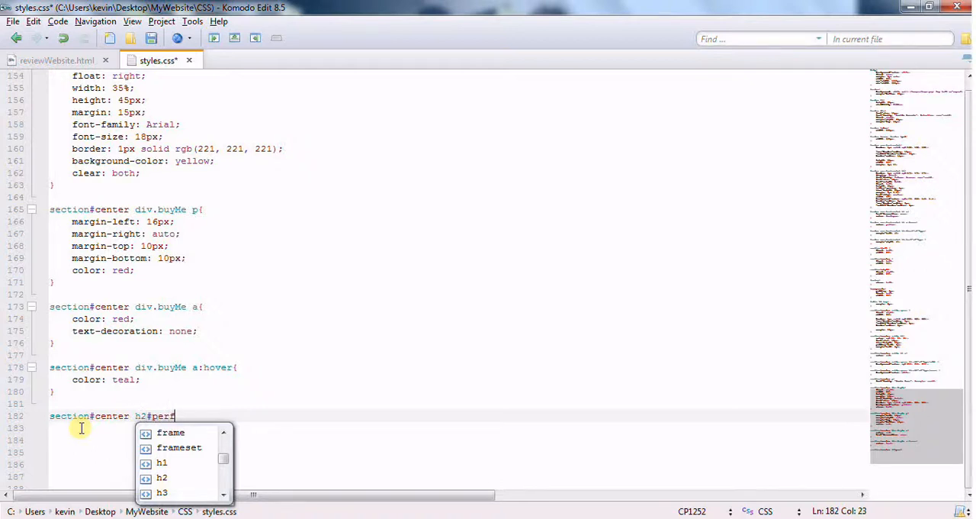
text(Head {)
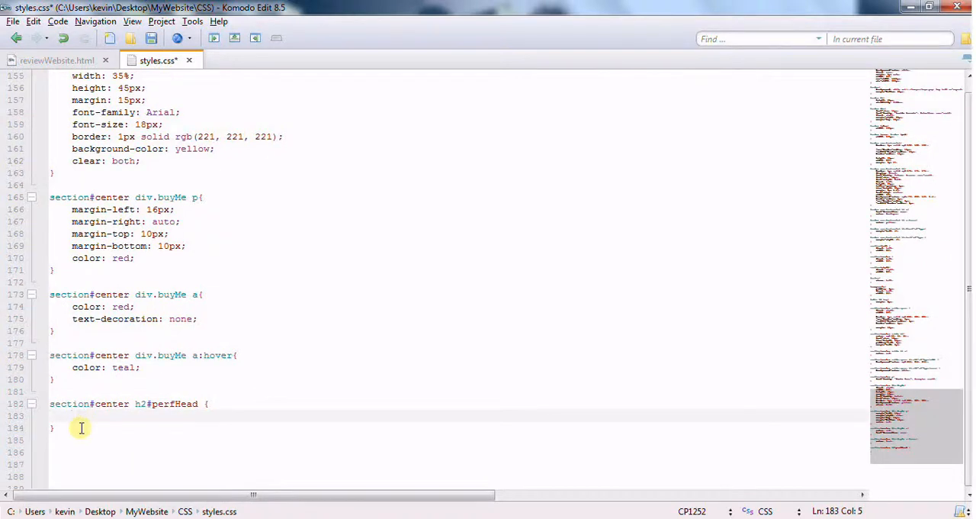
click(72, 414)
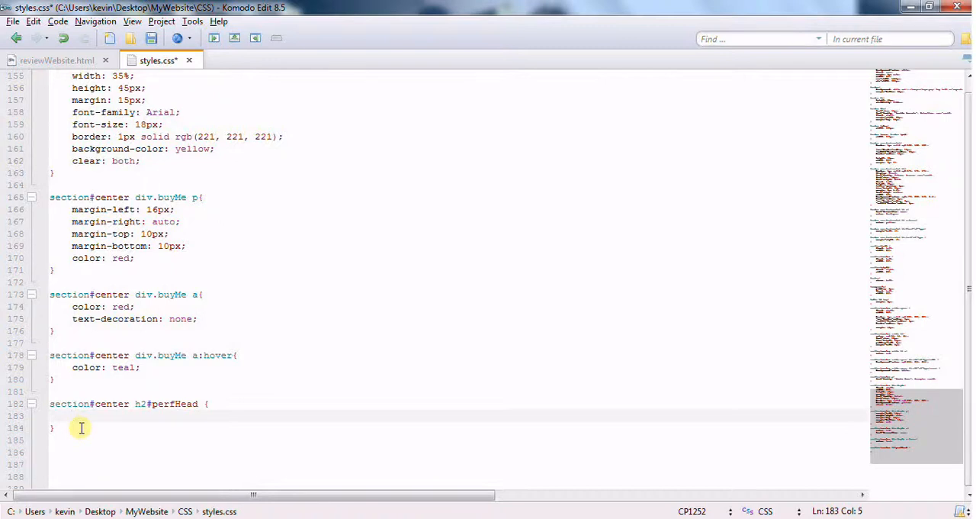
text(mar)
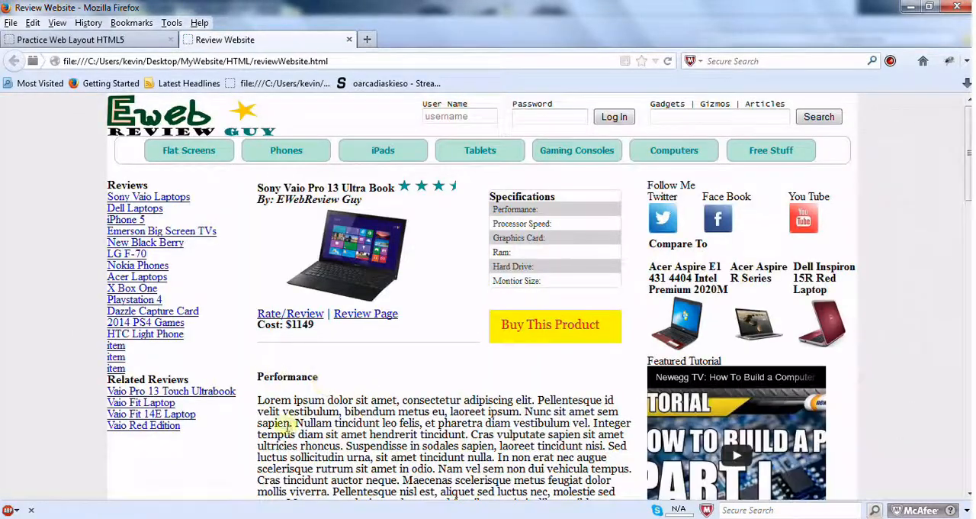
mouse_move(755, 221)
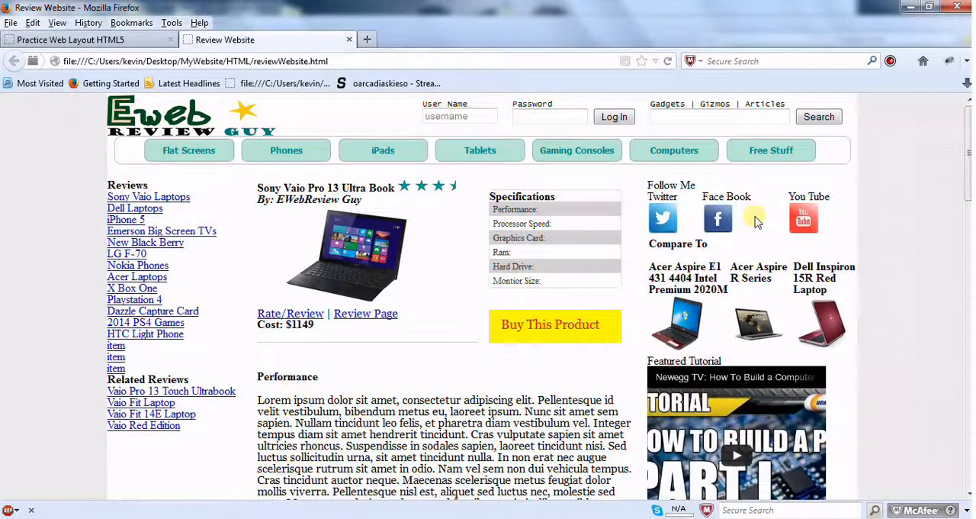
scroll(down, 3)
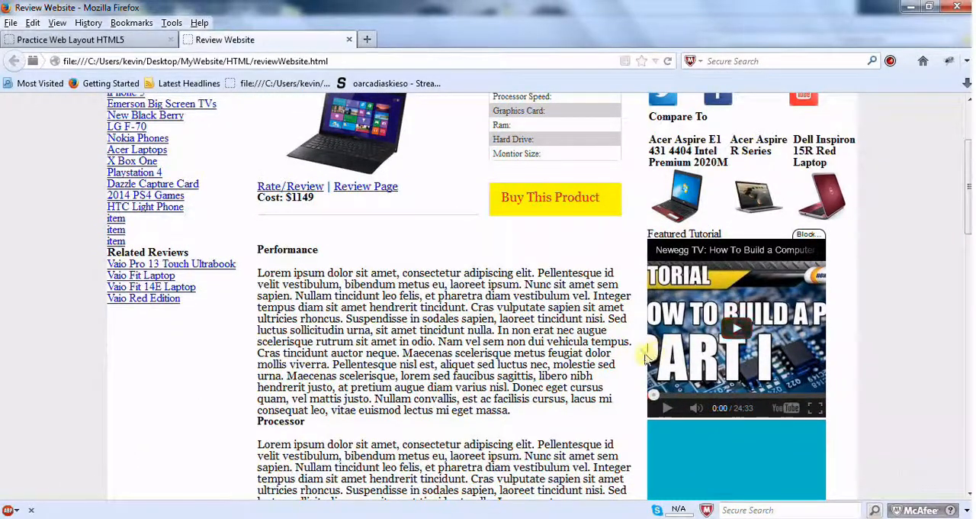
mouse_move(649, 366)
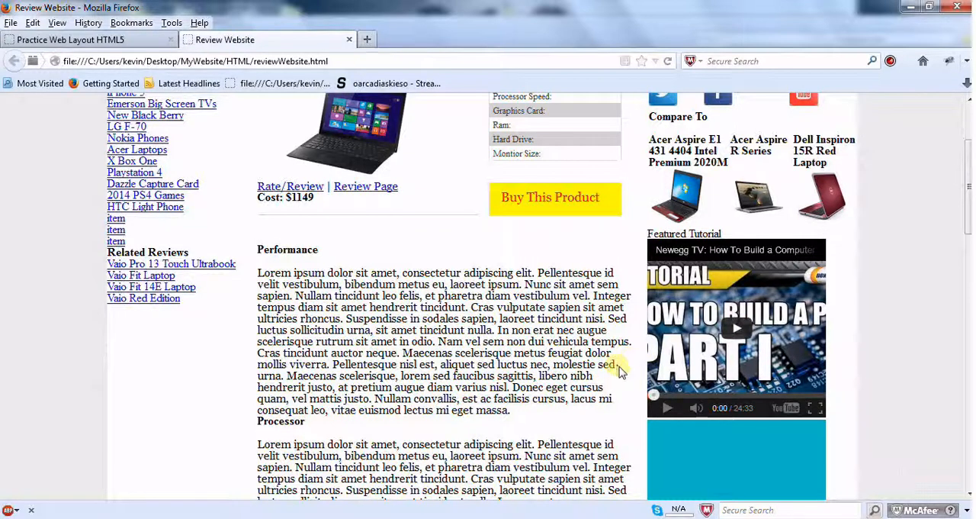
mouse_move(639, 375)
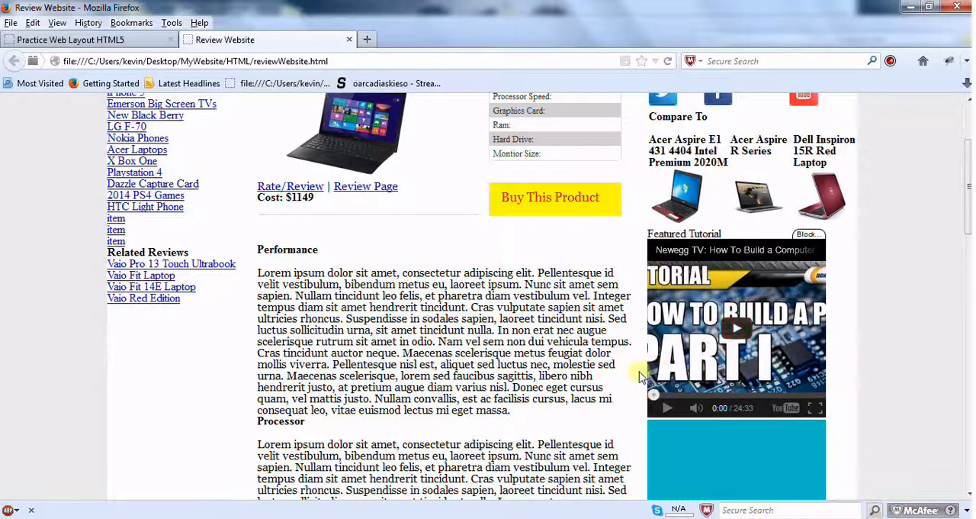
mouse_move(758, 370)
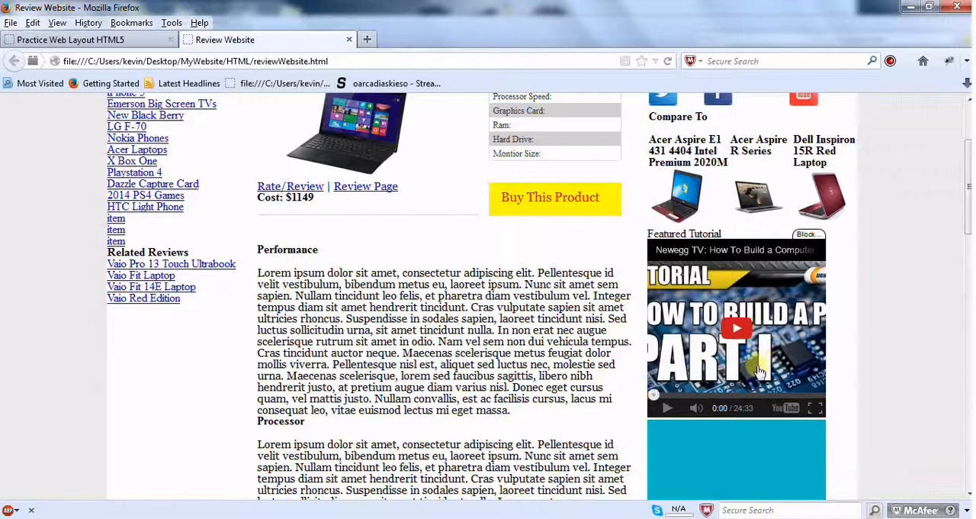
scroll(down, 3)
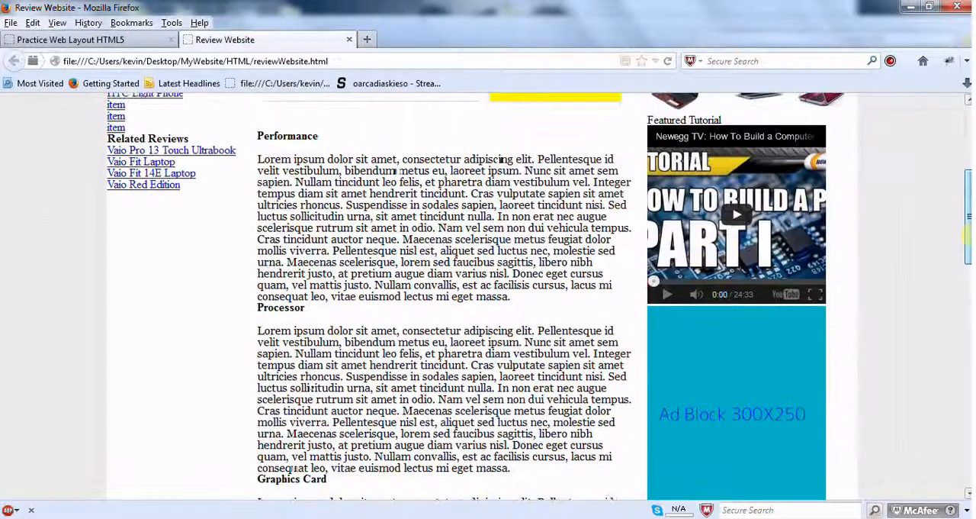
scroll(up, 3)
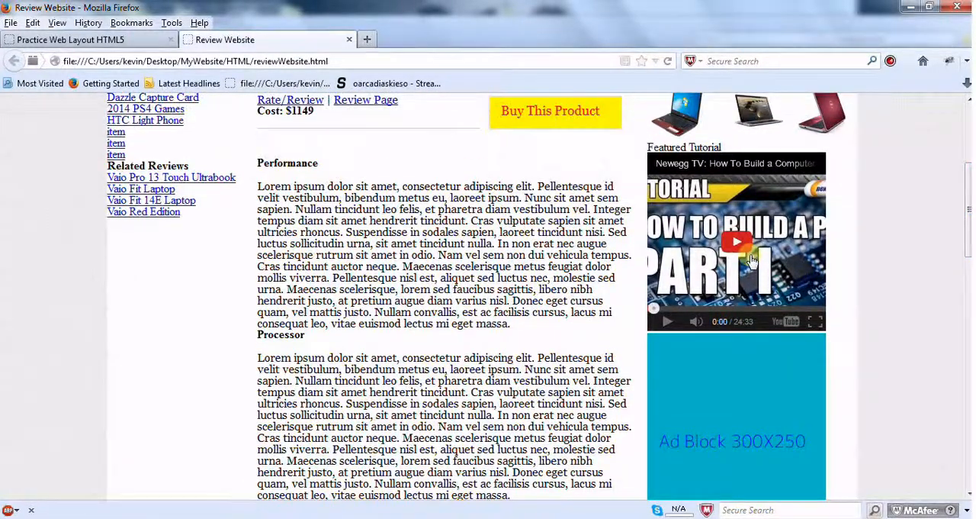
mouse_move(706, 341)
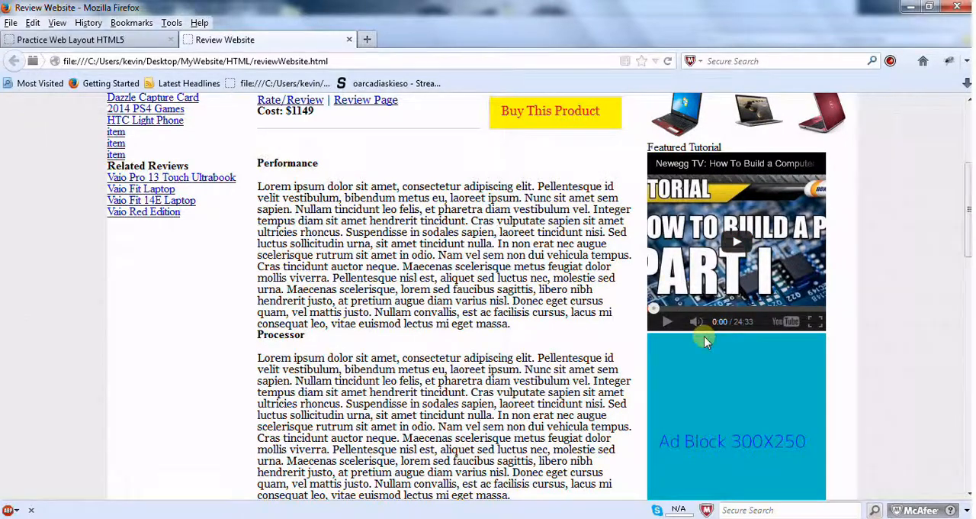
mouse_move(706, 340)
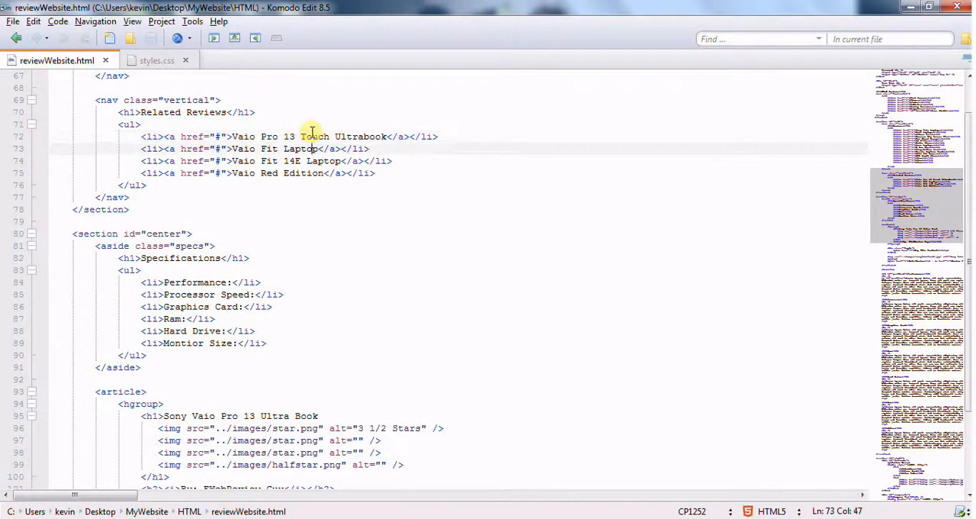
Scroll through reviewWebsite.html to look over the page markup.
scroll(down, 3)
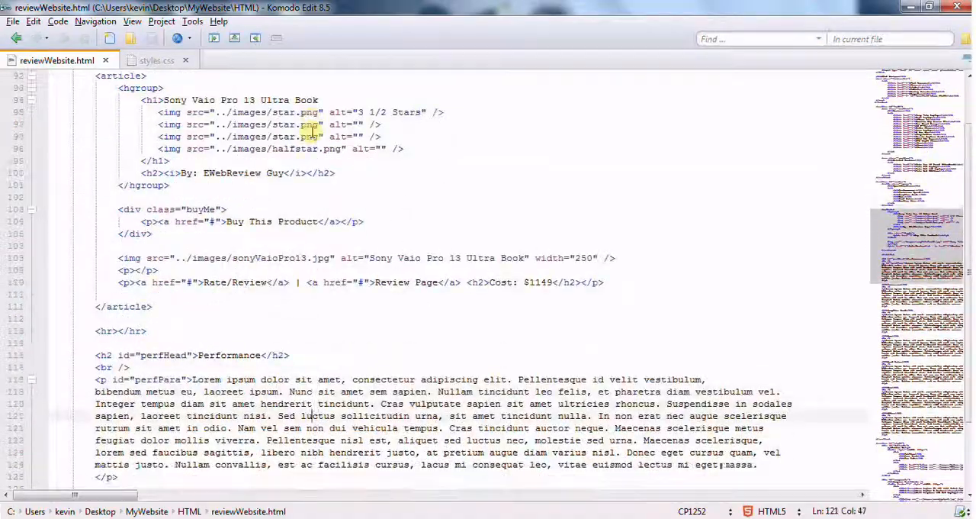
scroll(down, 3)
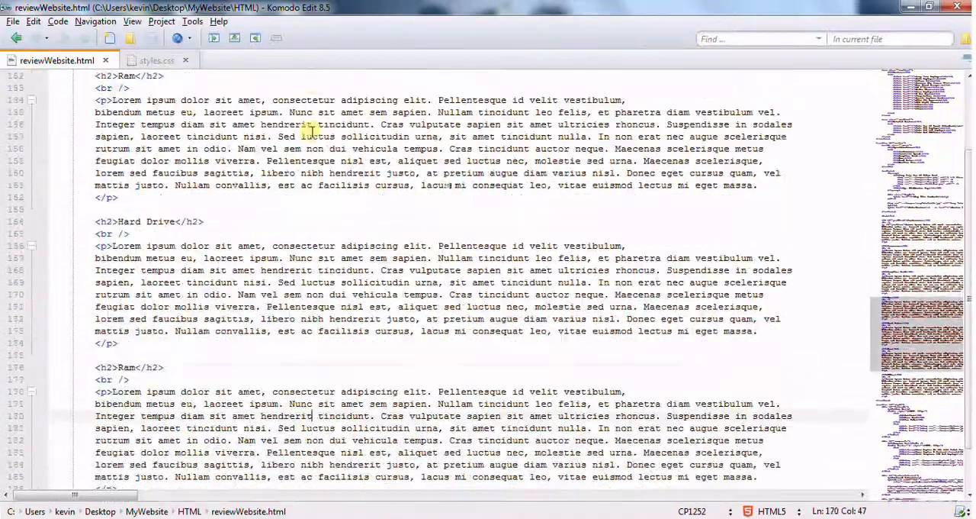
scroll(down, 3)
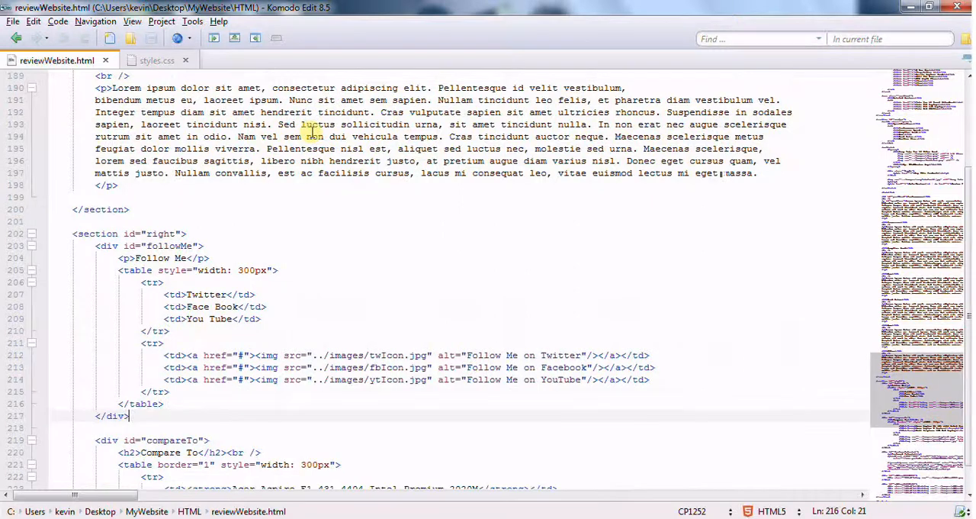
scroll(down, 3)
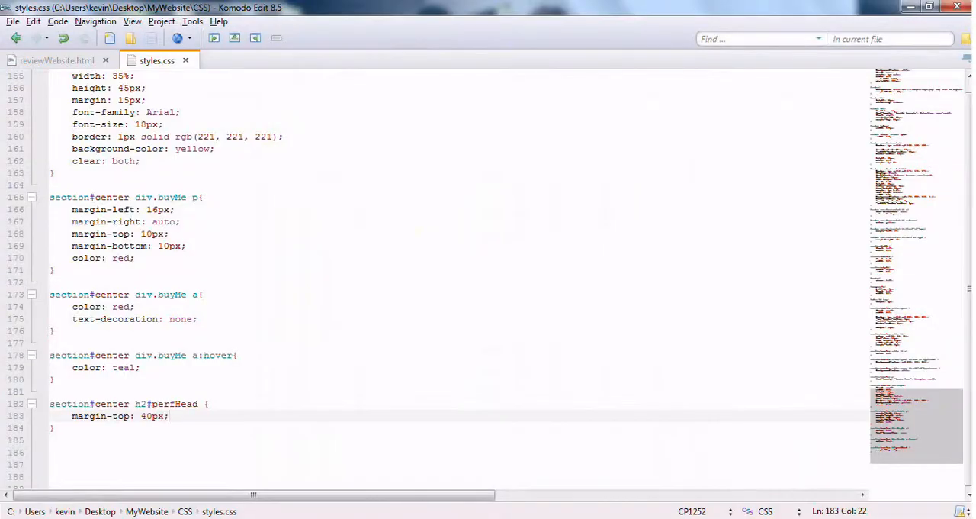
mouse_move(427, 221)
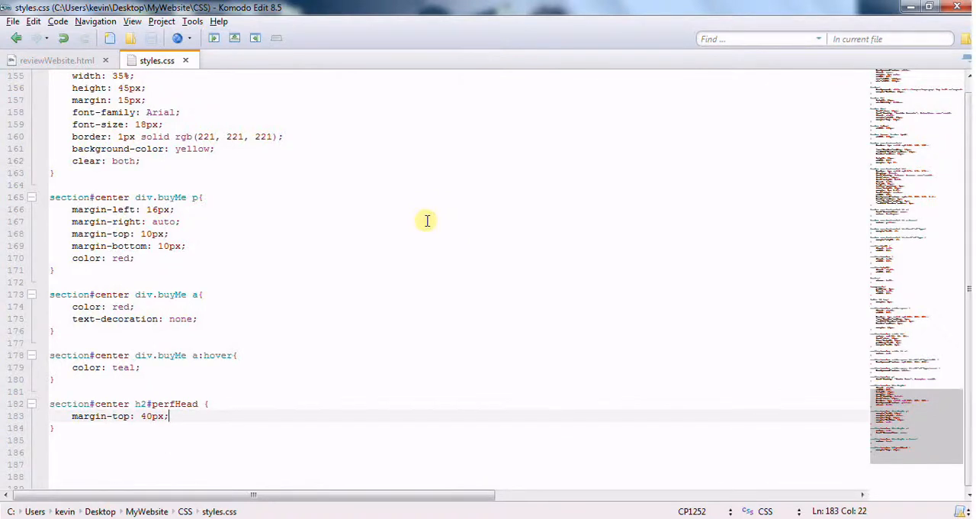
mouse_move(403, 219)
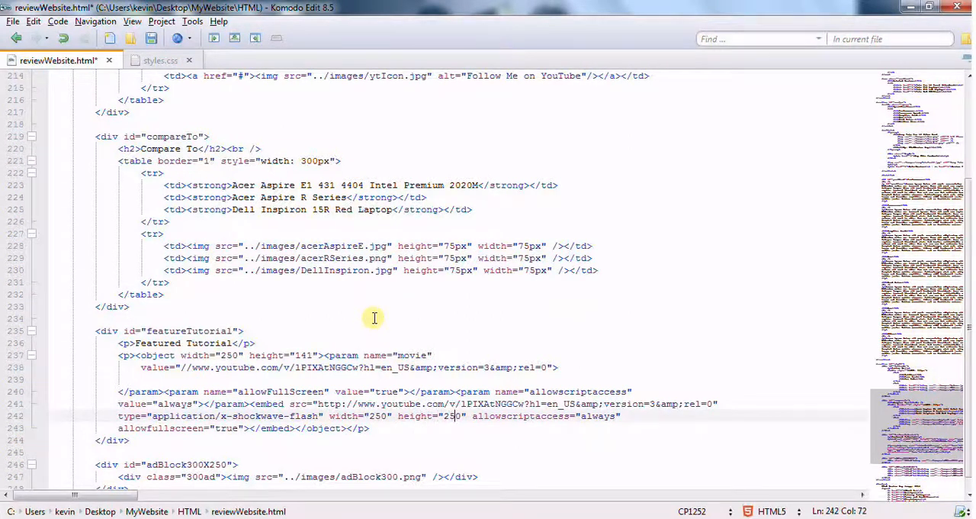
Change the tutorial video embed height from 250 to 220 in reviewWebsite.html.
key(Backspace)
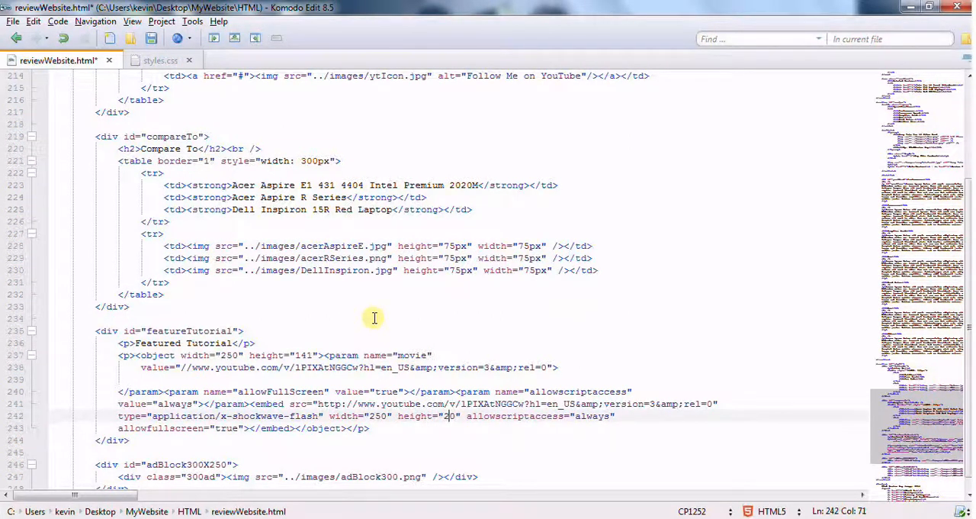
text(2)
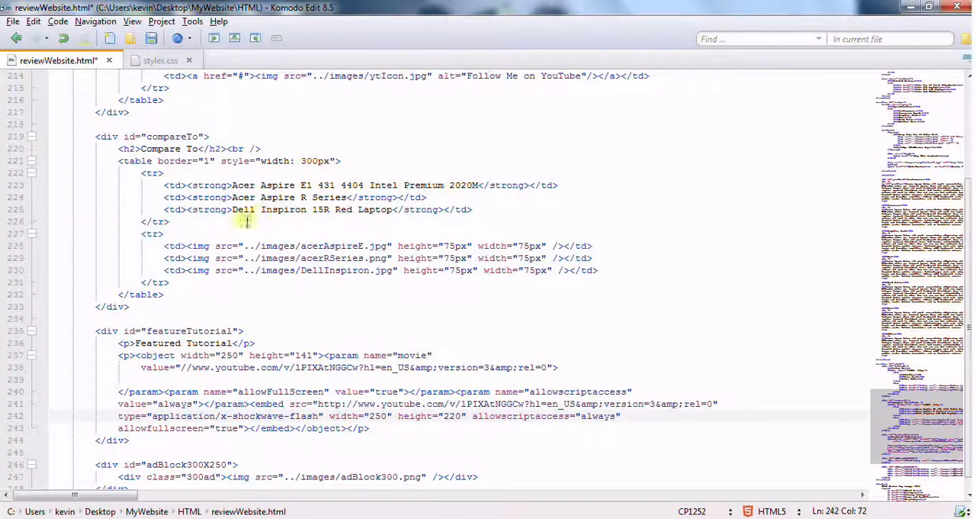
click(151, 39)
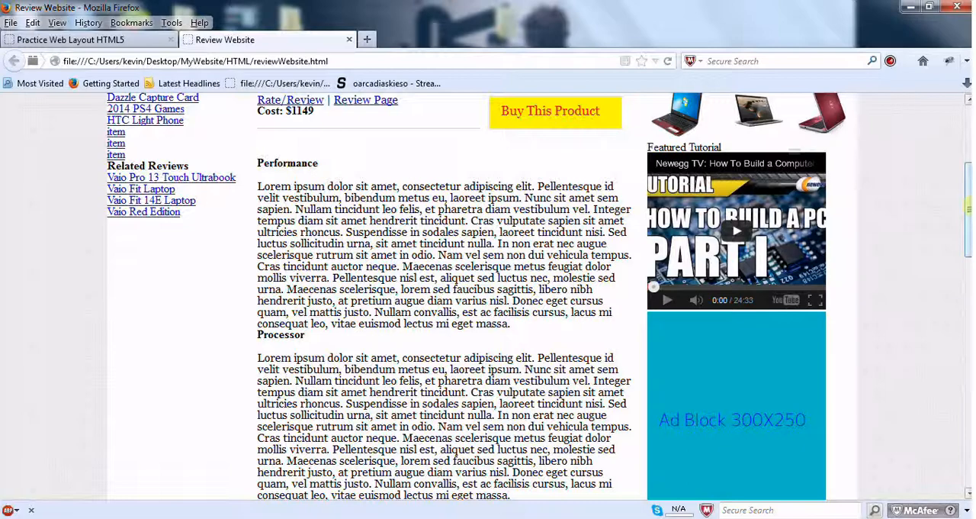
scroll(up, 3)
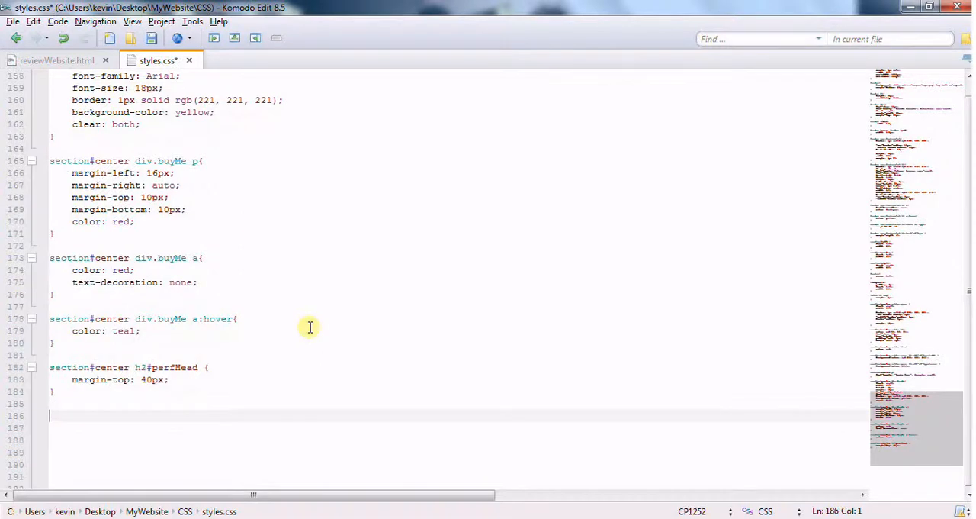
Type the section#left nav.vertical h1 selector and open its rule block below perfHead.
text(section#lef)
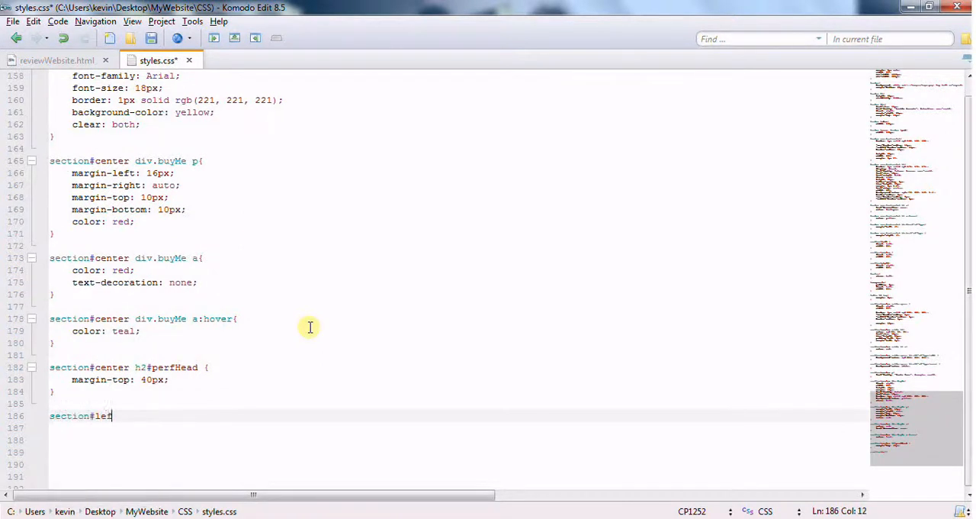
text(t)
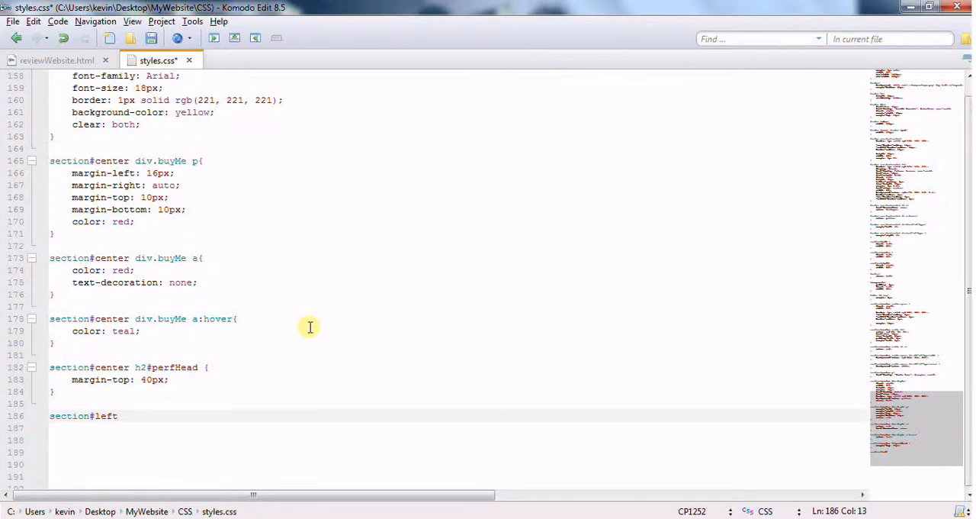
text(nav.ver)
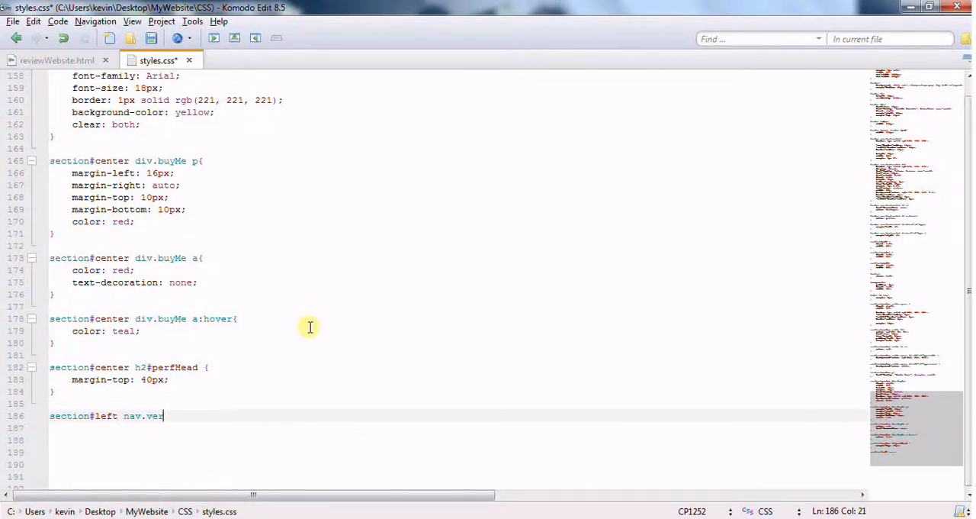
text(tical h)
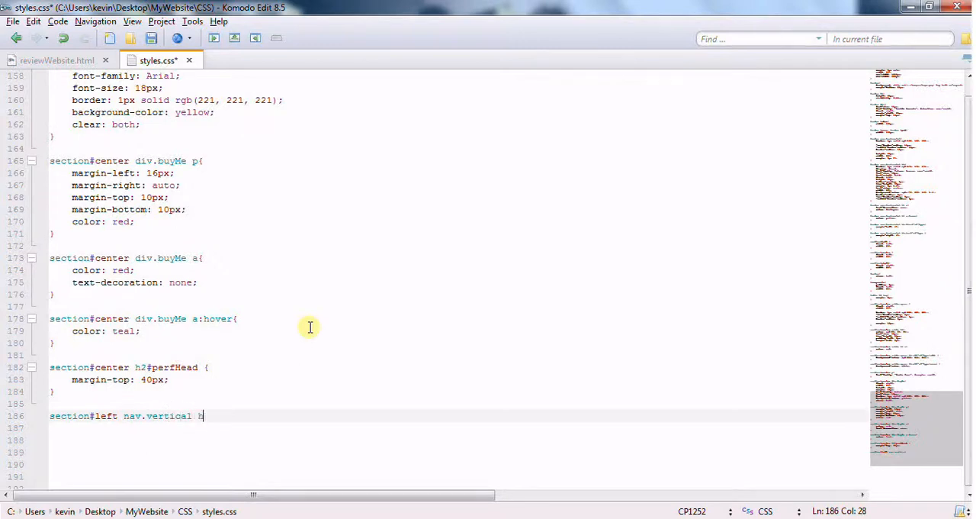
text(1{)
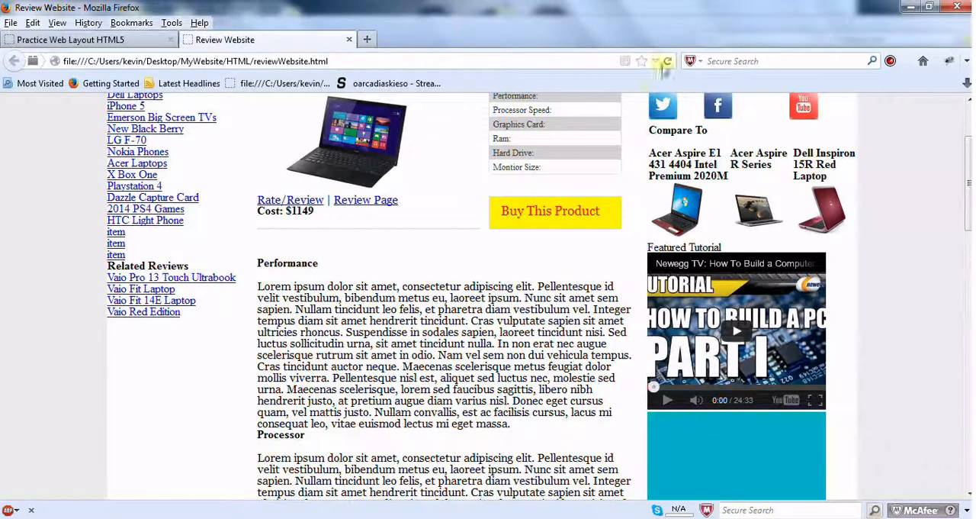
scroll(up, 3)
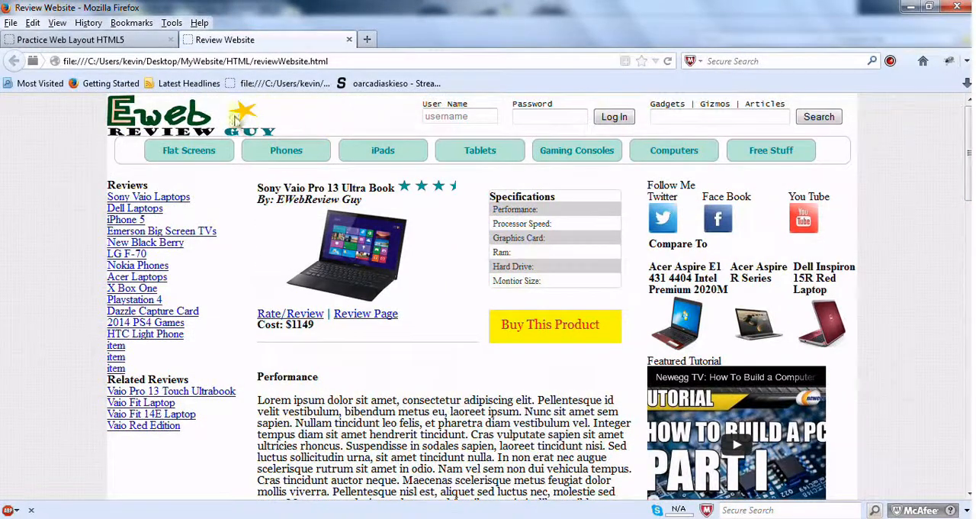
mouse_move(141, 379)
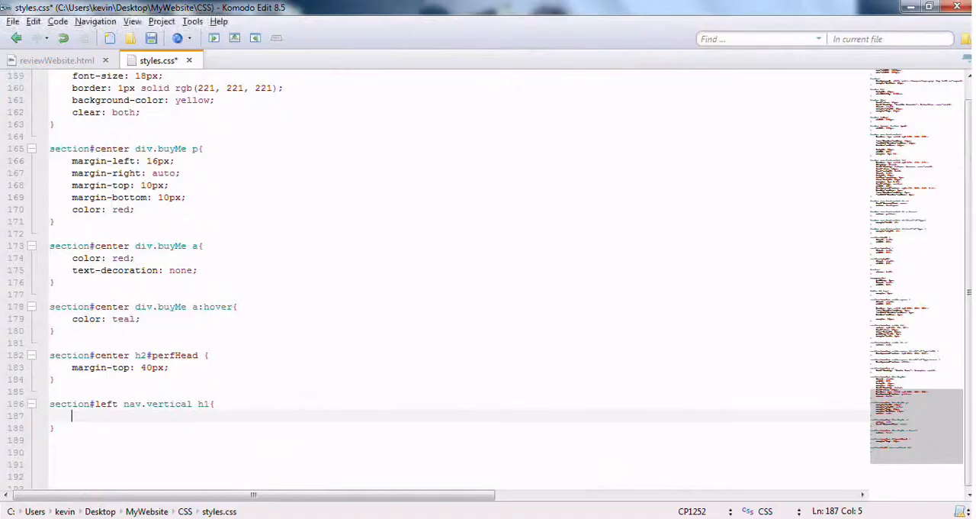
mouse_move(338, 475)
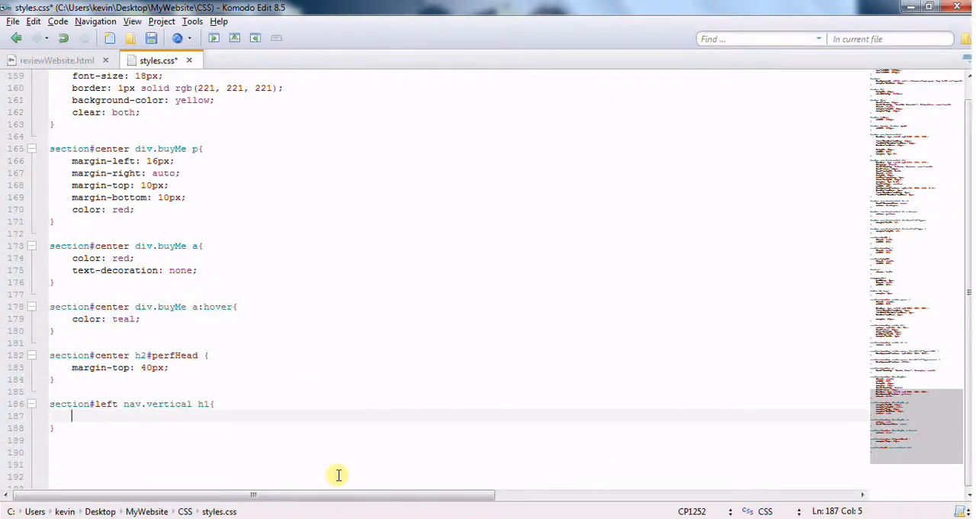
Give the left nav h1 rule 14px font, centered text and 85% width.
text(font-size:)
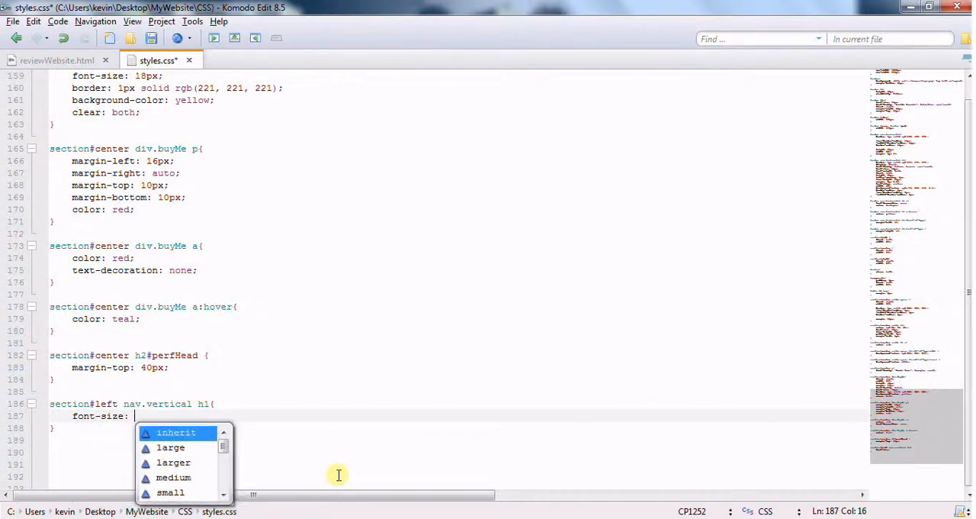
text(1)
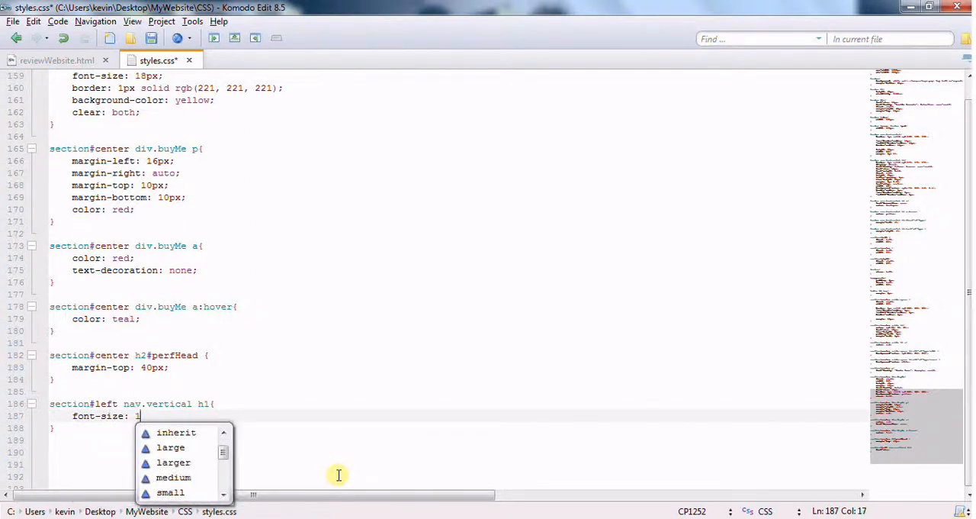
text(4px;)
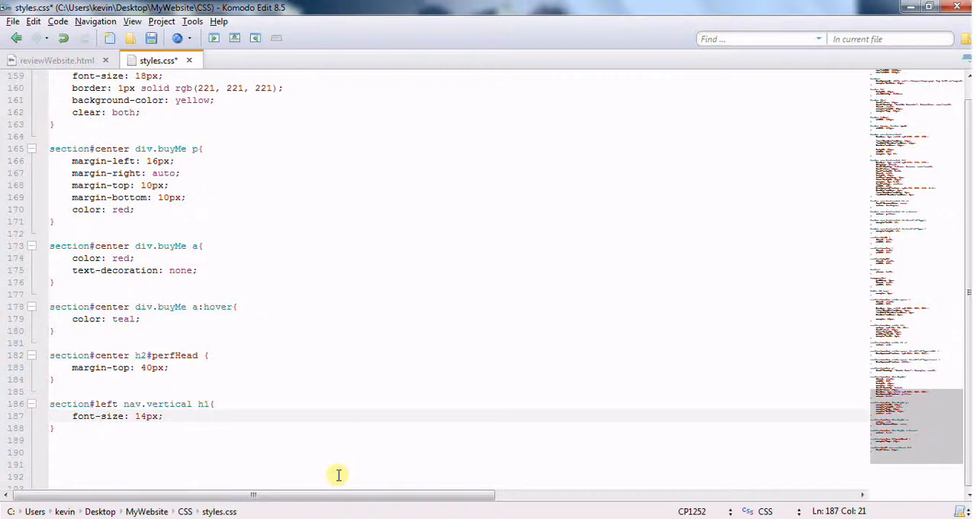
text(text-align: center;)
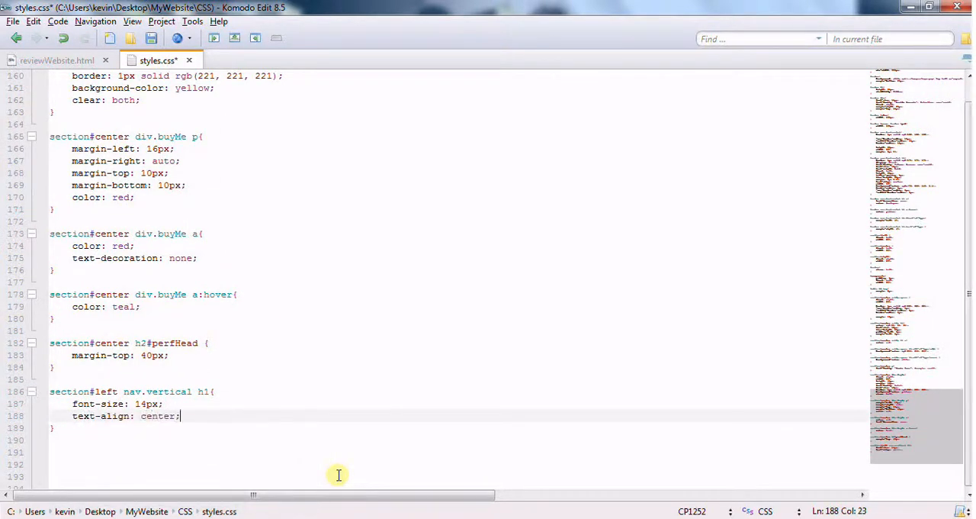
key(Return)
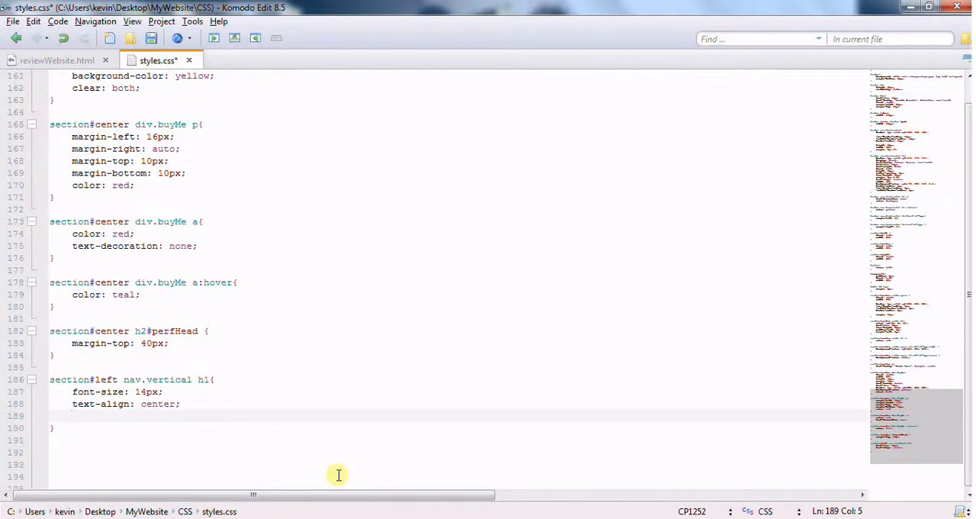
text(width:)
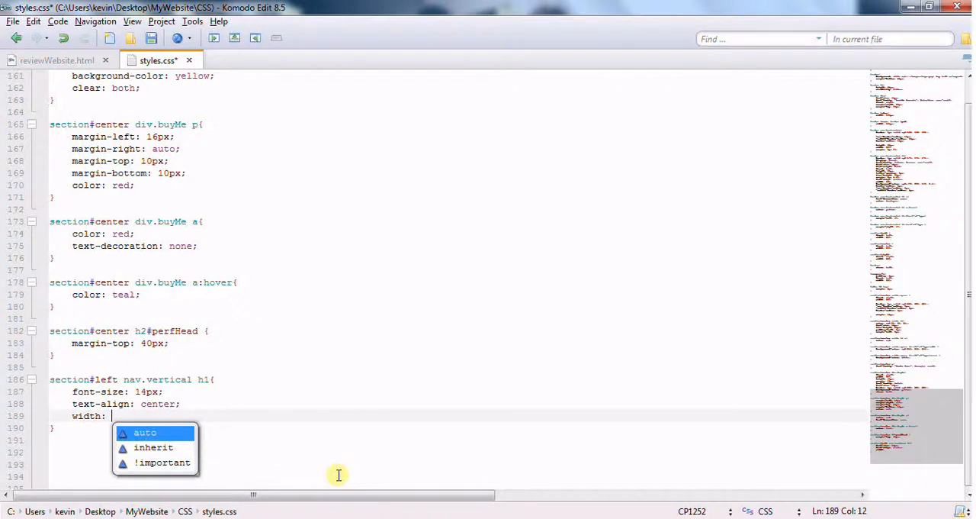
text(85%;)
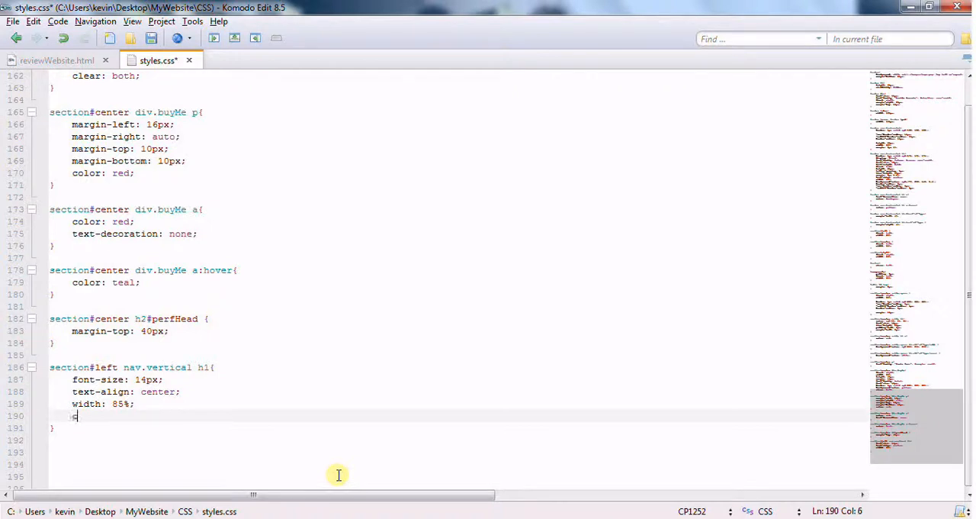
Set the h1 text to white on an rgb(22, 170, 167) background and save.
text(color:)
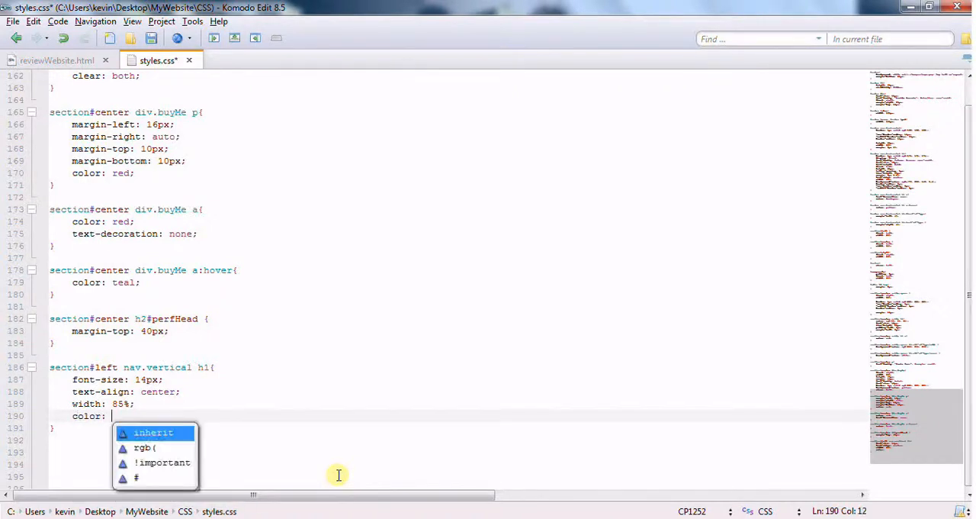
text(white;)
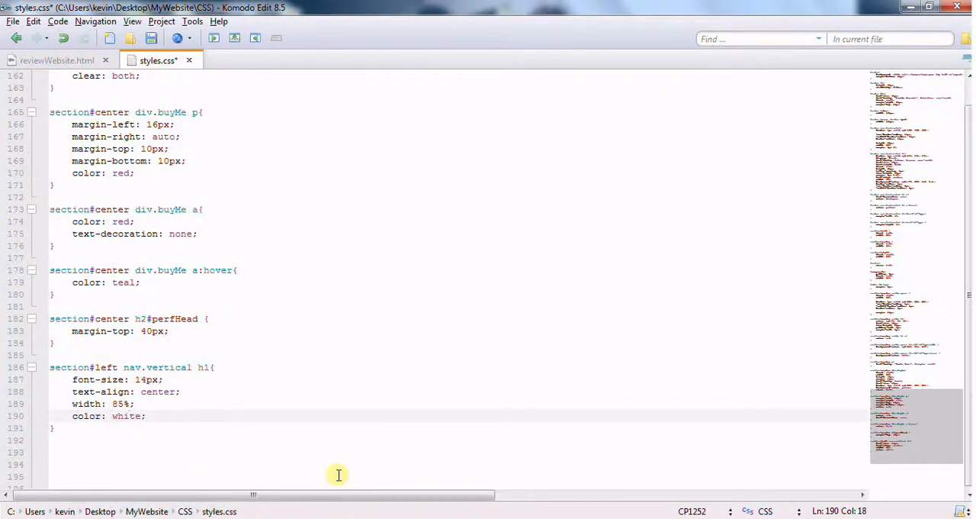
text(background-color: rg)
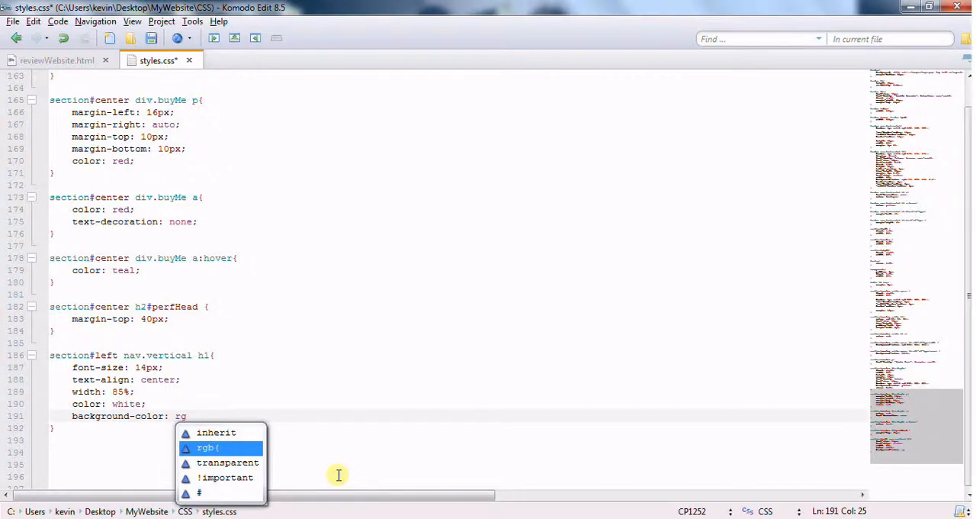
click(208, 447)
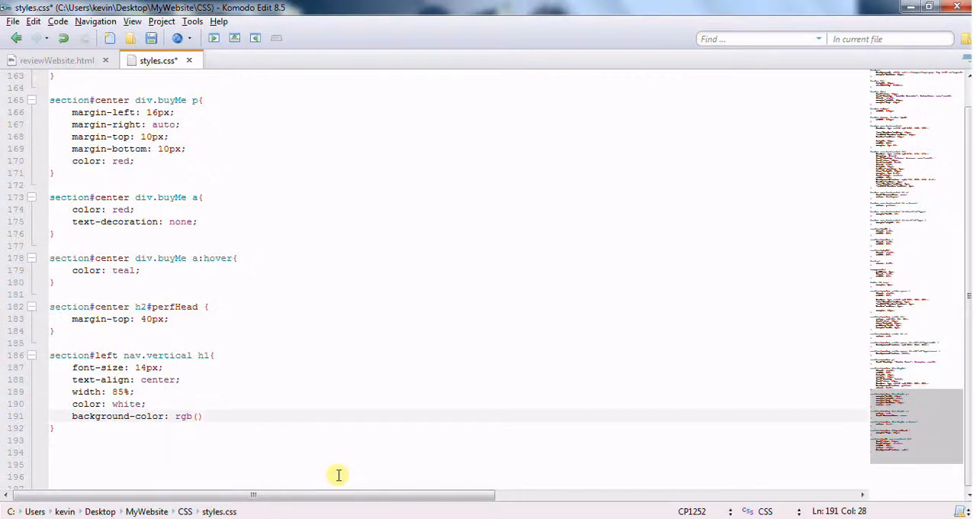
text(;)
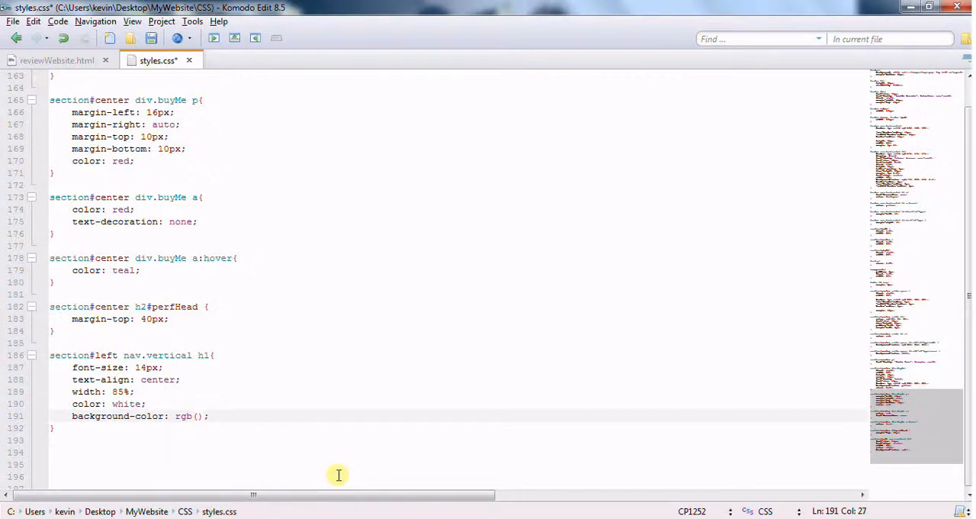
text(22)
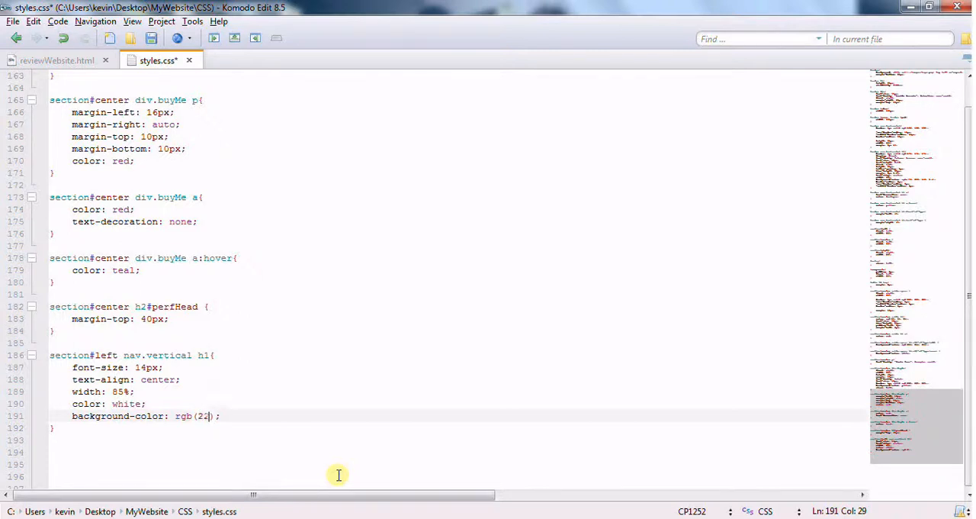
text(, 170)
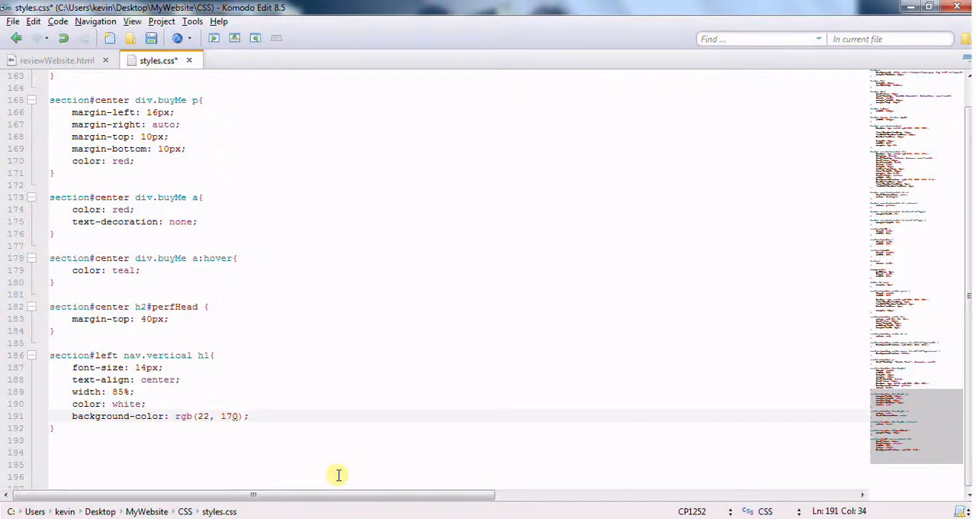
text(,)
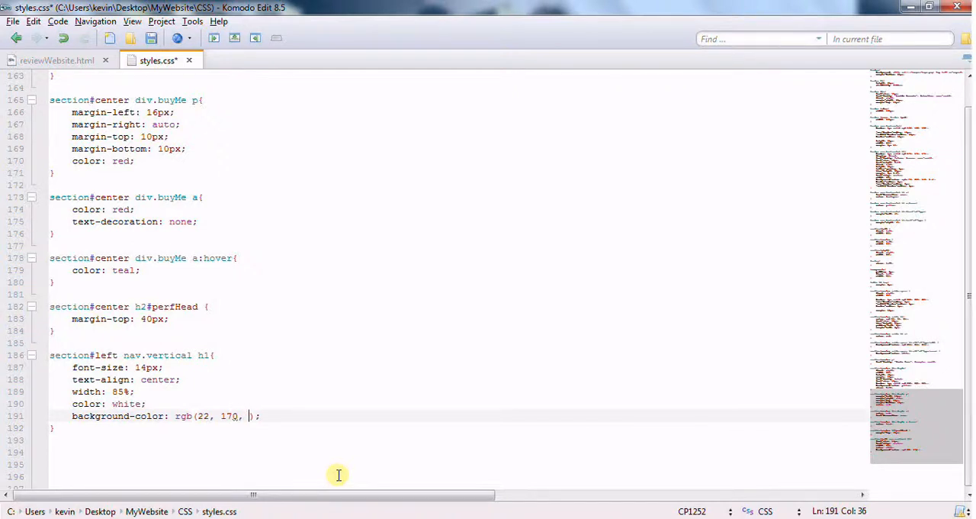
text(167)
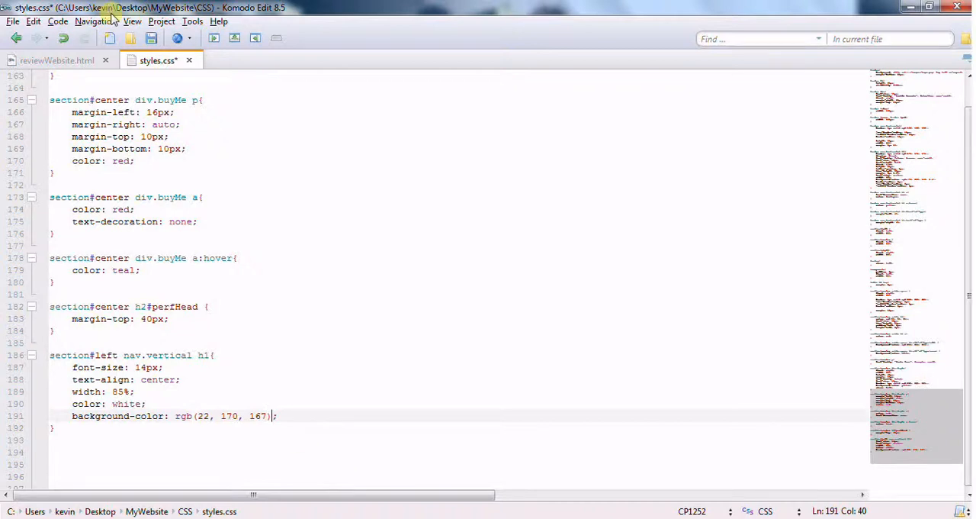
key(ctrl+s)
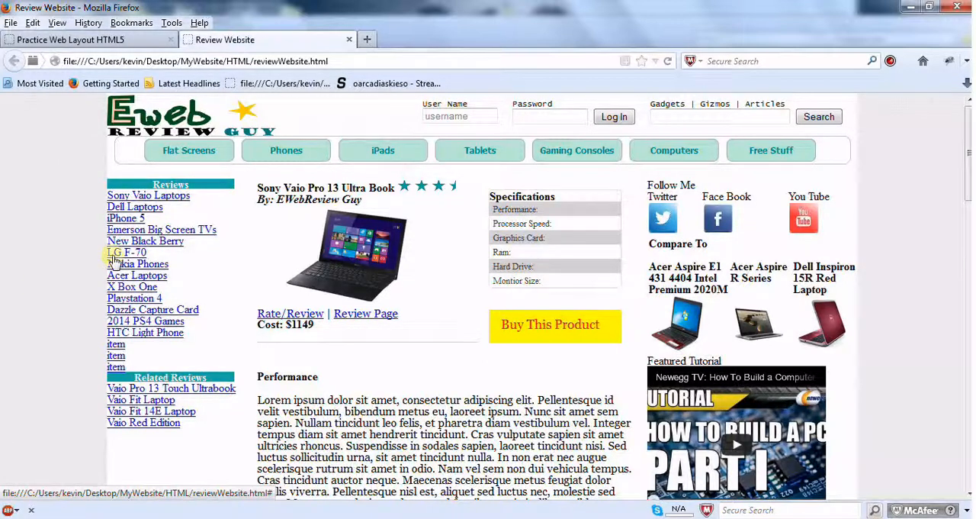
mouse_move(205, 341)
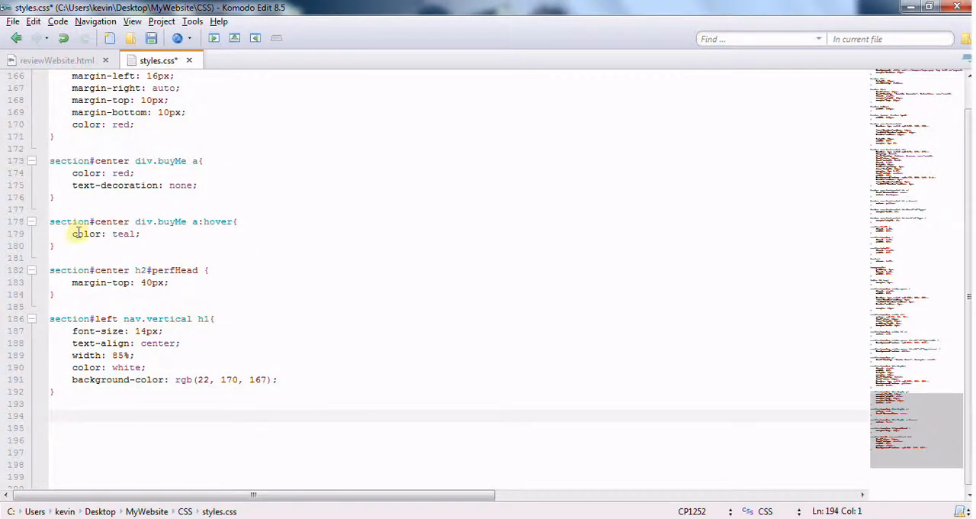
Start a section#left nav.vertical ul li rule below the h1 rule.
click(140, 415)
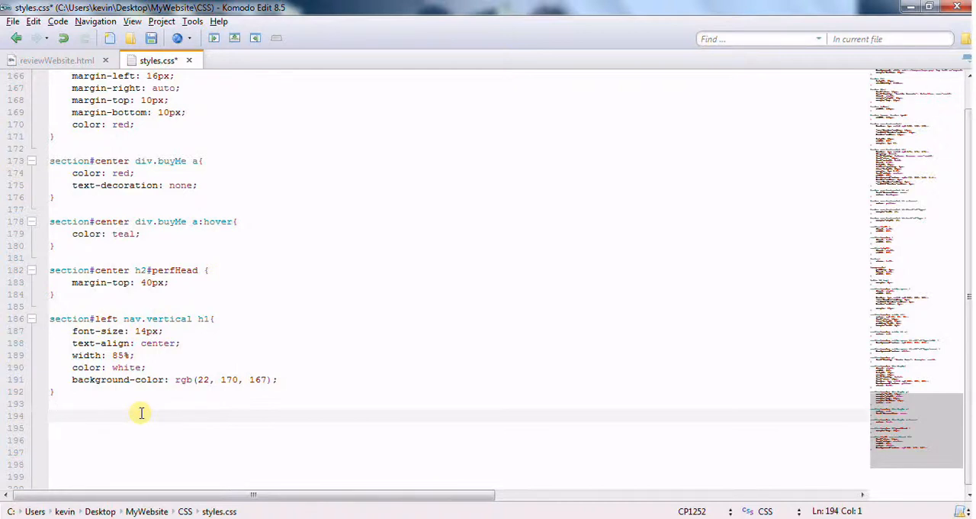
text(section#)
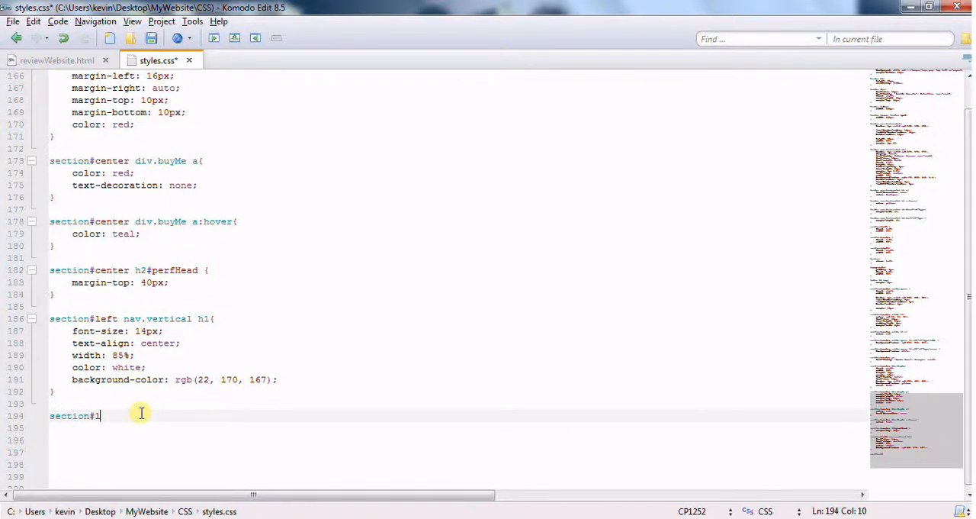
text(left)
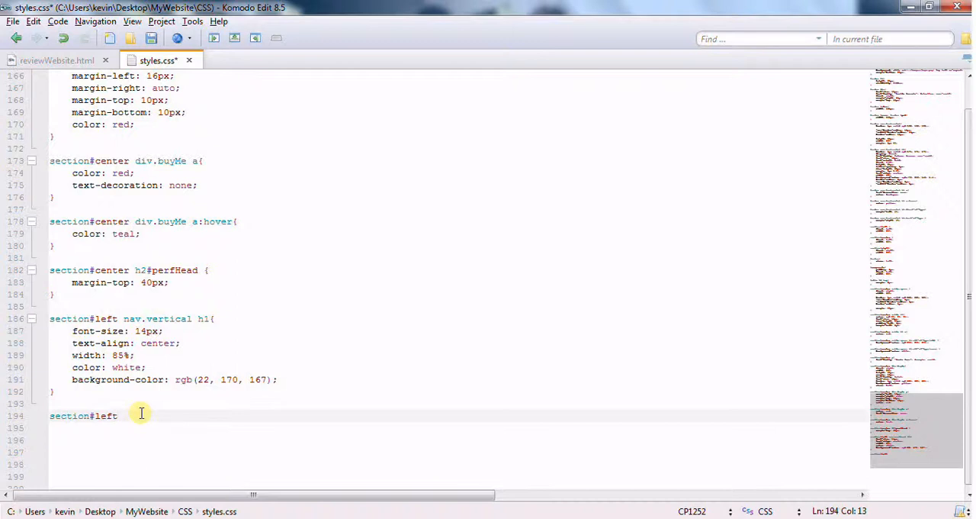
text(nav)
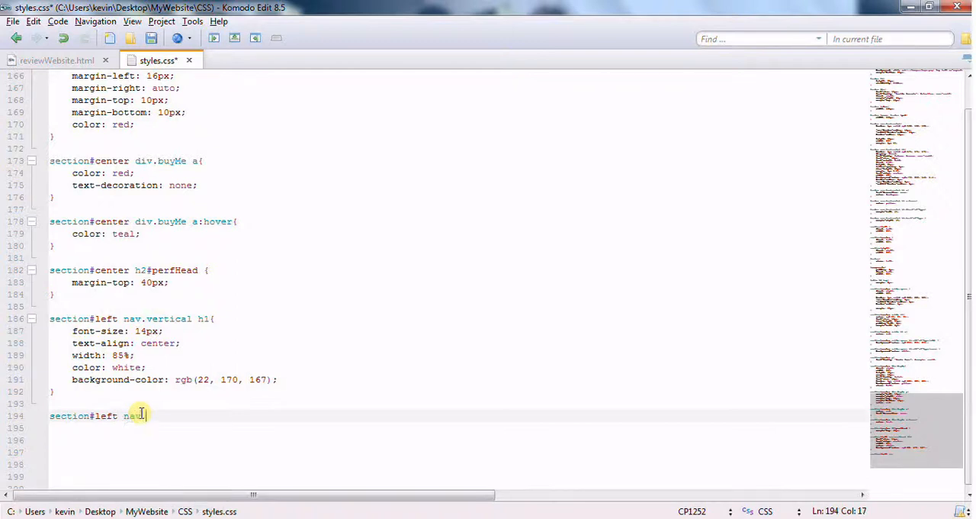
text(.vertical)
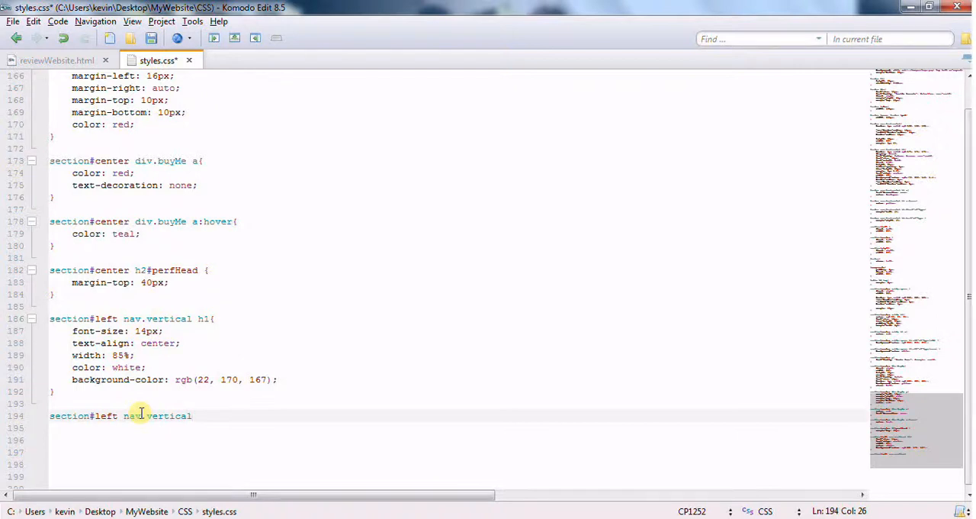
text(u)
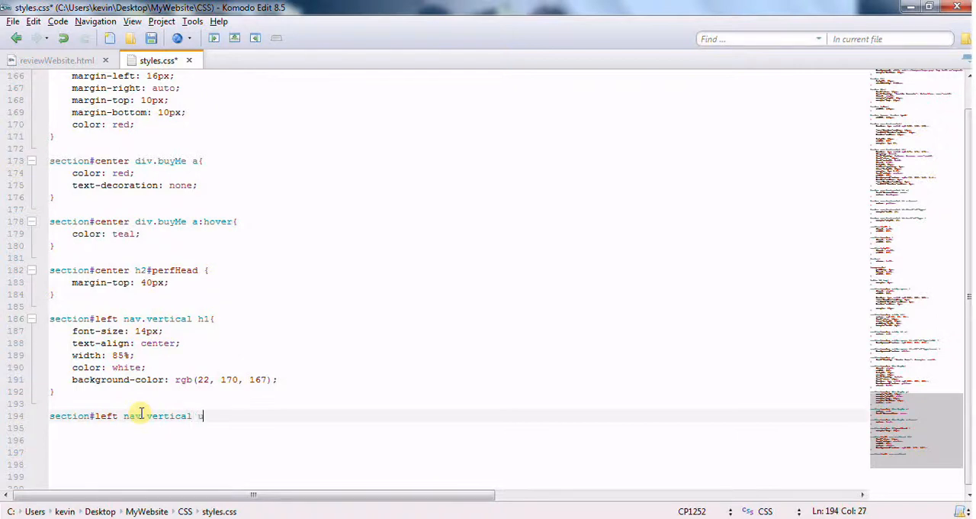
text(l li{)
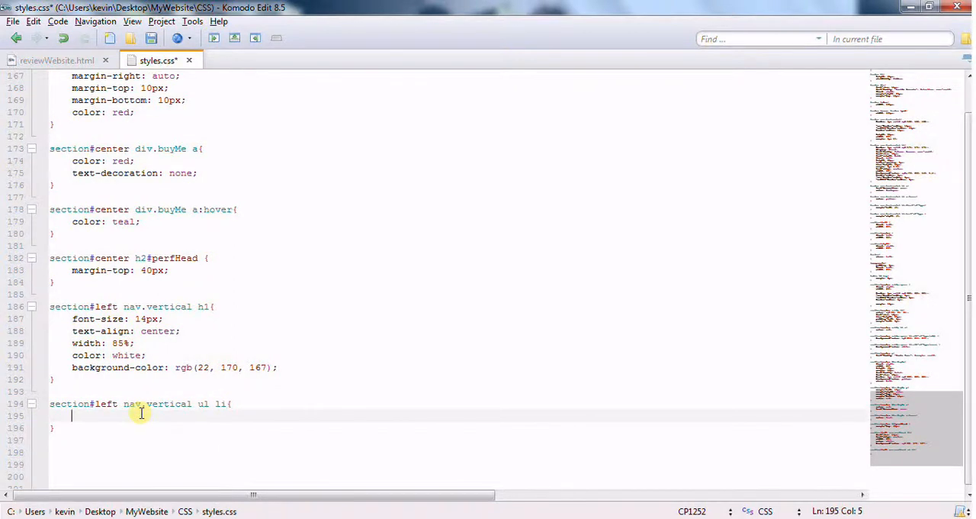
Give the list items font-size 12px, line-height 2 and margin 5px 5px 5px 20px.
text(font-size:)
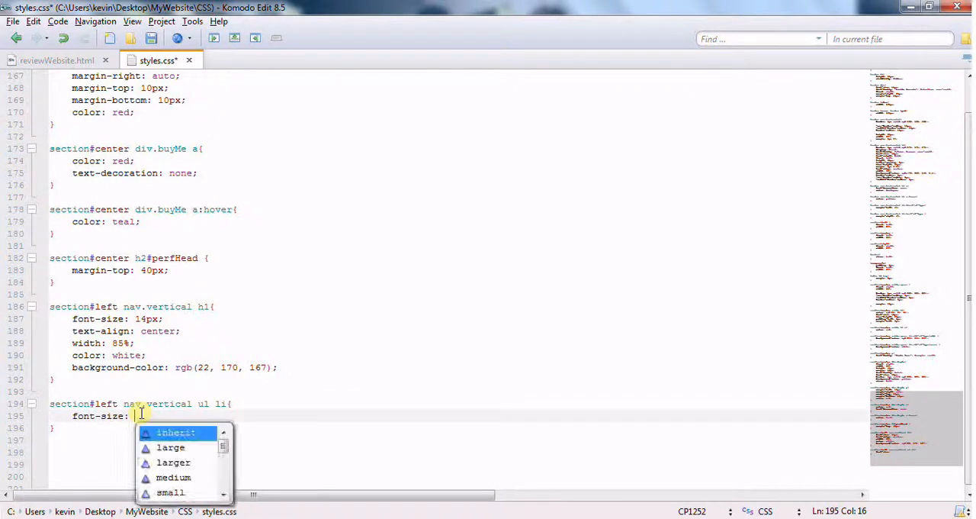
text(12px;)
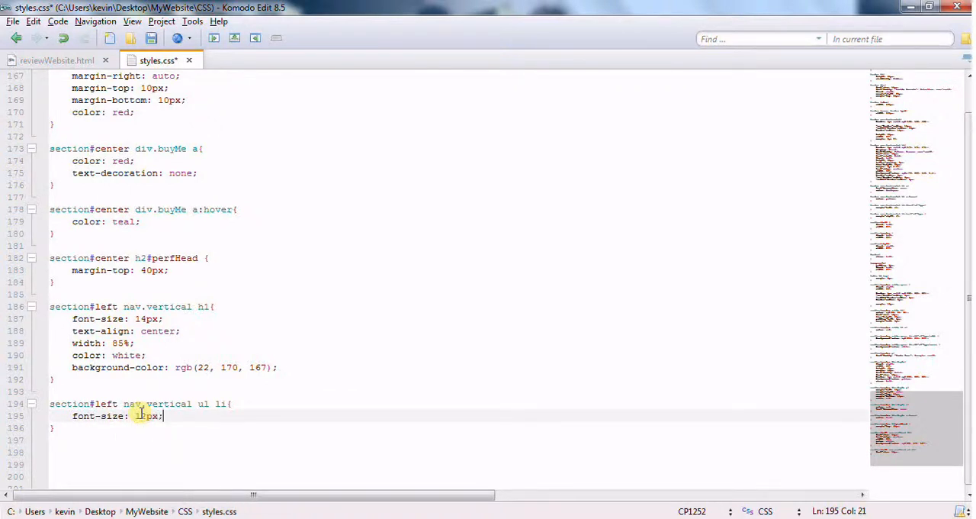
text(line-height: 2;)
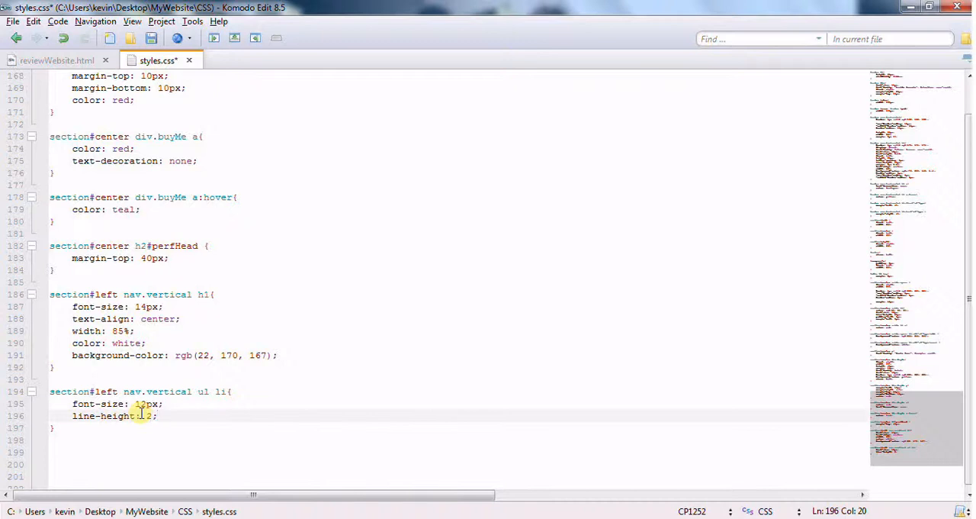
text(margin:)
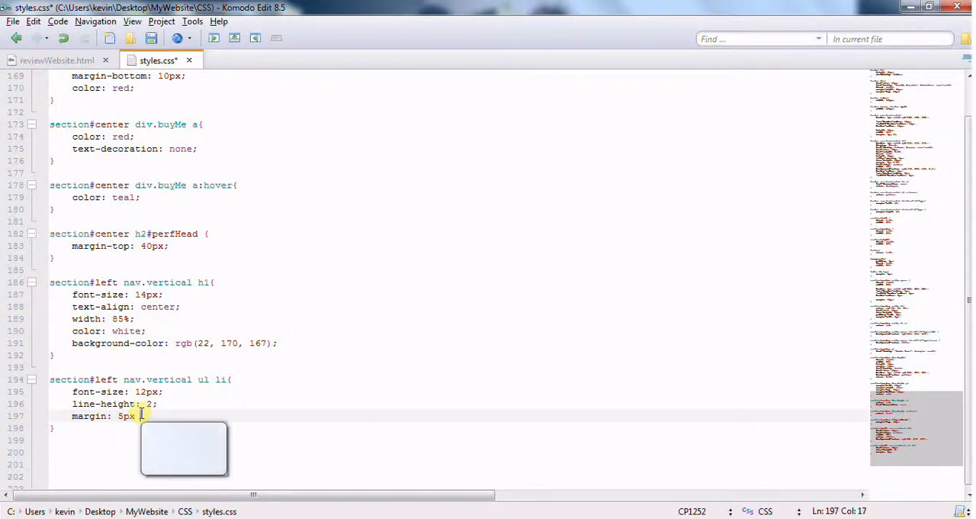
text(5px)
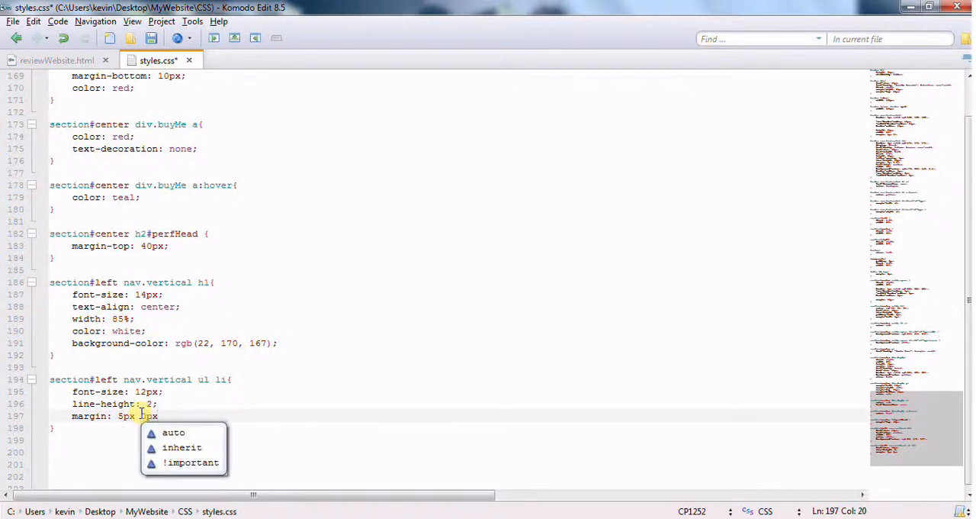
text(5px)
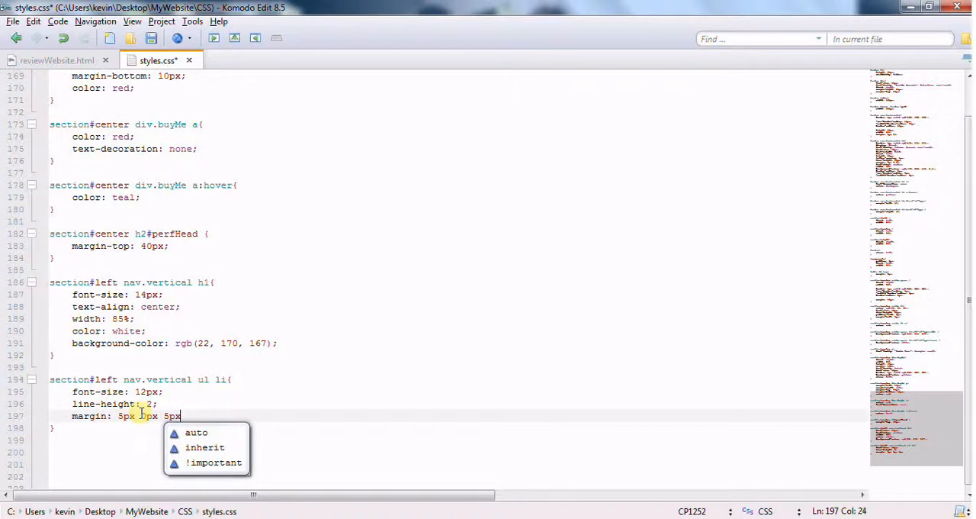
text(2)
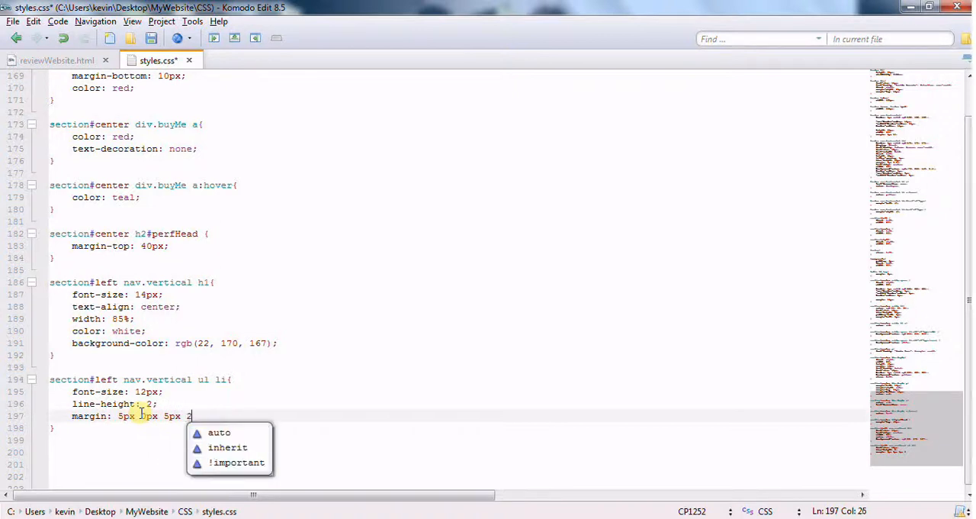
text(0px;)
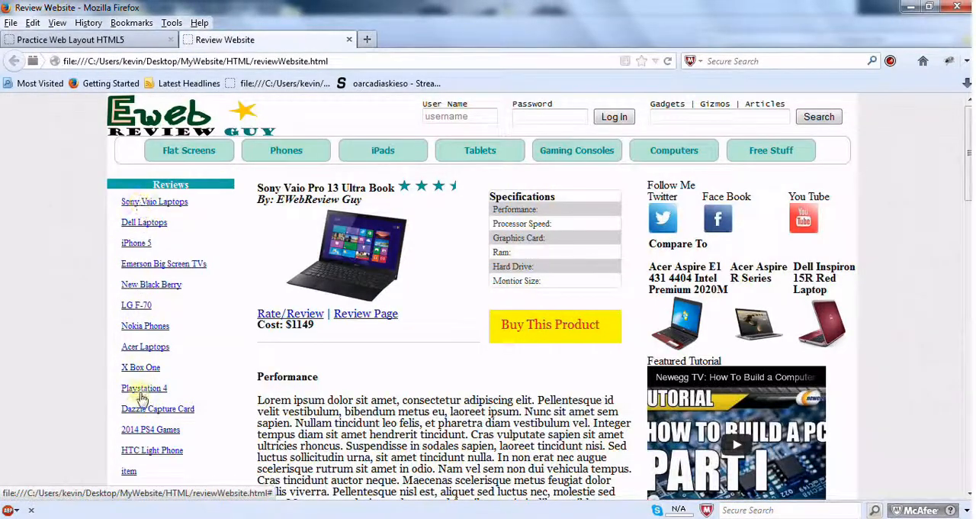
Switch to the Review Website tab and scroll through its styled left navigation.
click(88, 39)
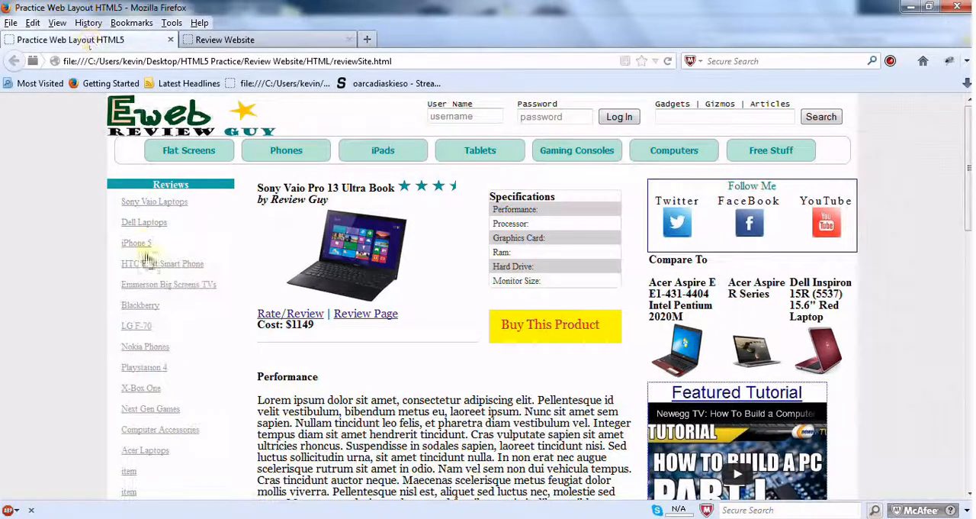
mouse_move(149, 336)
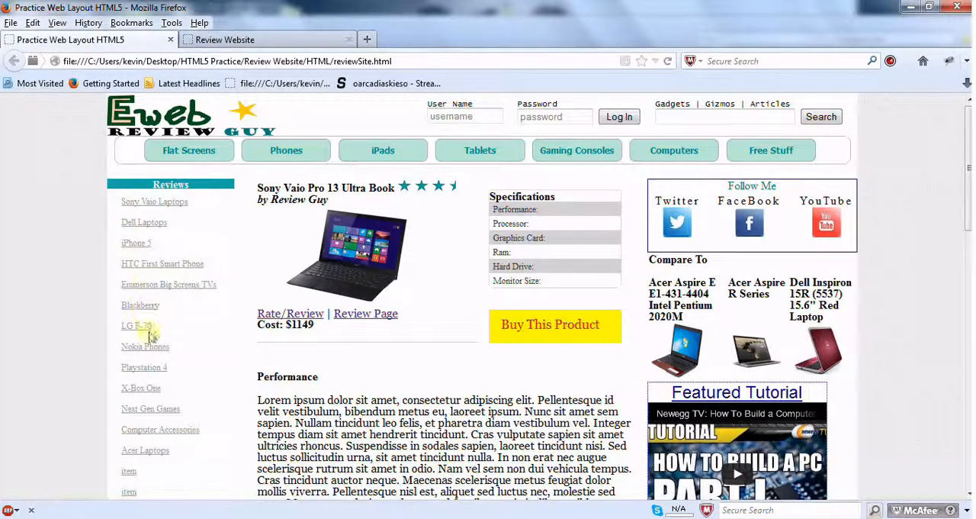
mouse_move(146, 433)
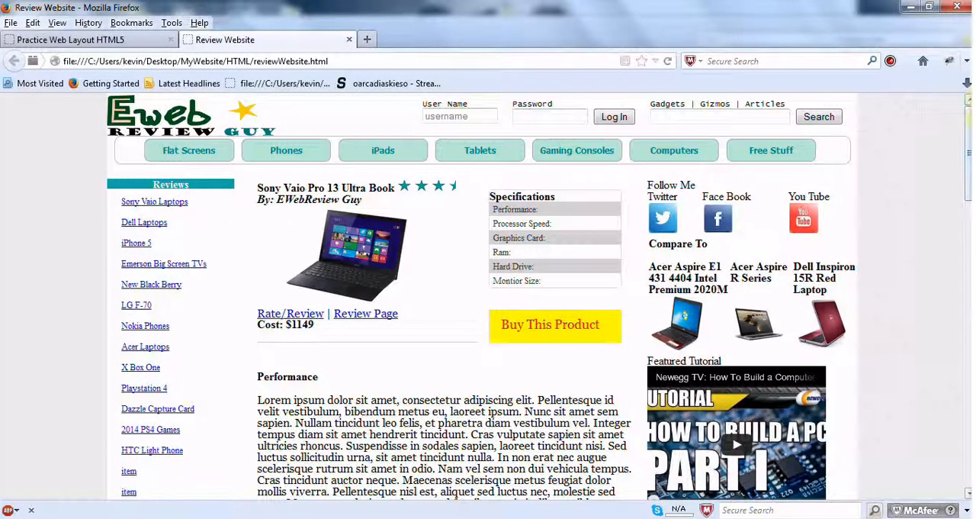
scroll(down, 3)
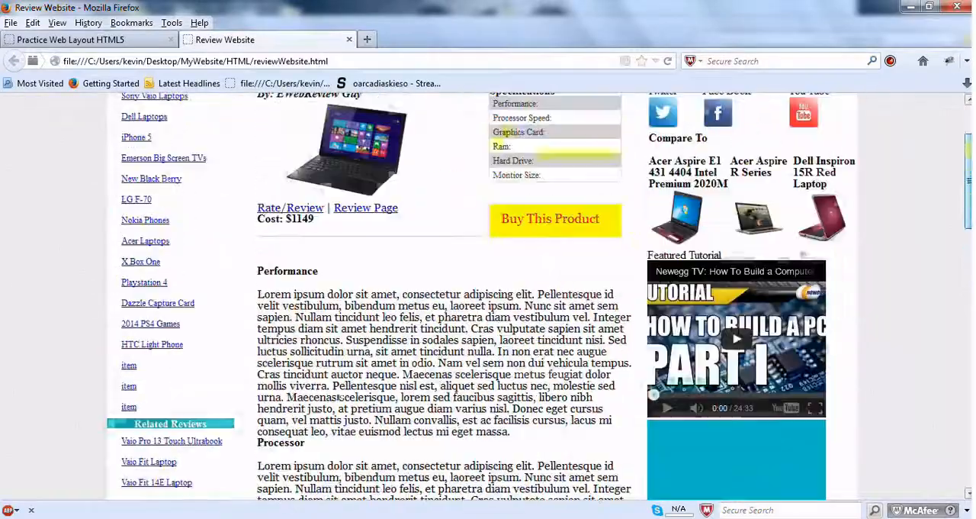
scroll(up, 3)
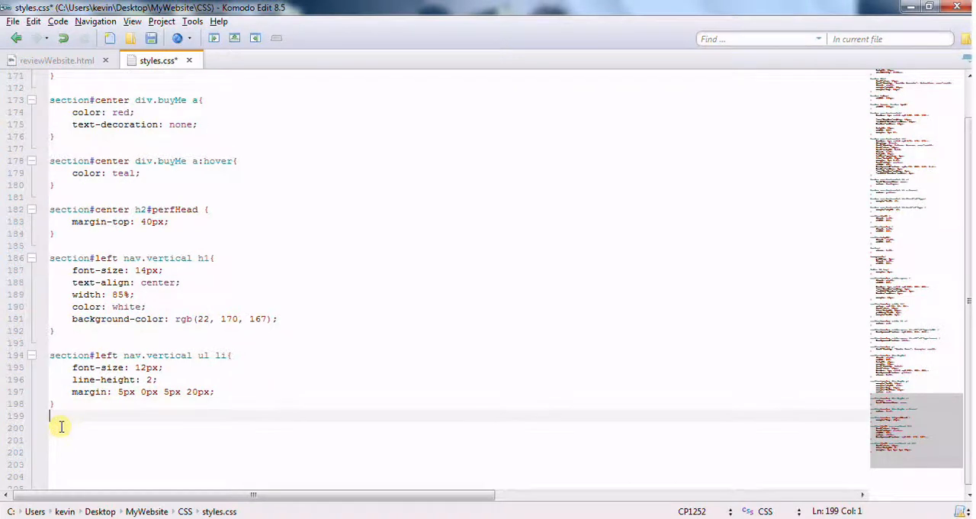
Add a 'section#left nav.vertical ul li a' rule and start its color declaration with darkb.
text(section#)
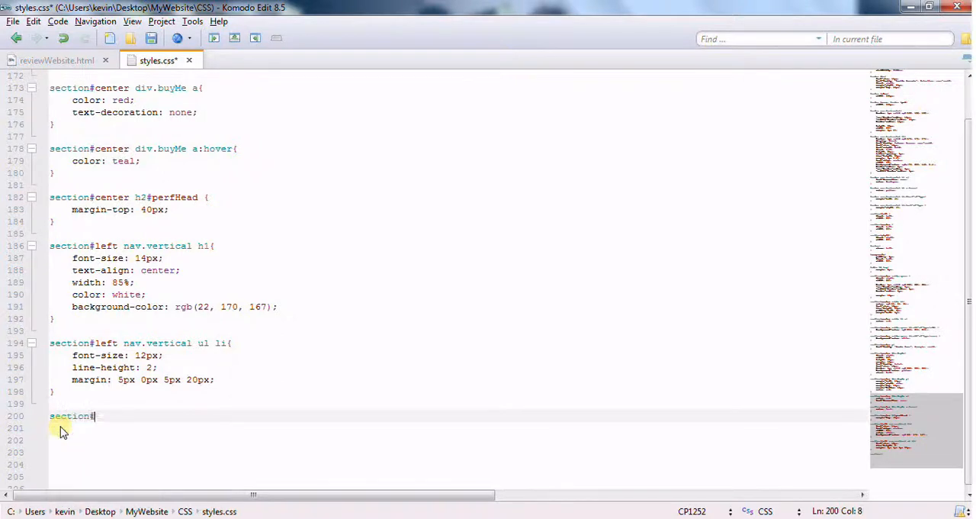
text(left nav.ver)
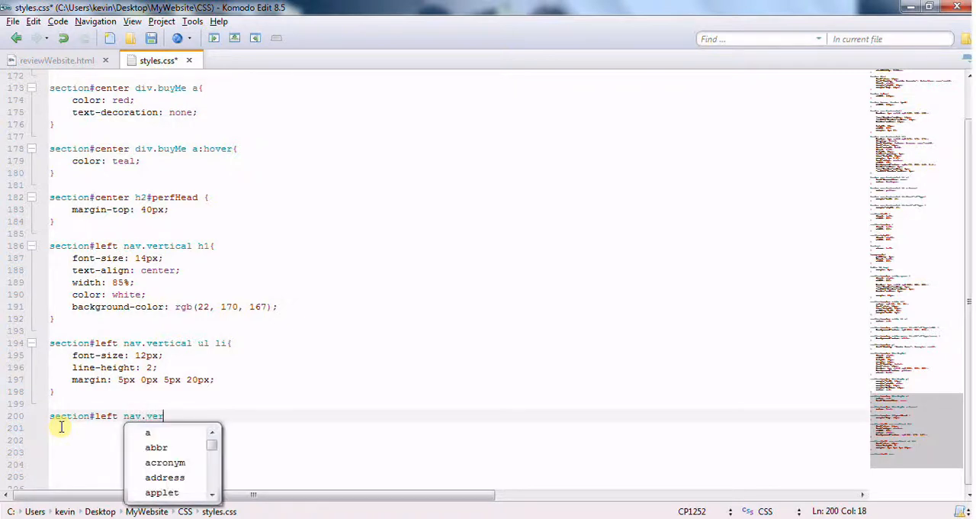
text(tical)
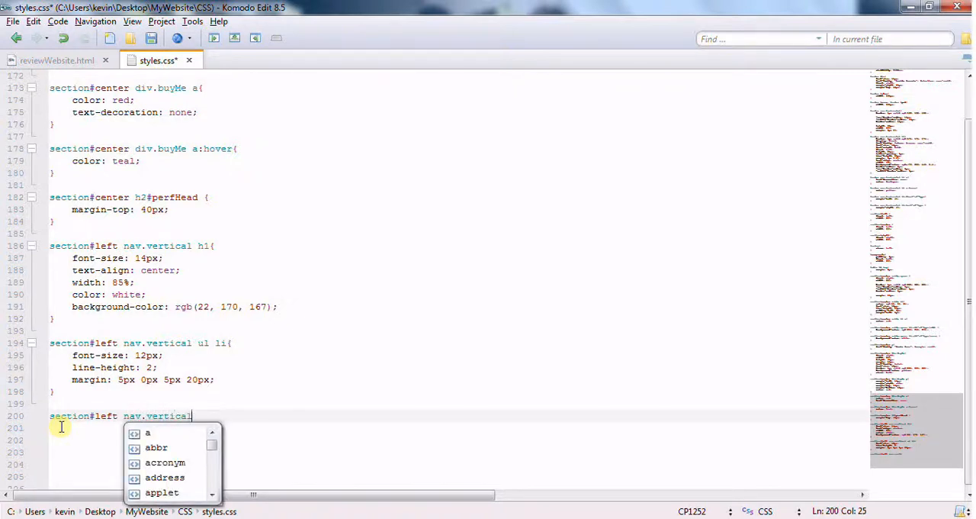
text(ul li a{)
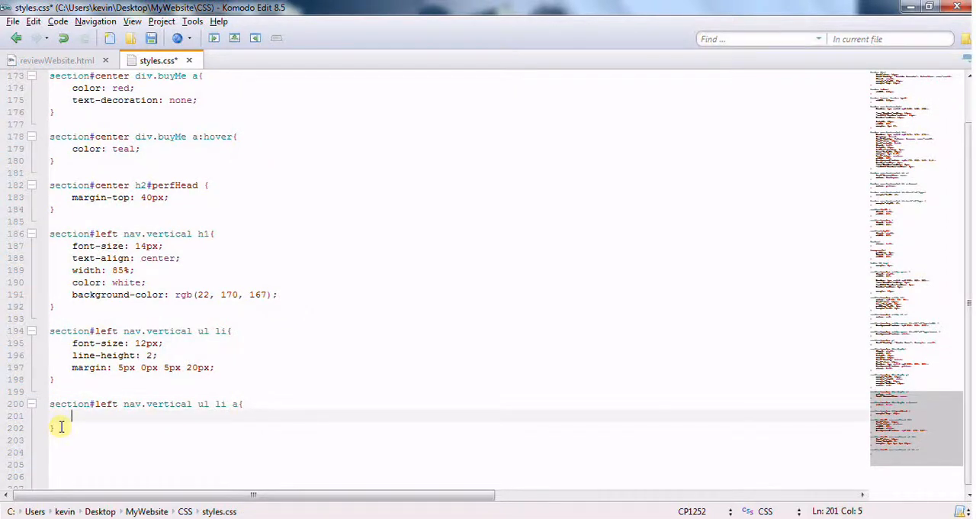
text(color:)
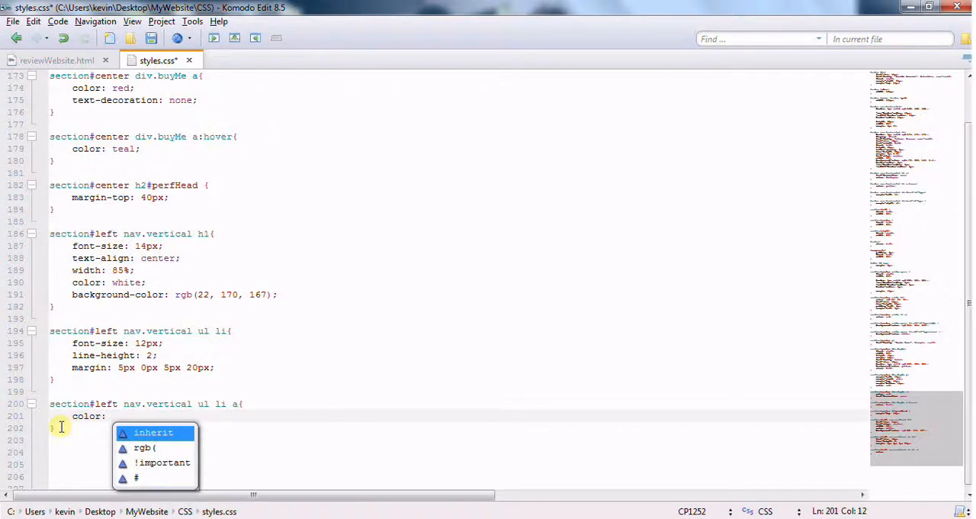
text(darkb)
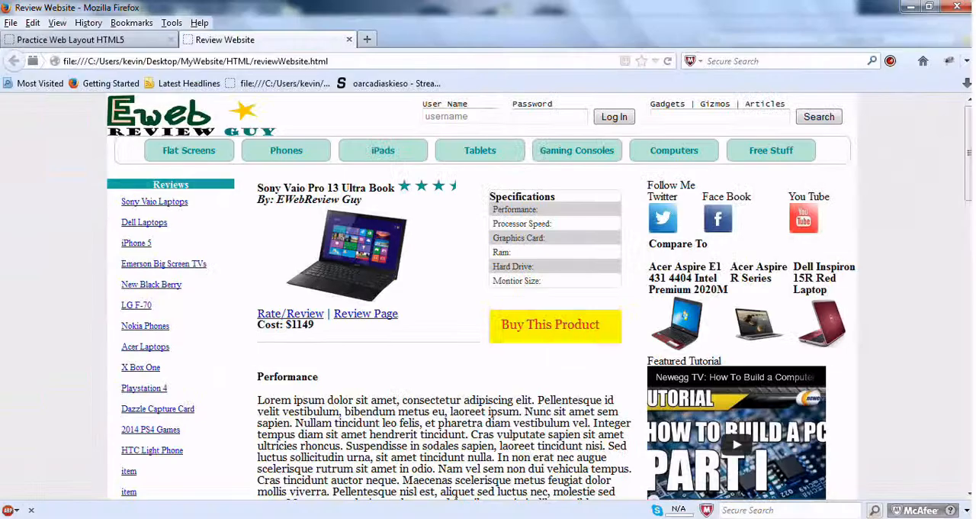
right_click(76, 256)
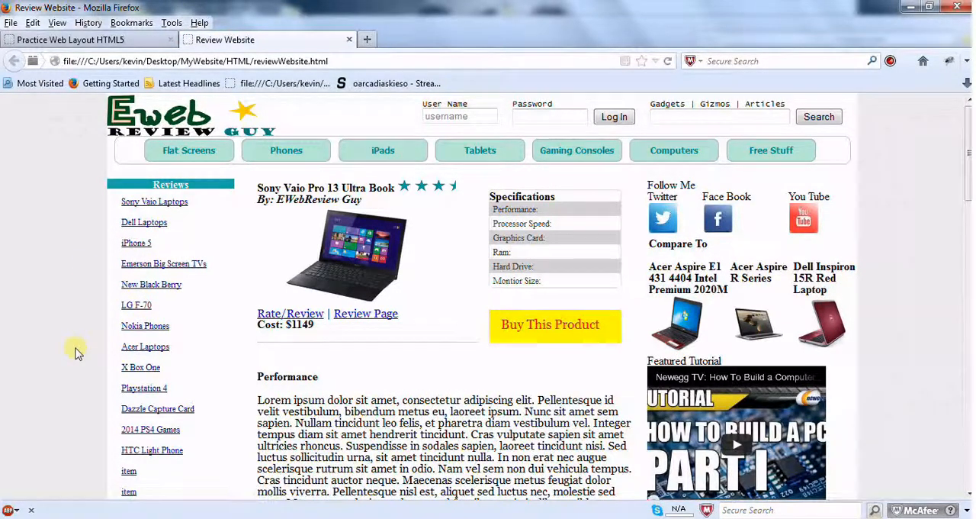
mouse_move(923, 152)
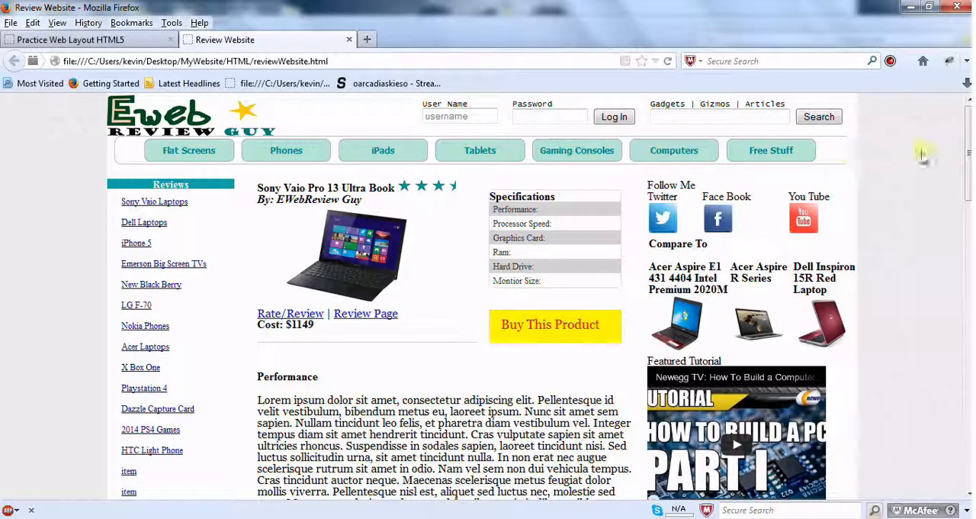
scroll(down, 3)
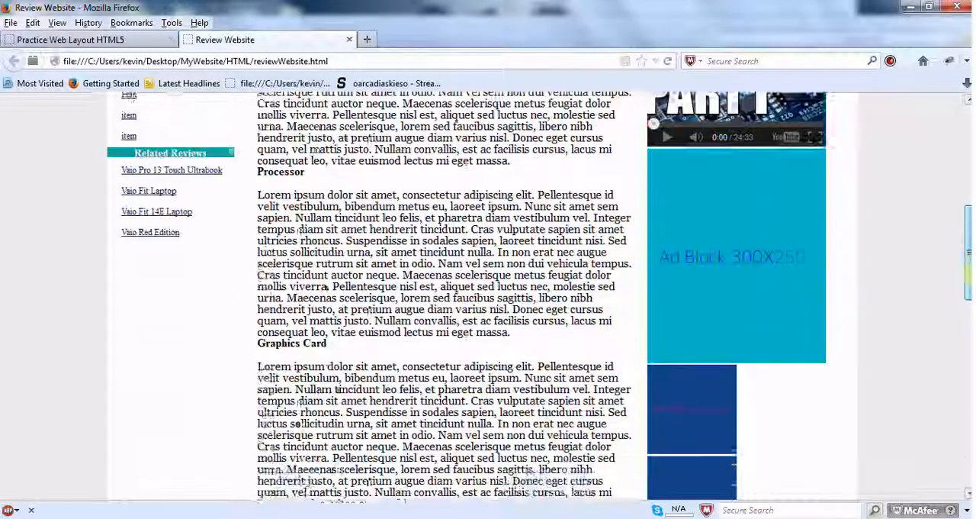
scroll(up, 3)
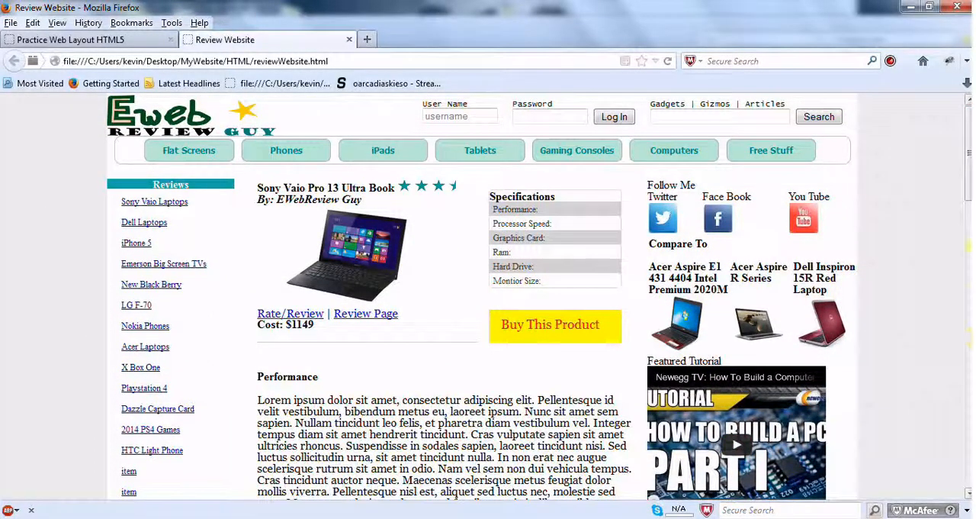
scroll(down, 3)
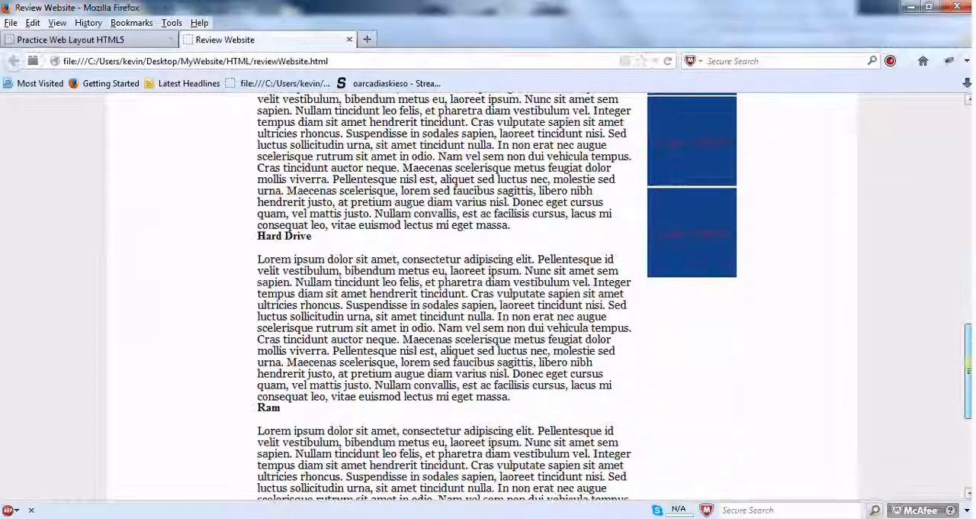
scroll(down, 3)
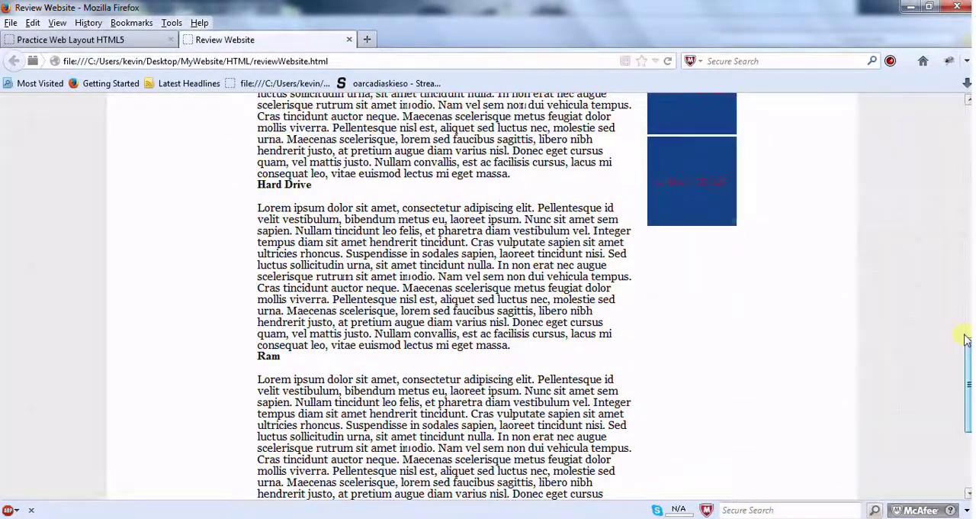
scroll(up, 3)
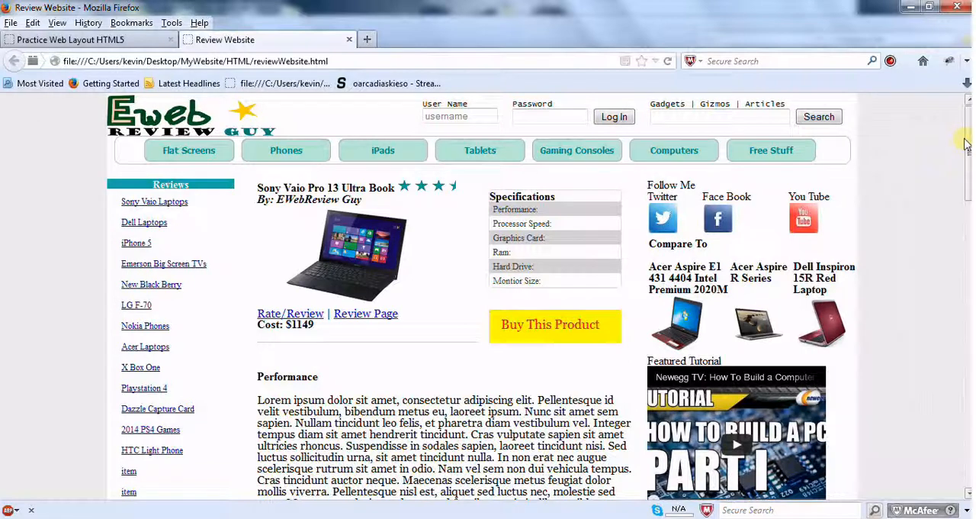
mouse_move(941, 240)
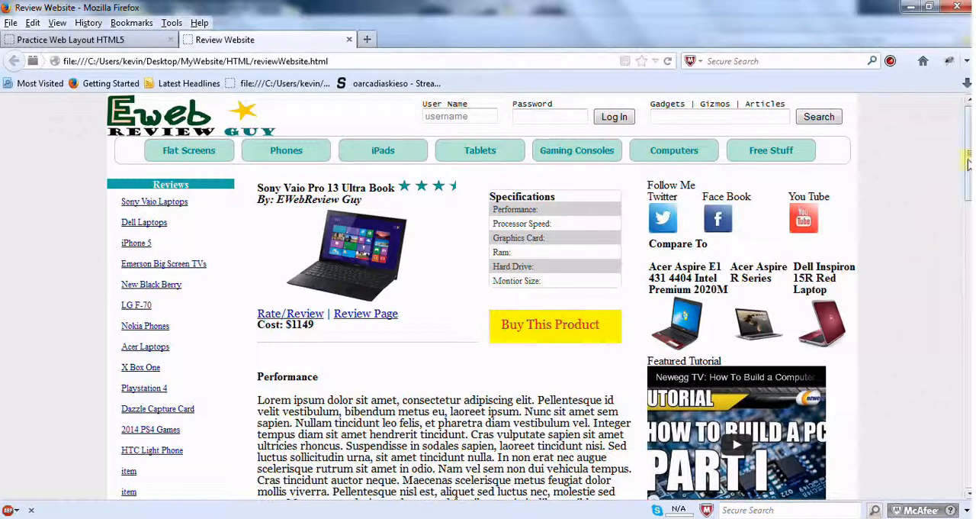
scroll(down, 3)
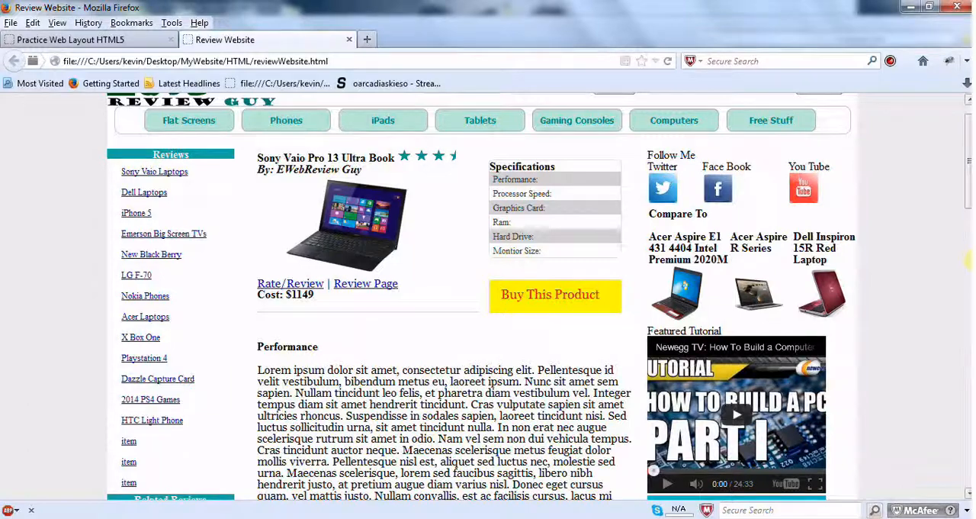
scroll(down, 3)
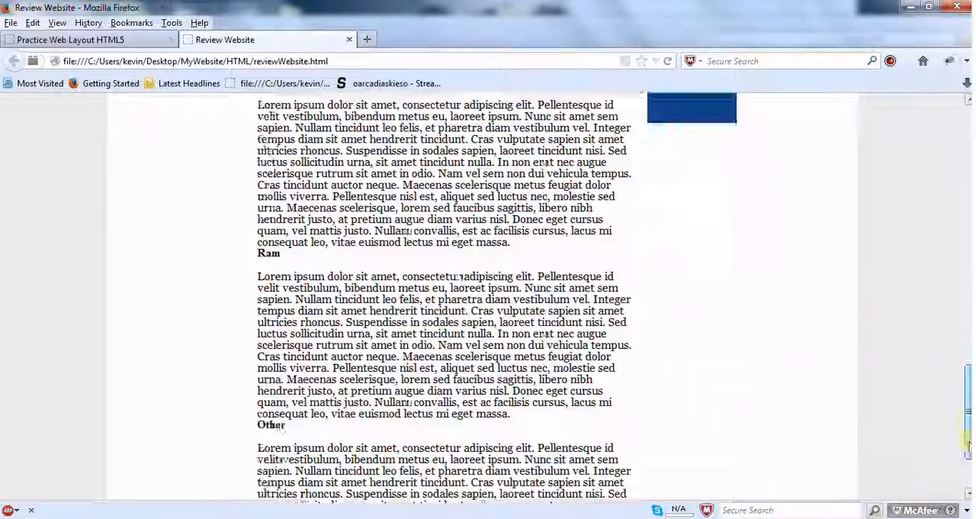
scroll(up, 3)
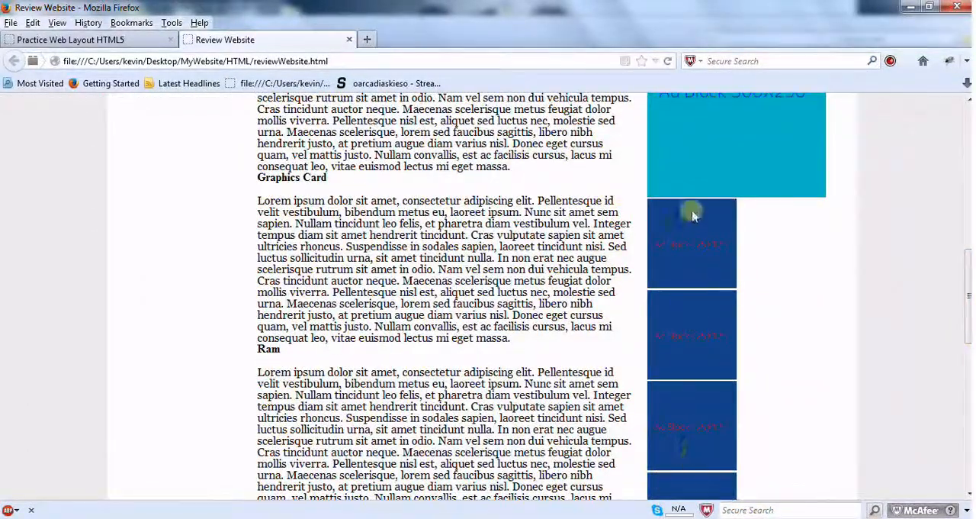
mouse_move(920, 313)
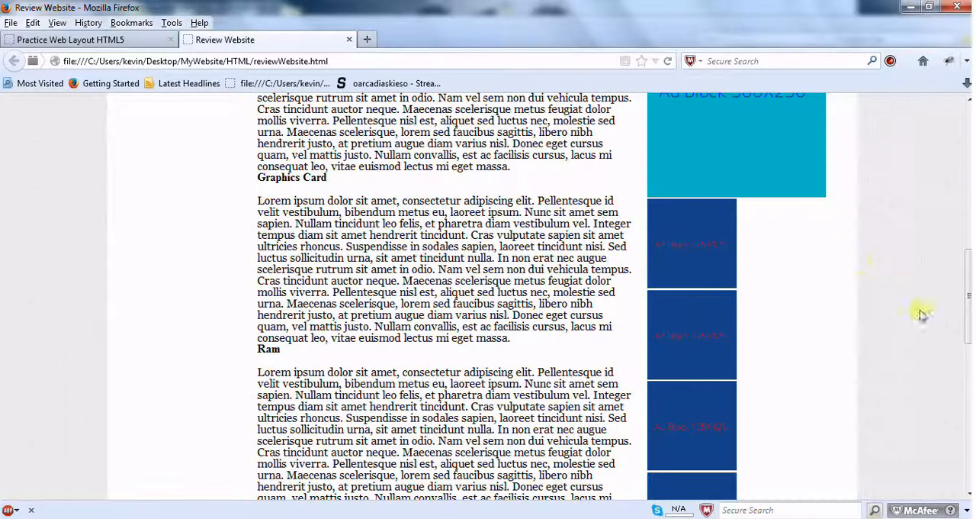
scroll(down, 3)
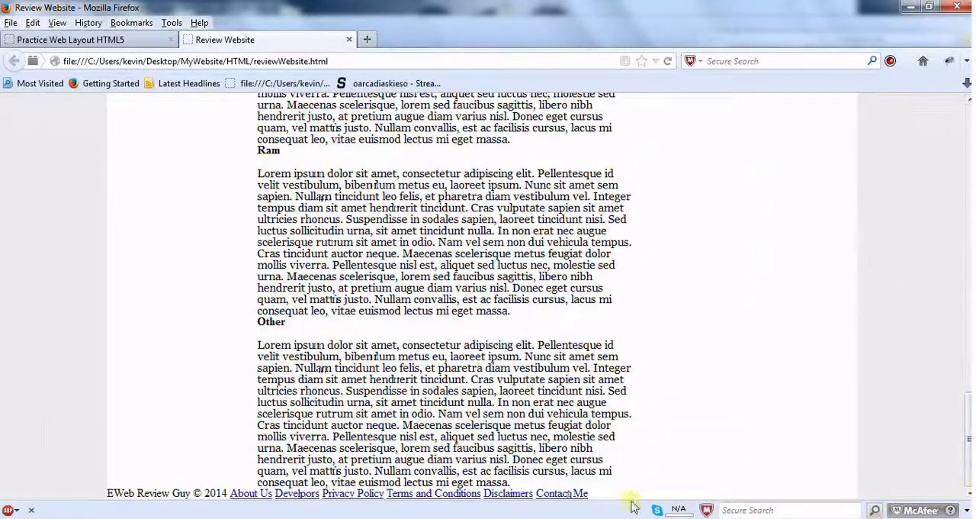
mouse_move(828, 351)
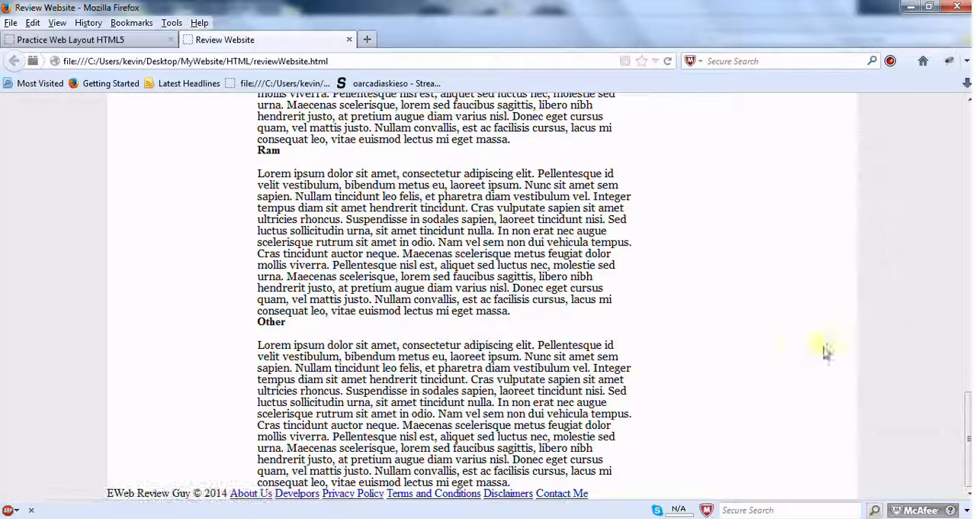
mouse_move(893, 329)
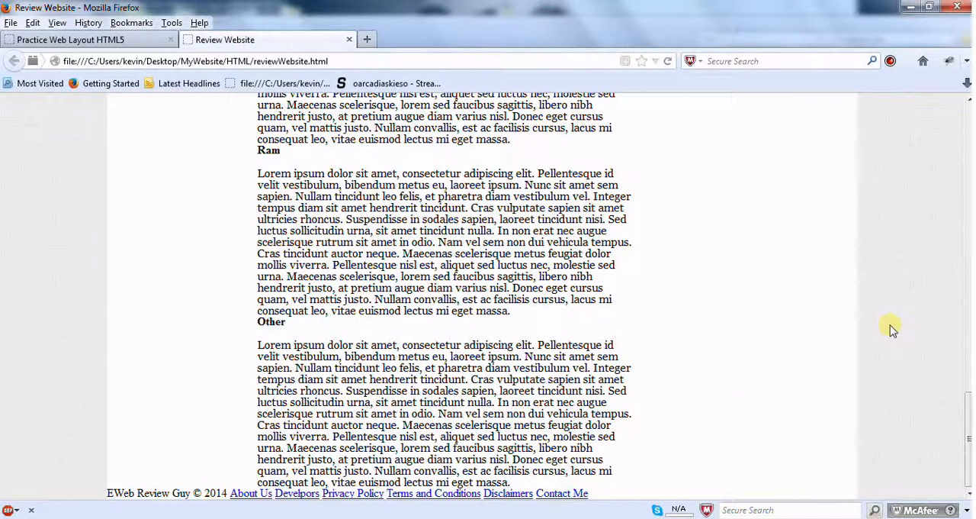
scroll(up, 3)
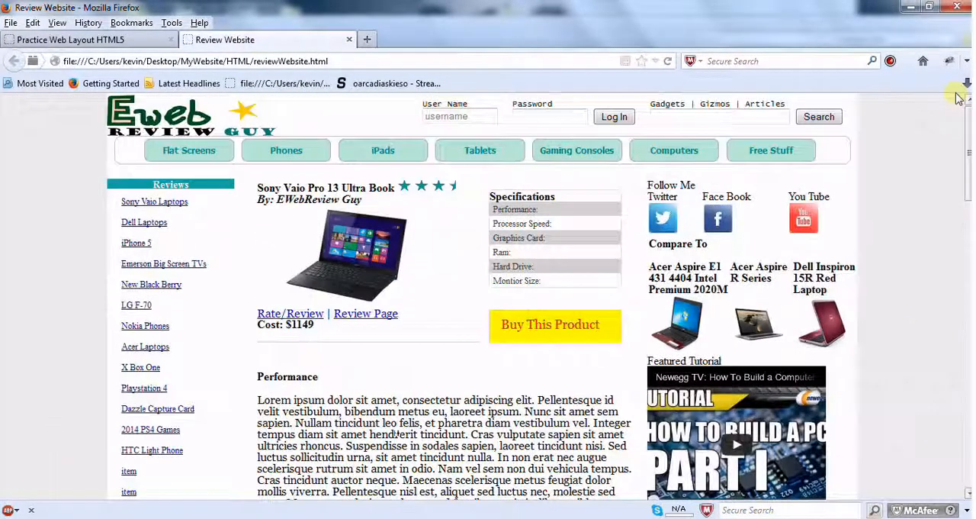